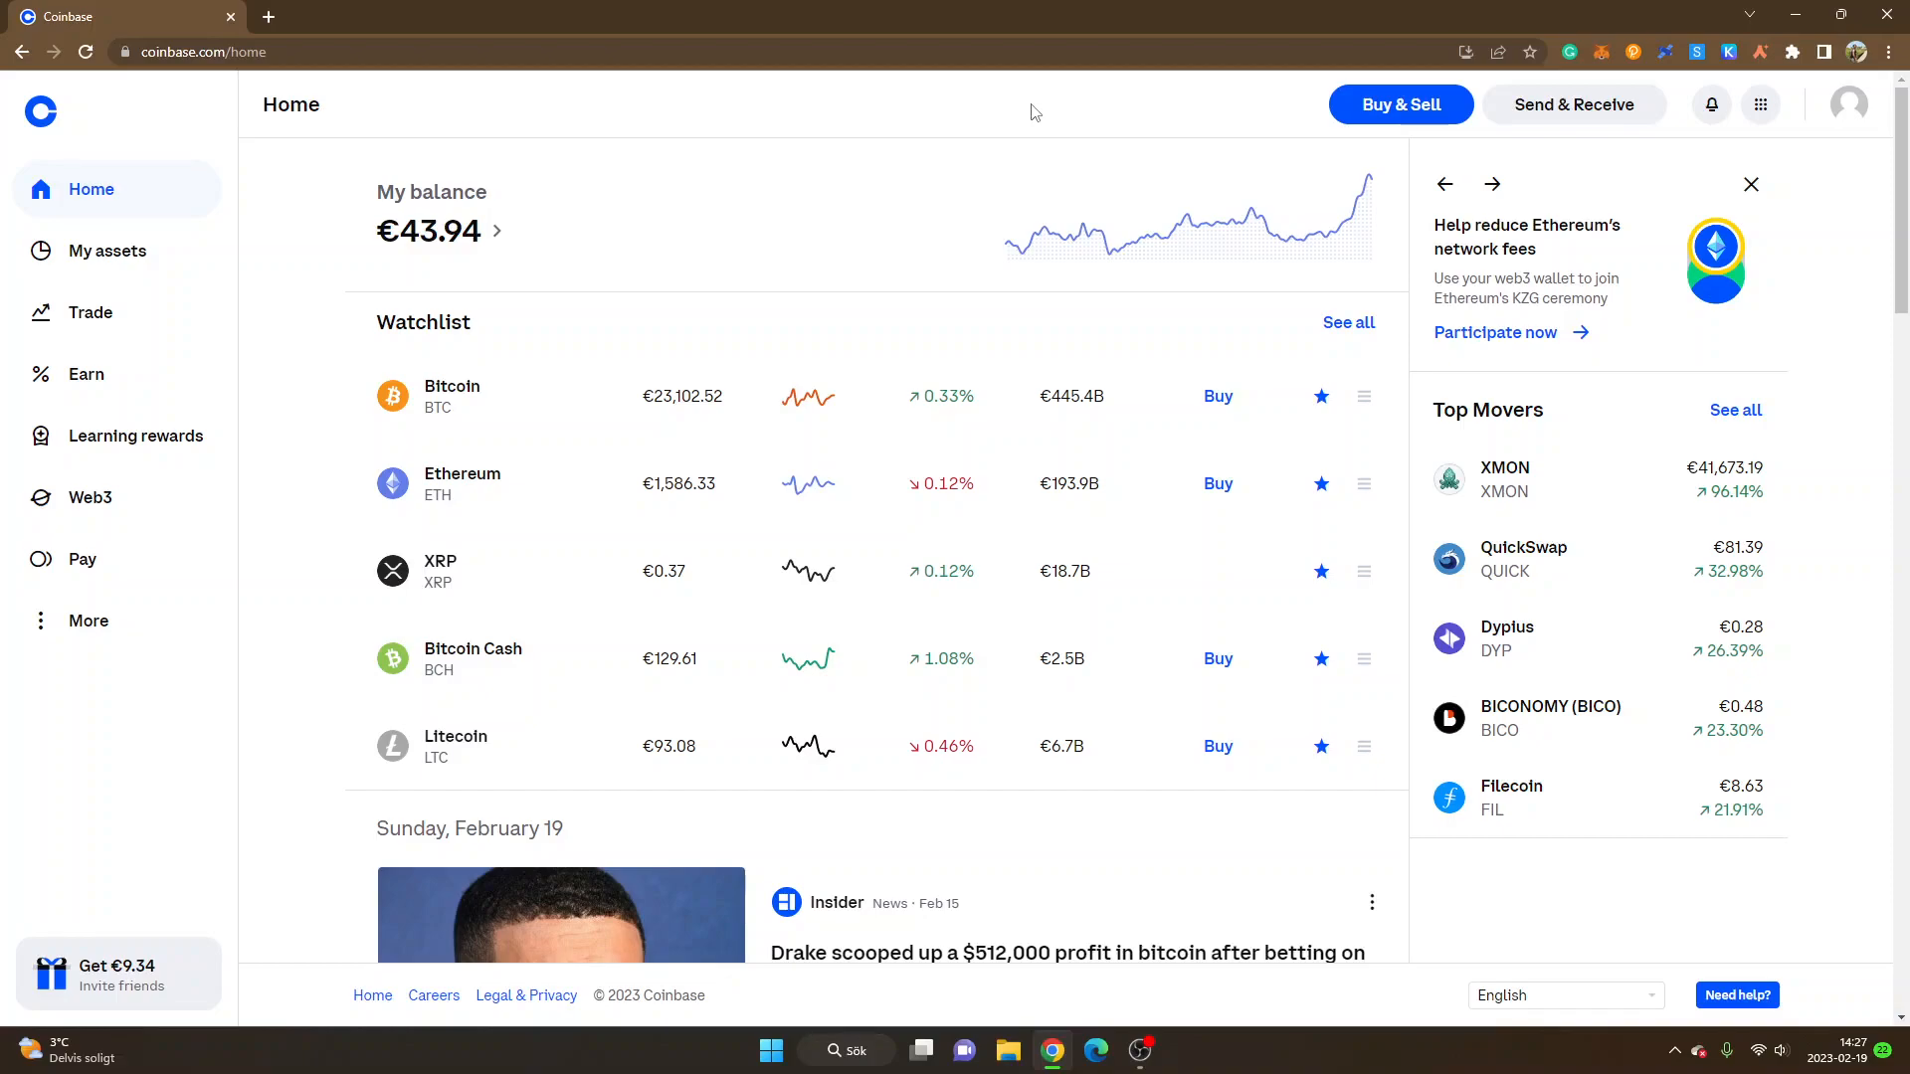
mouse_move(1518, 68)
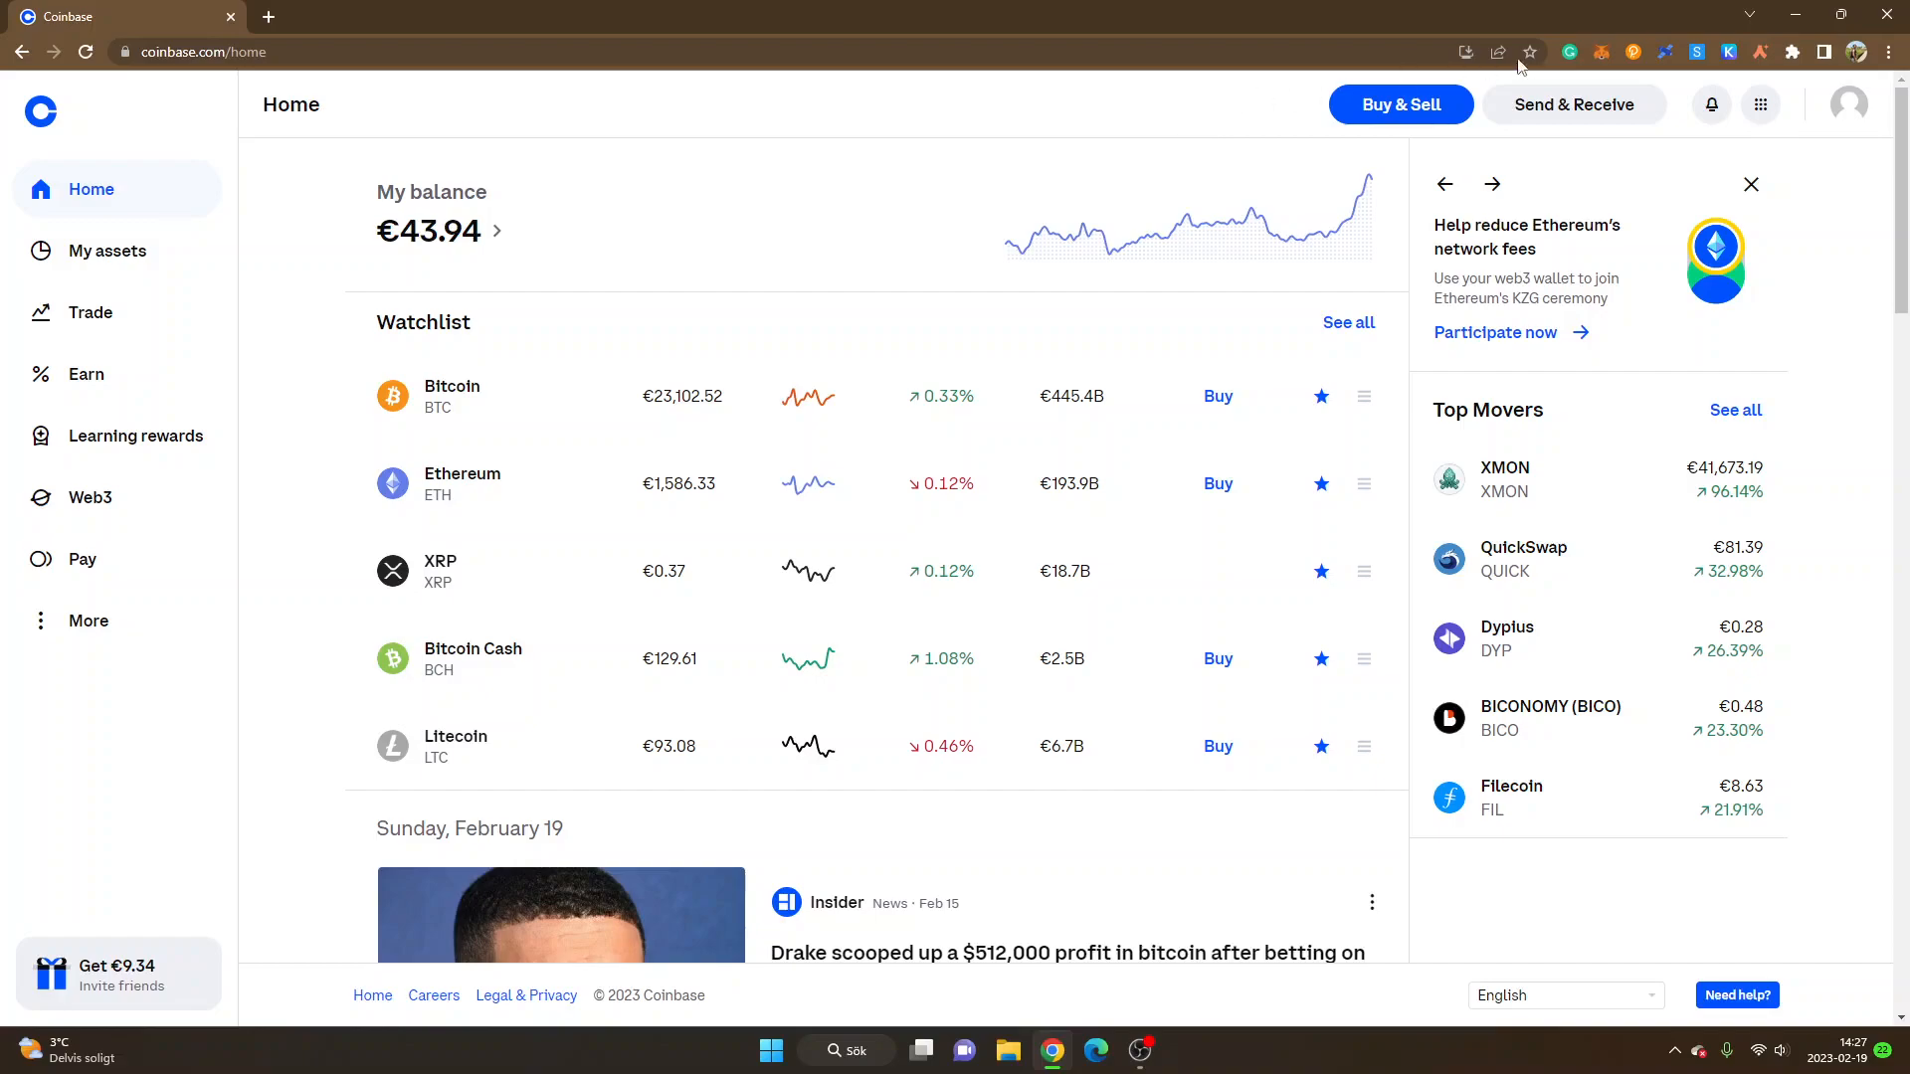
mouse_move(1601, 52)
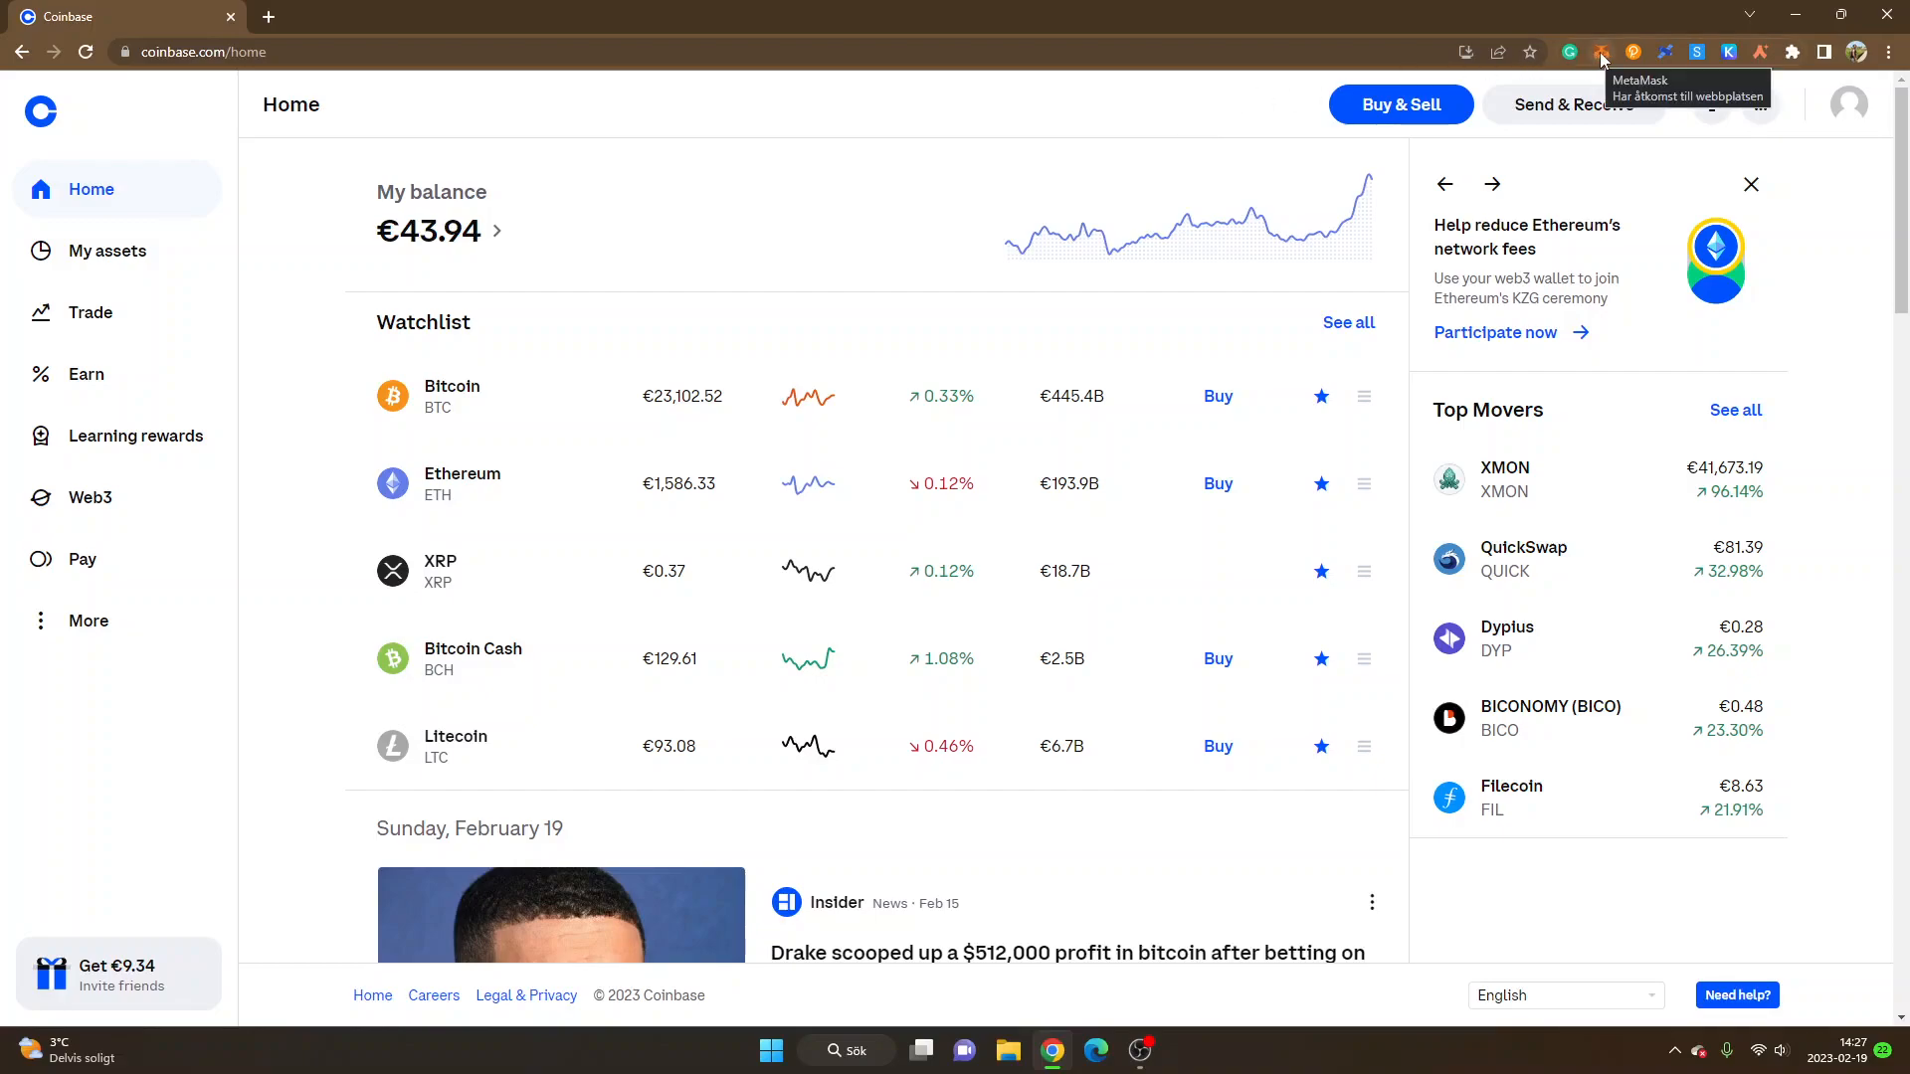
- Switch the MetaMask wallet onto the Arb1 (Arbitrum) network
click(1601, 52)
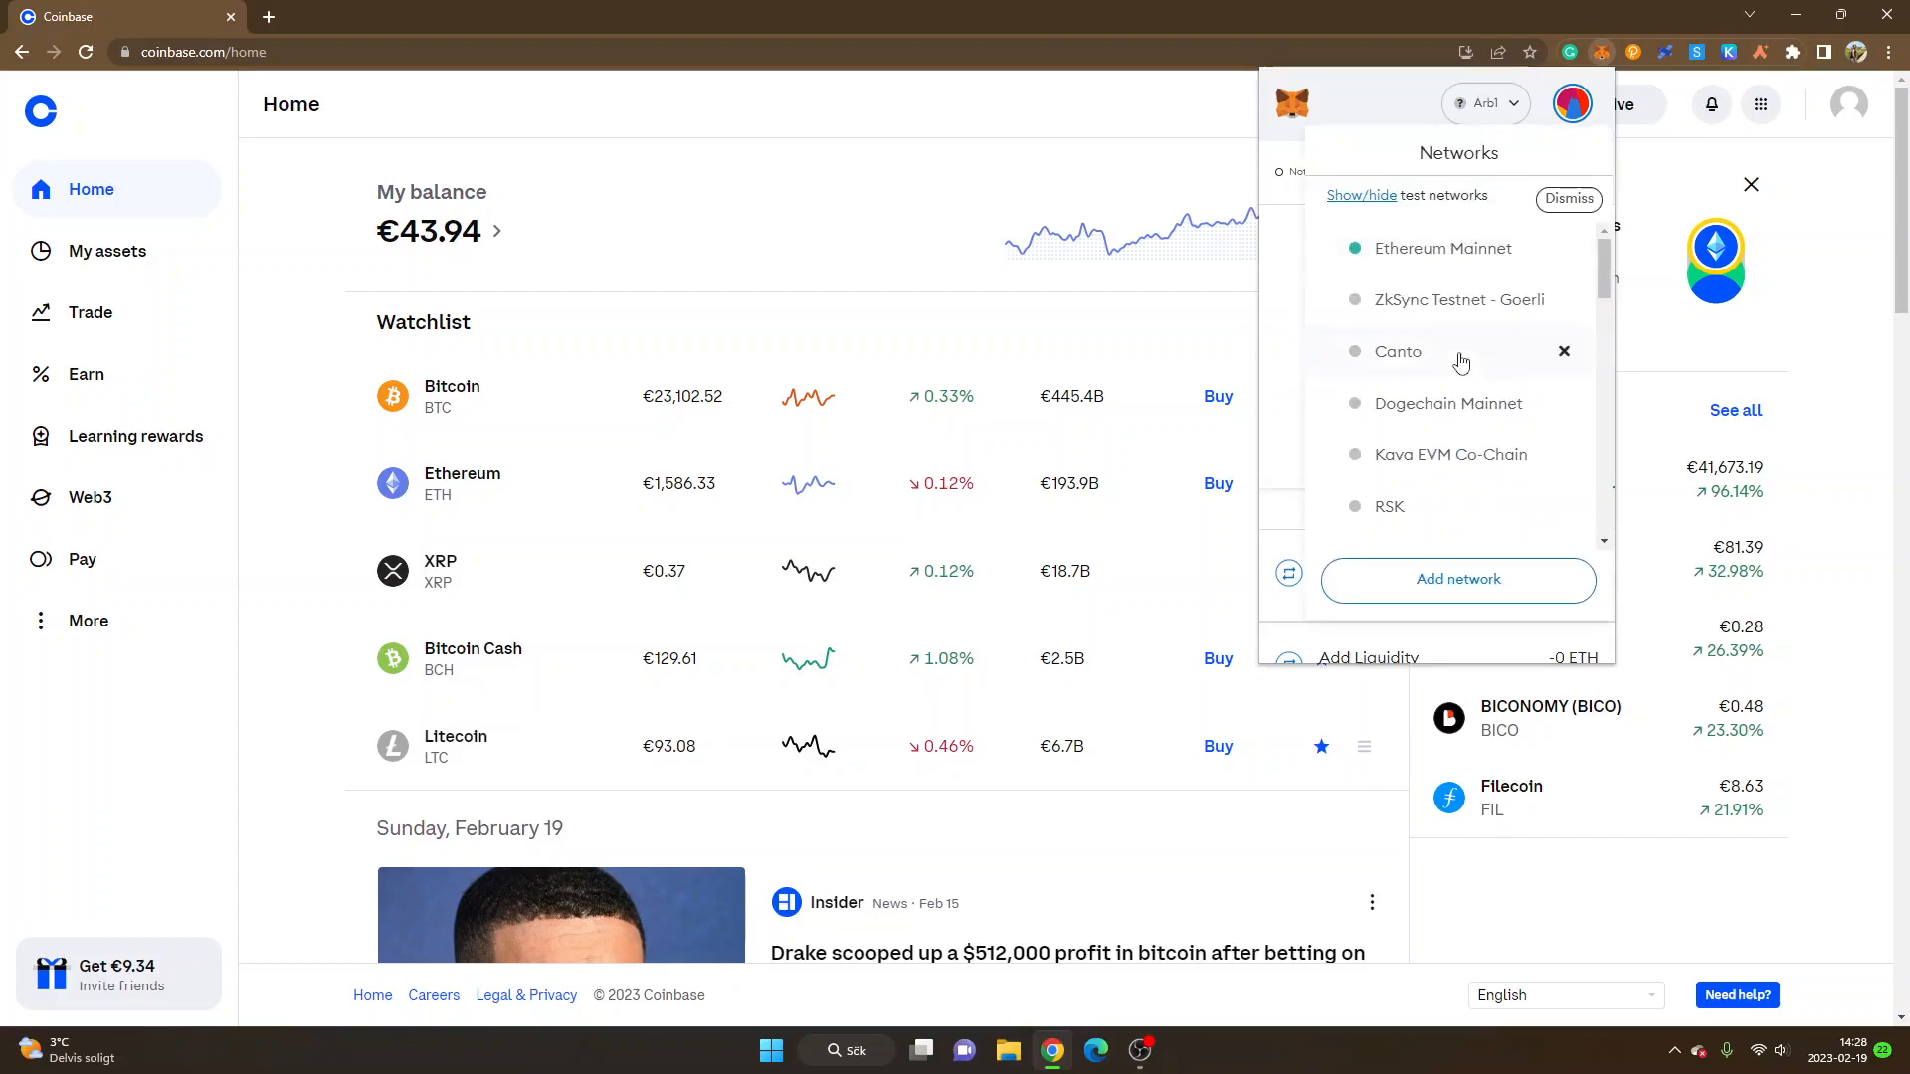
mouse_move(1458, 301)
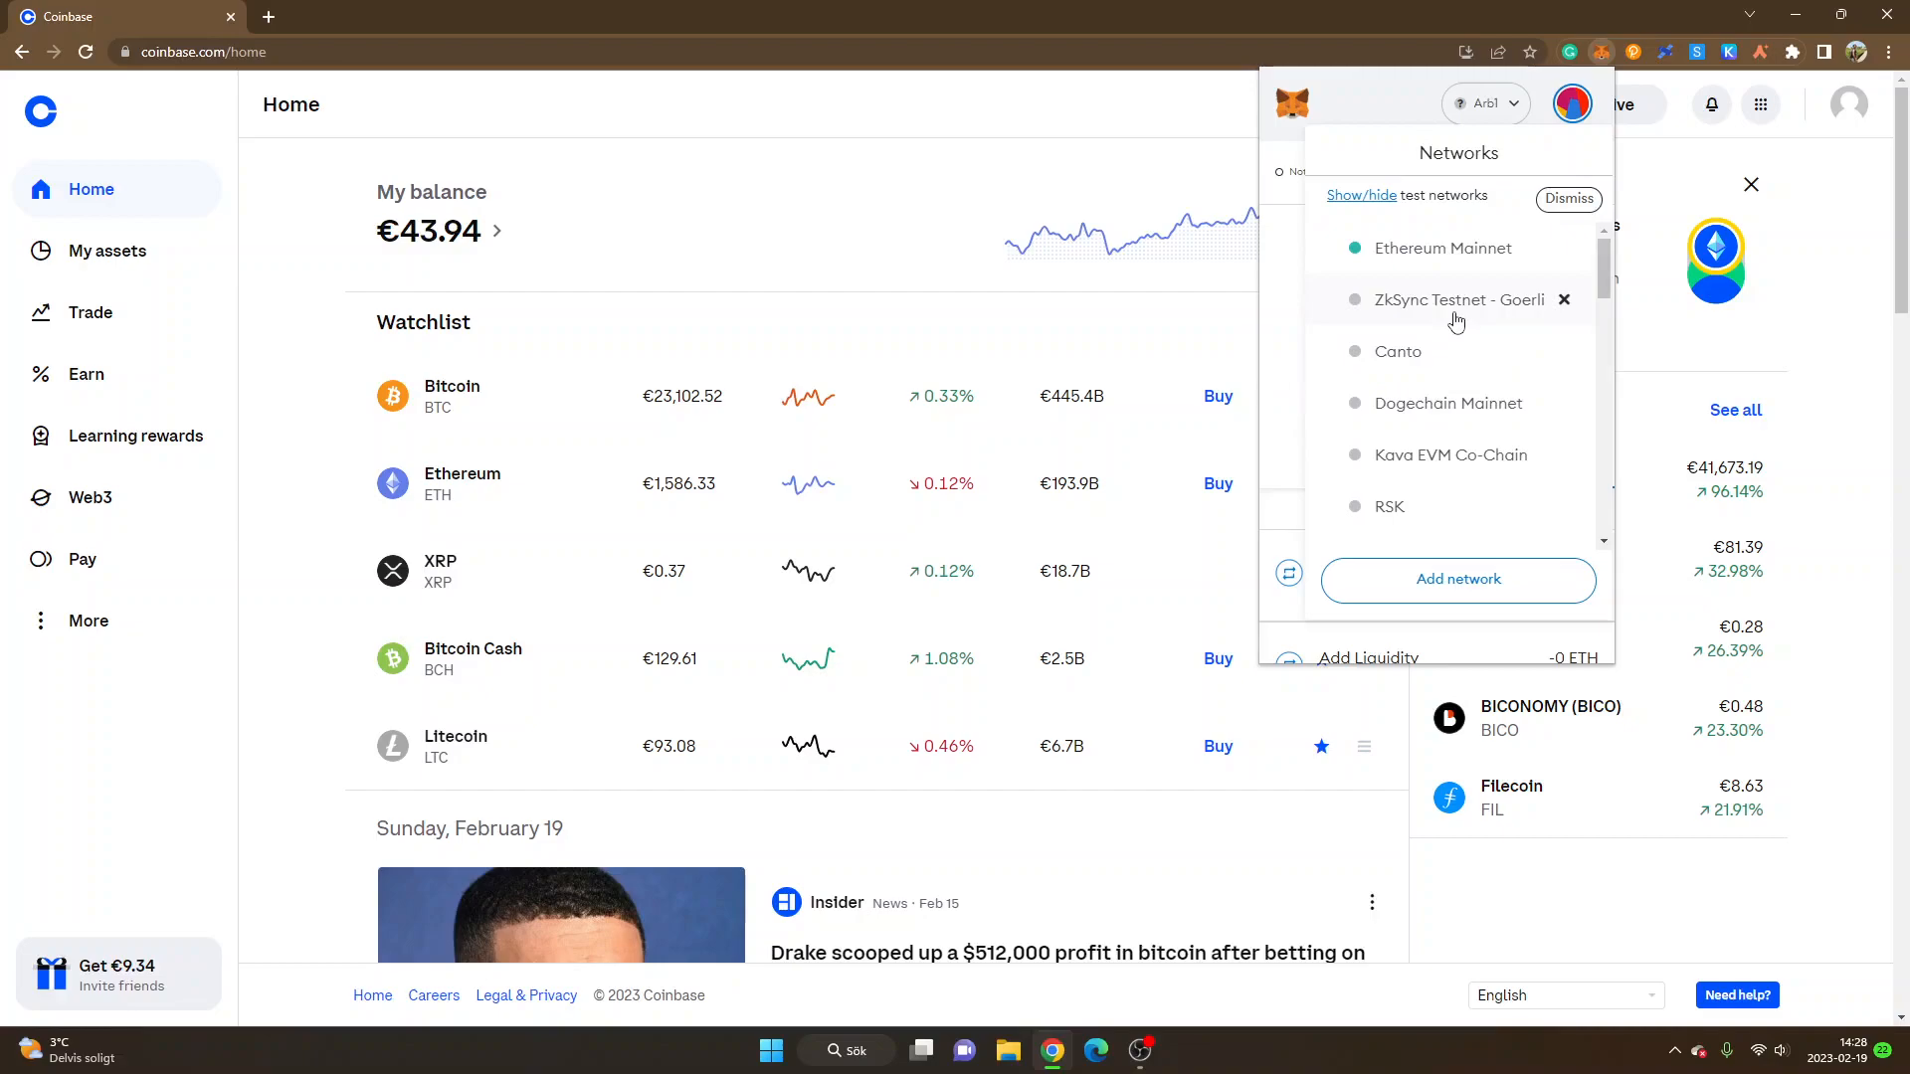
scroll(down, 3)
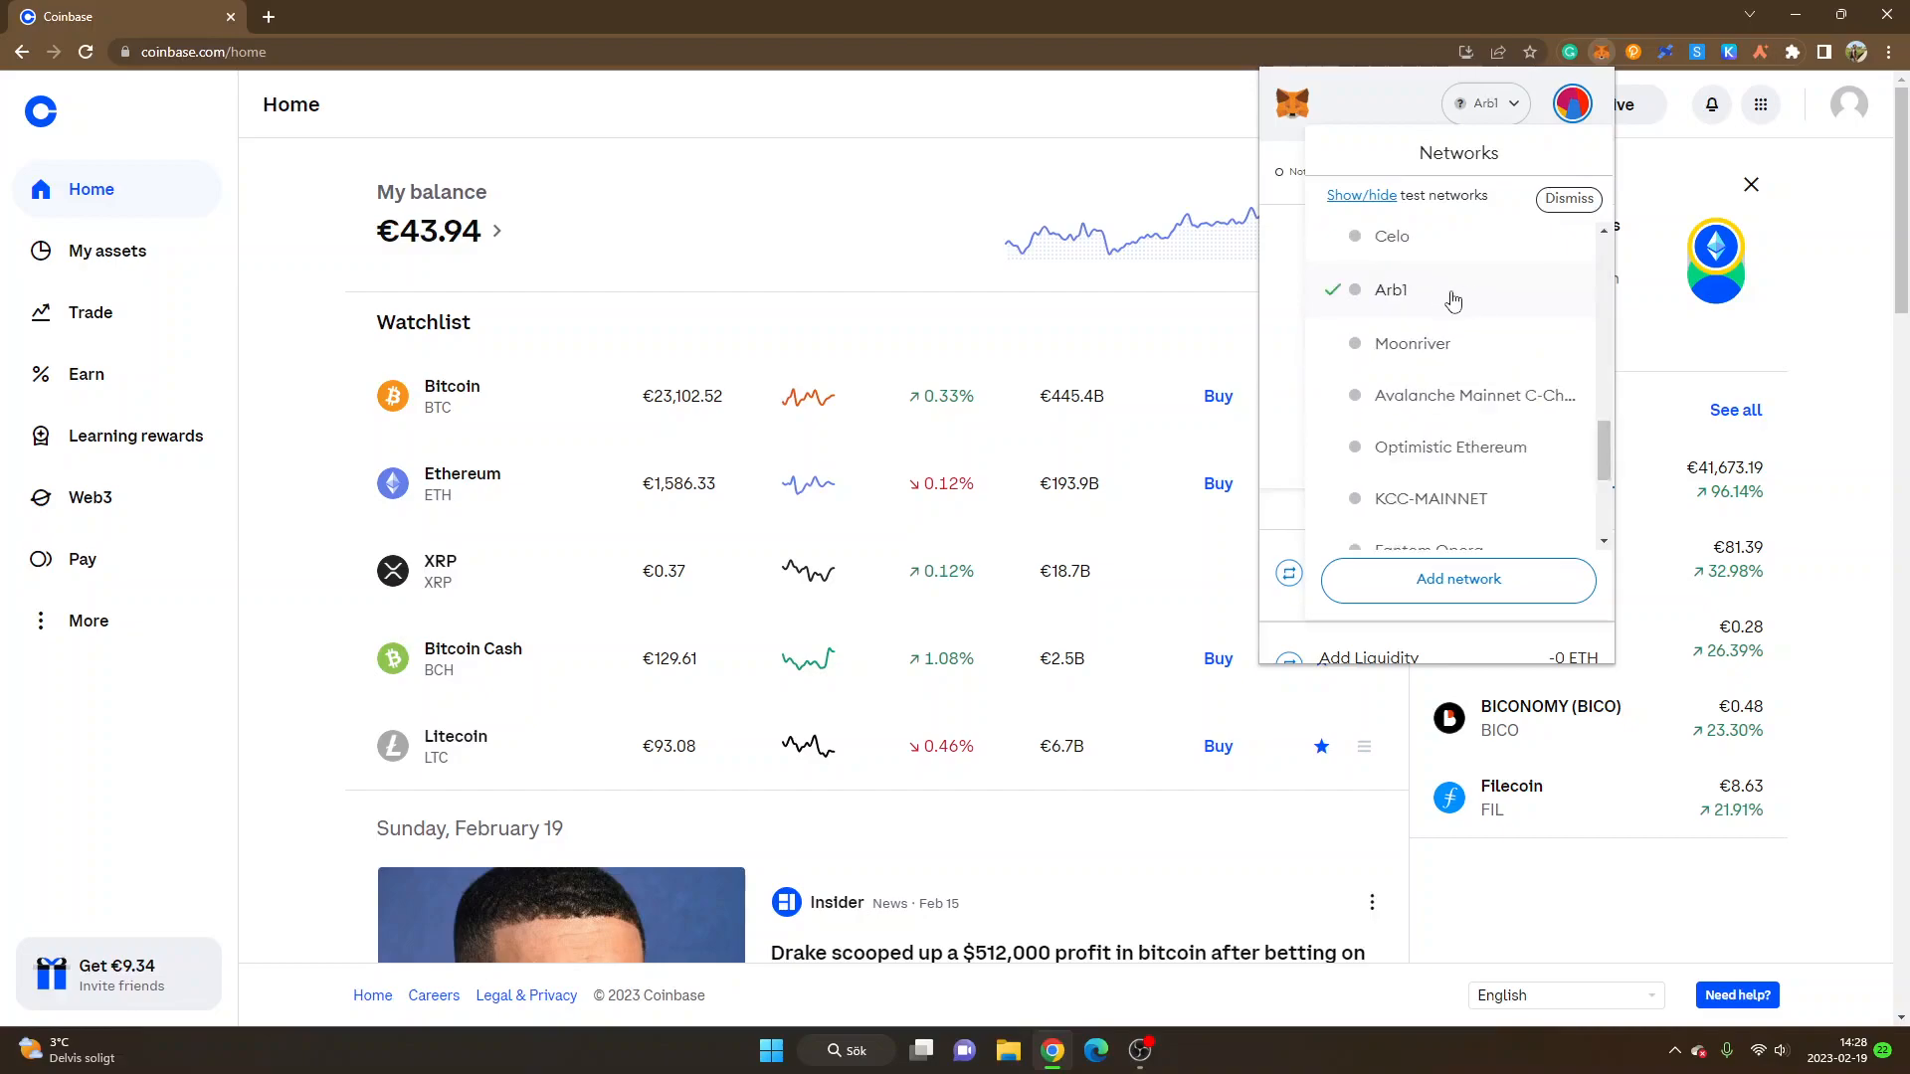
click(1390, 290)
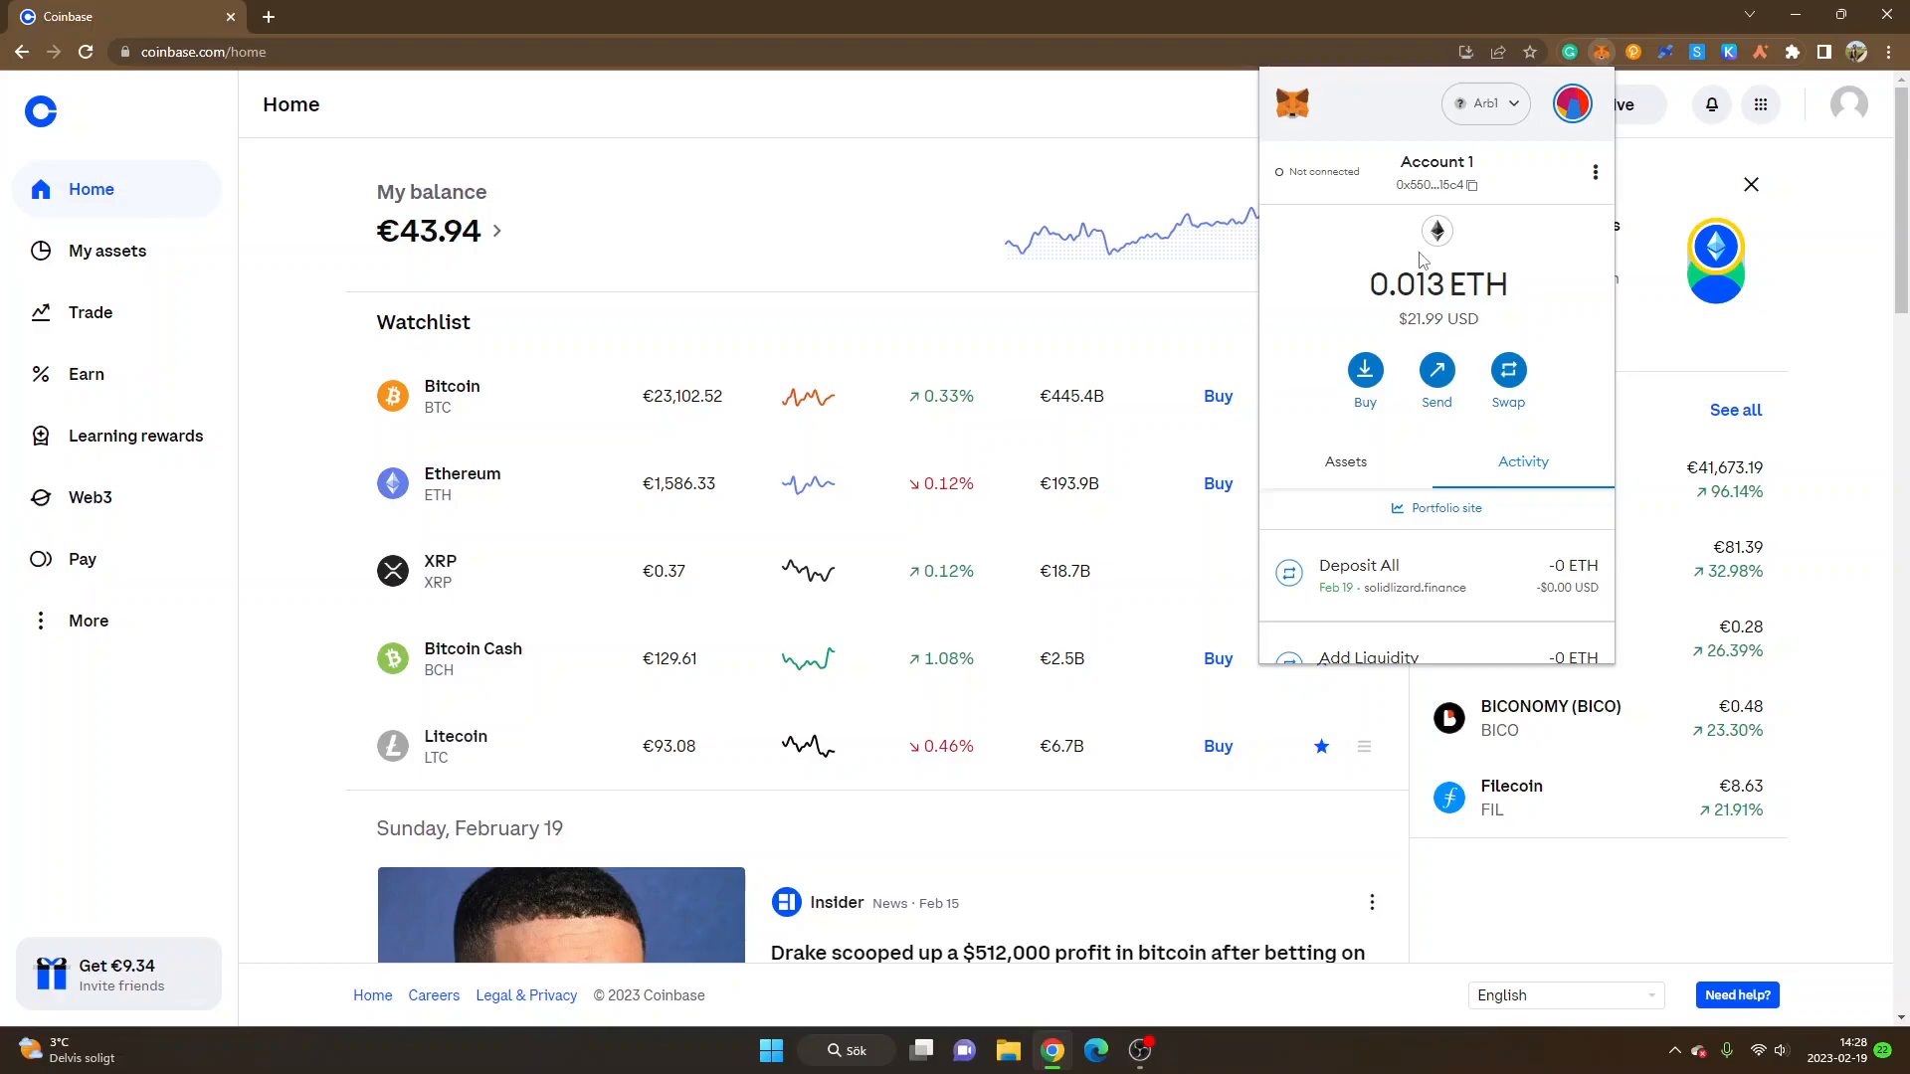
mouse_move(887, 225)
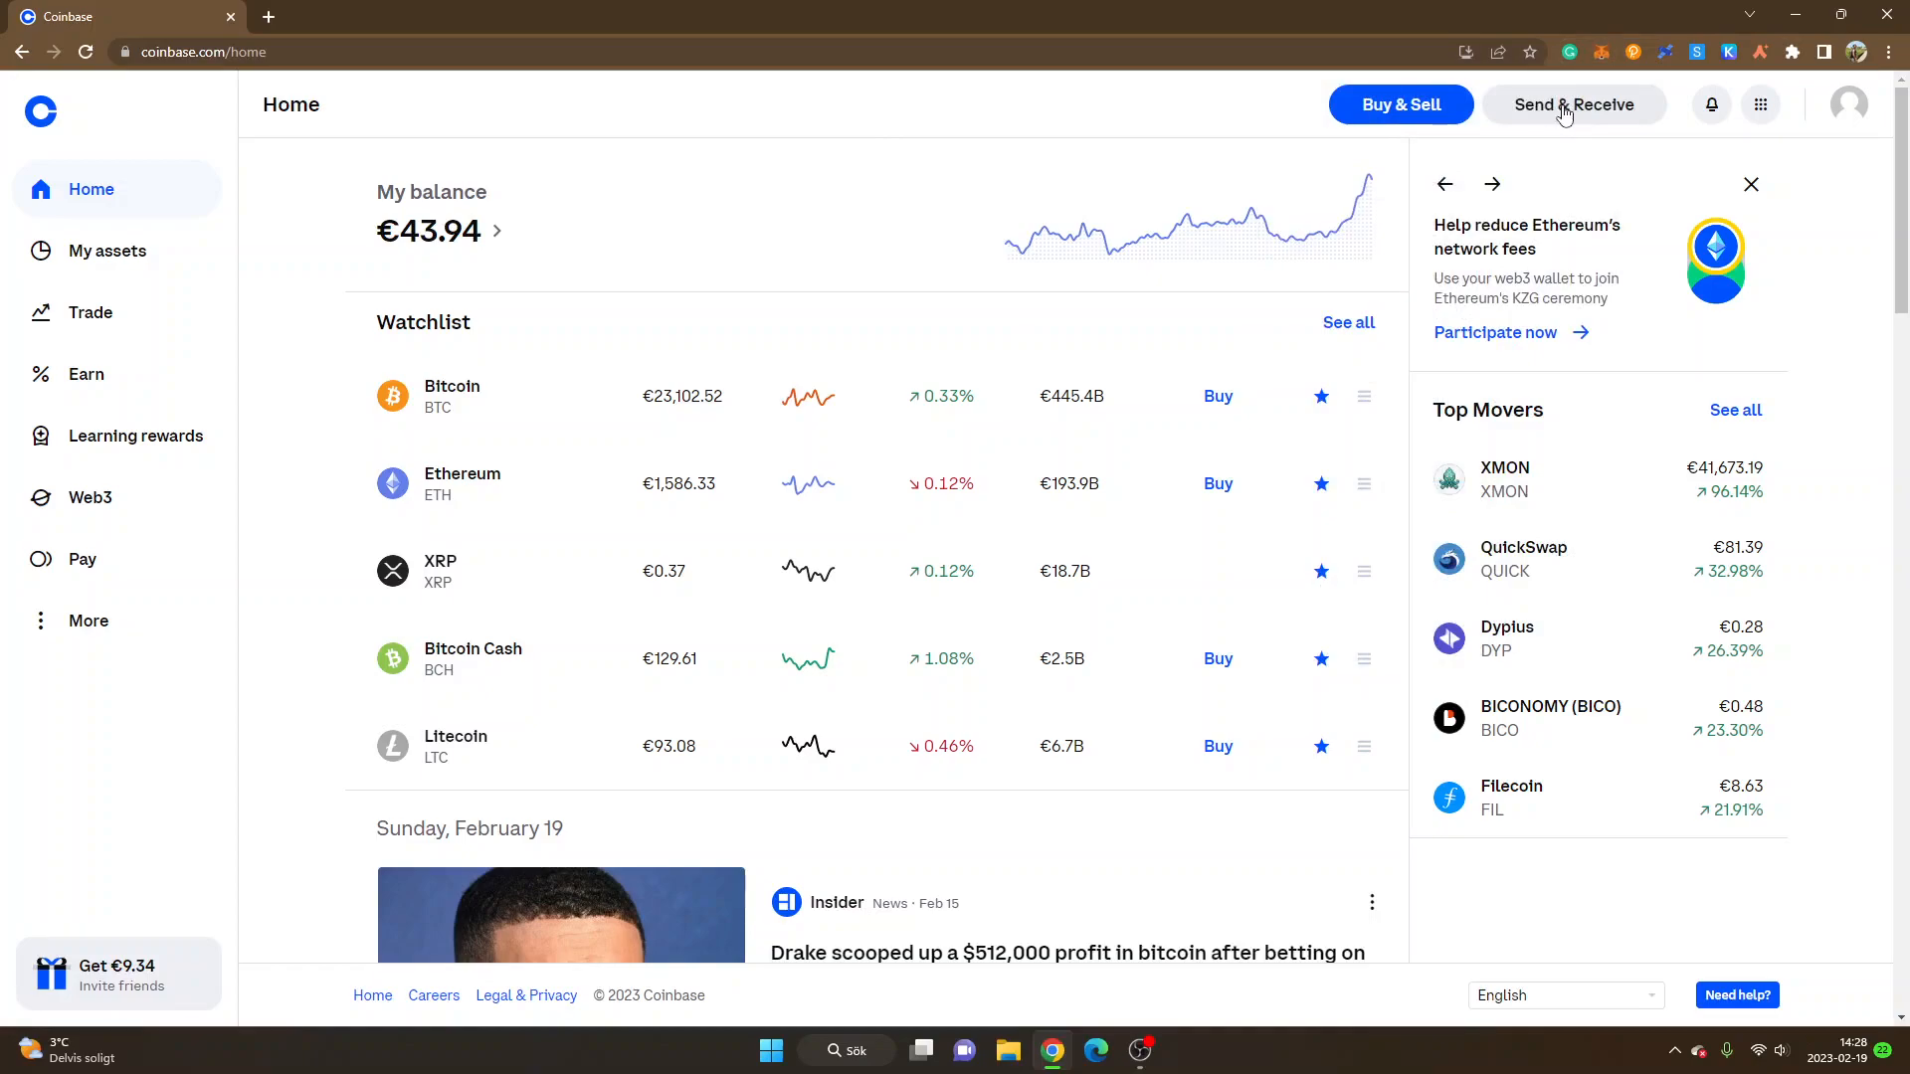
mouse_move(1563, 109)
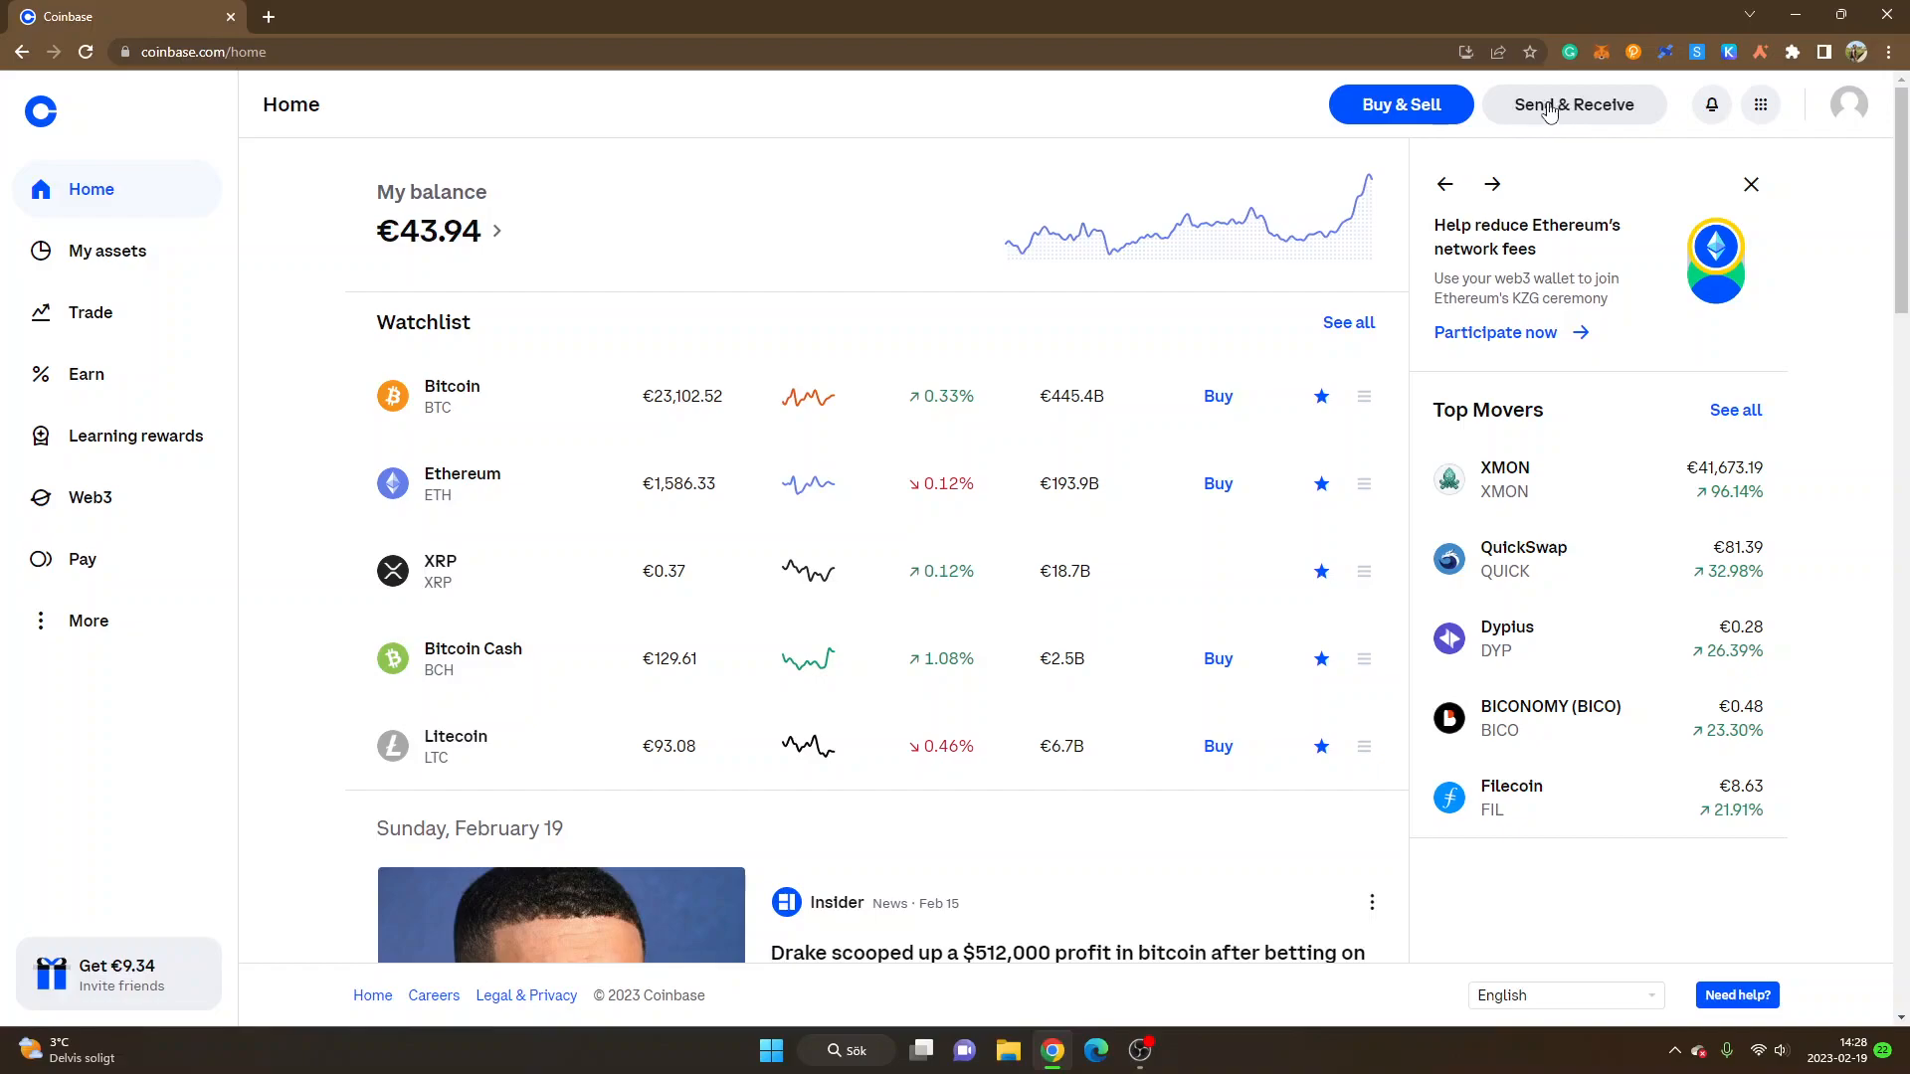
mouse_move(1572, 108)
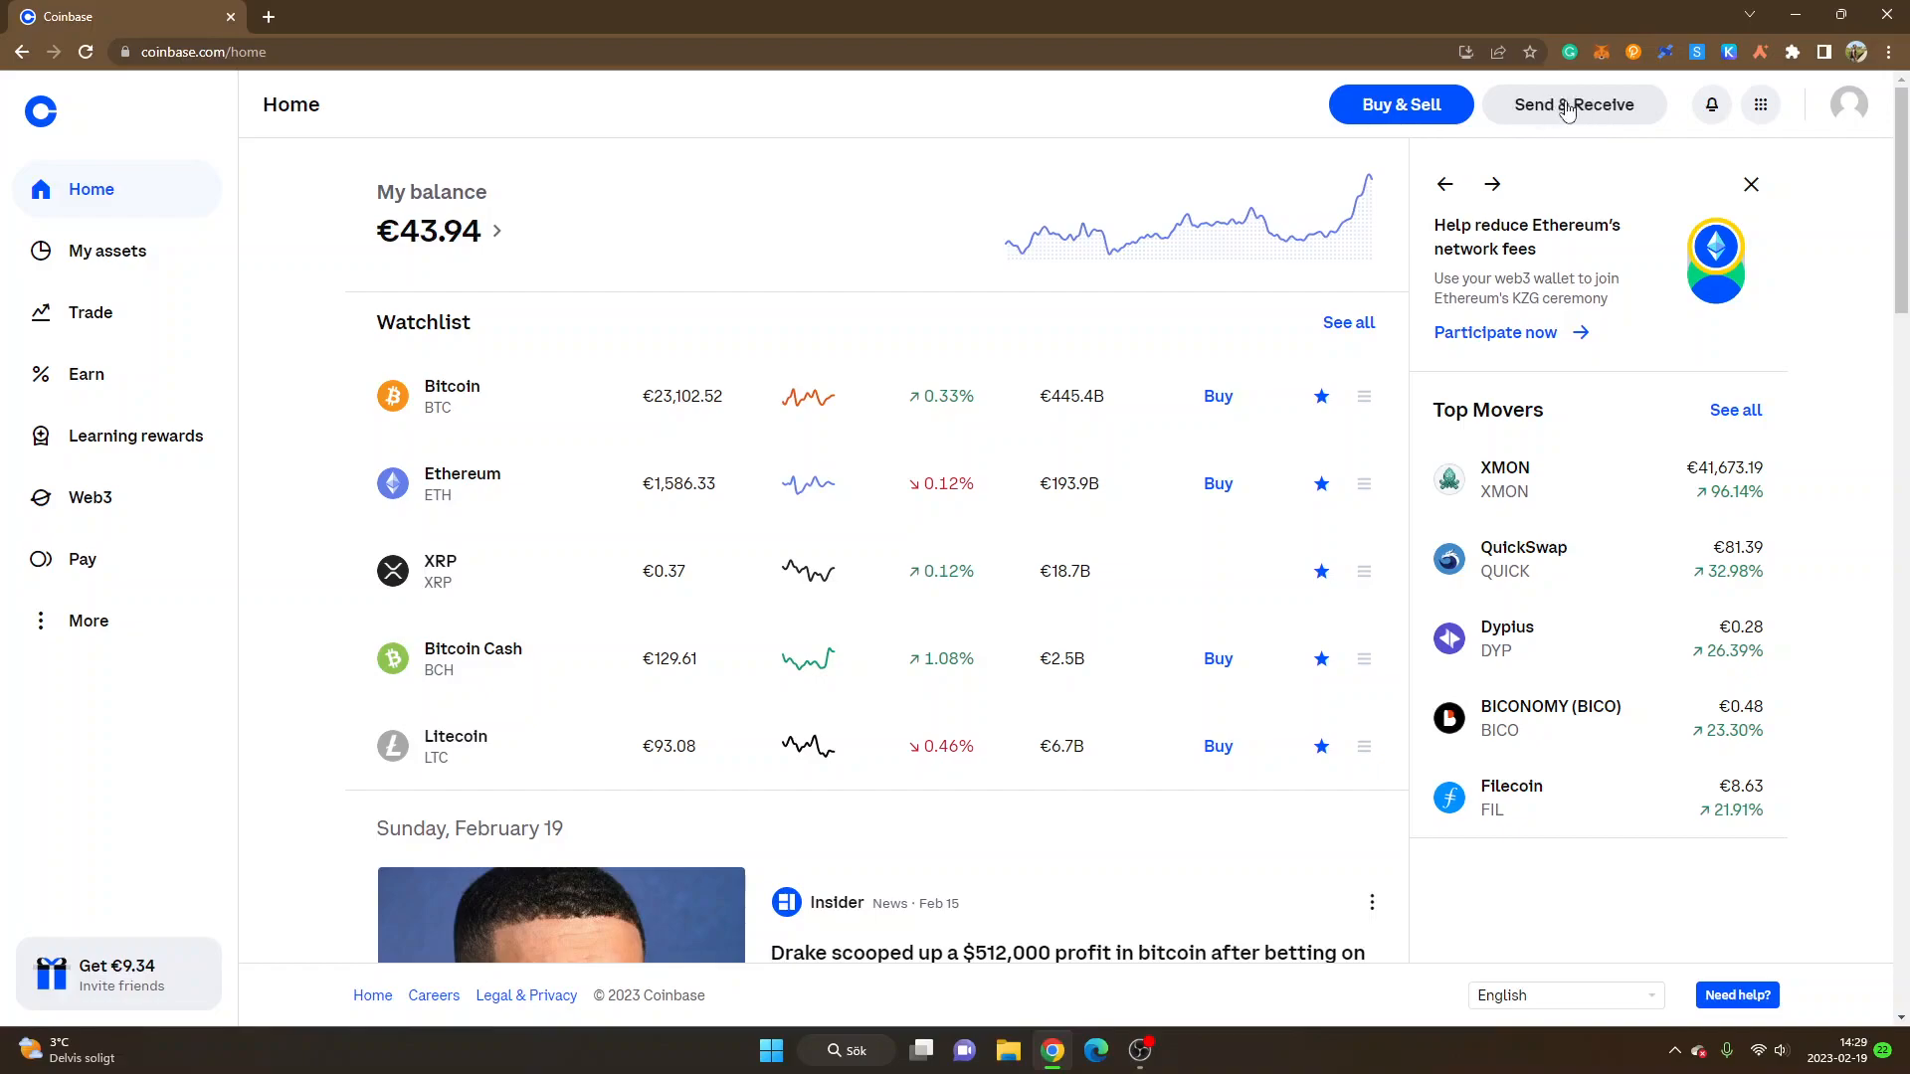
mouse_move(1548, 112)
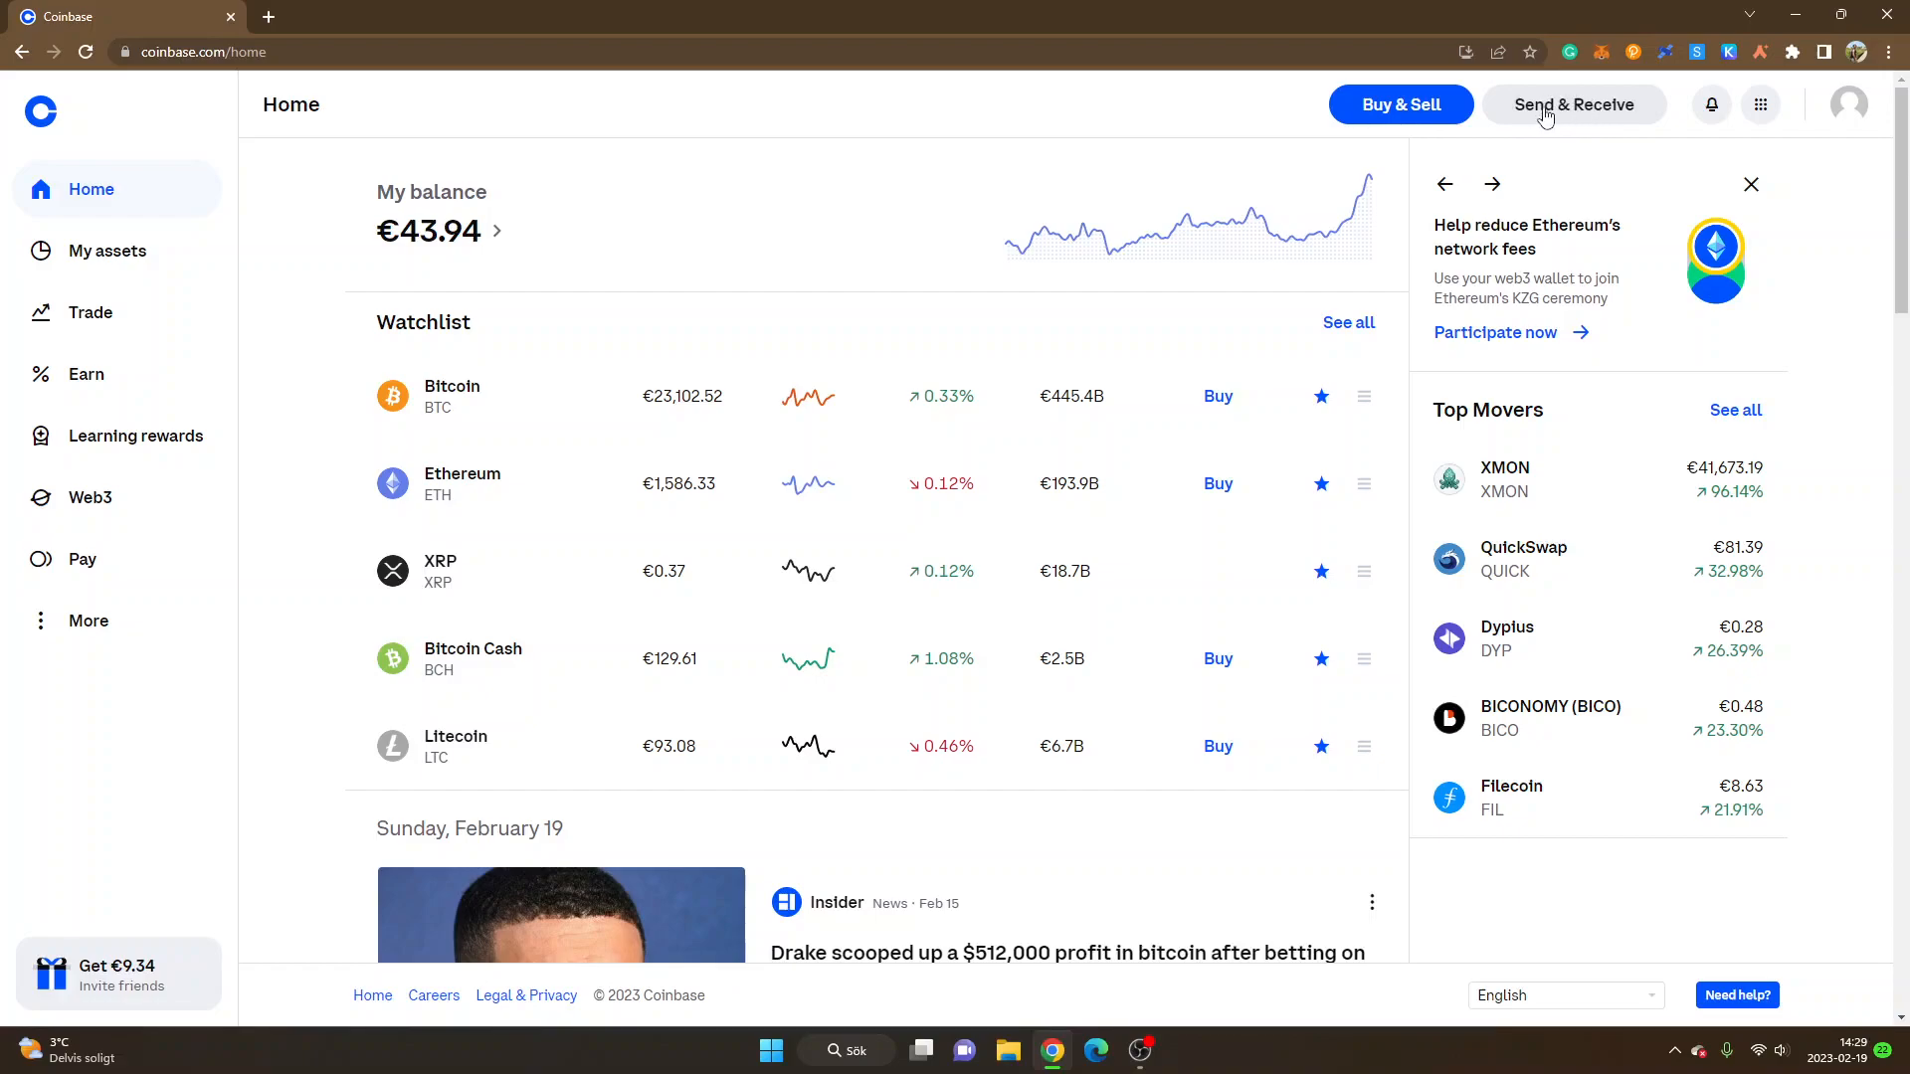
- Start a crypto send from the Coinbase home page via Send & Receive
click(1571, 103)
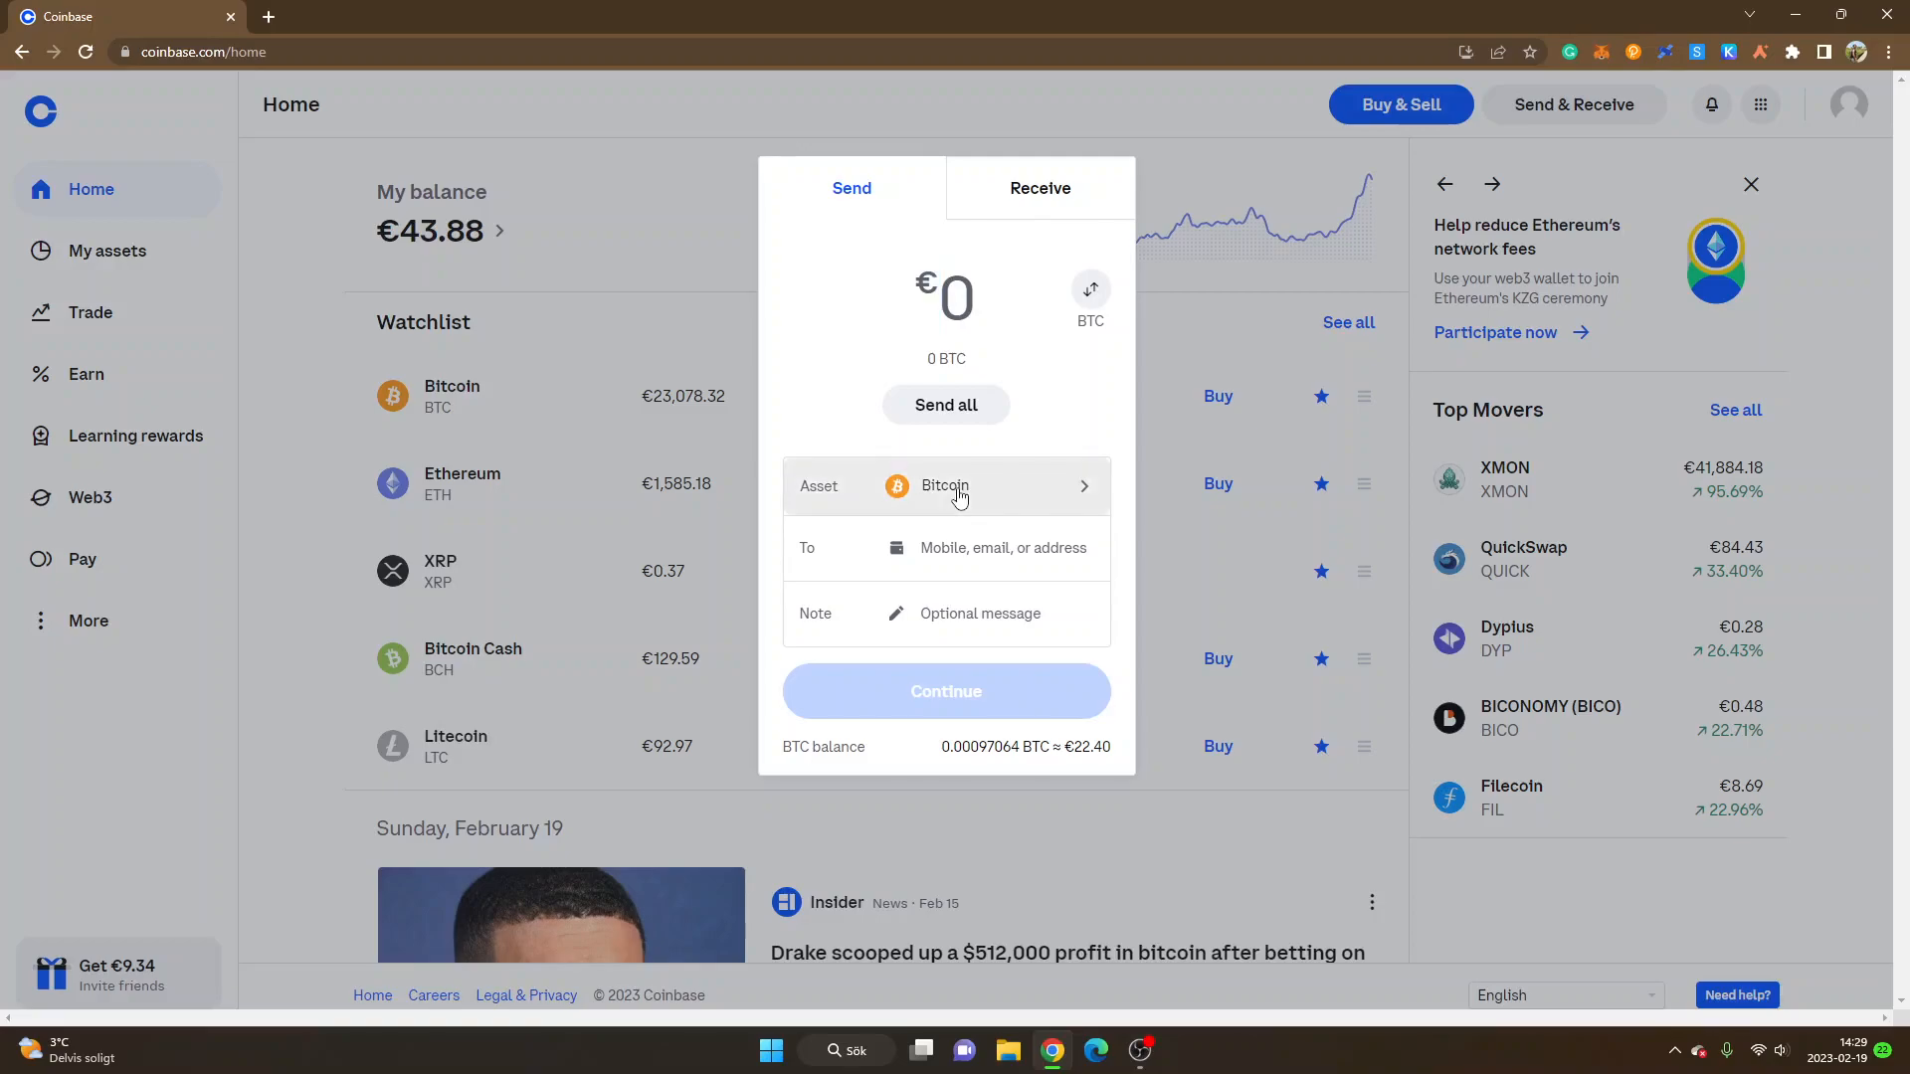
- Pick Ethereum as the asset and enter the full €1.96 (0.001236322 ETH) balance
click(947, 485)
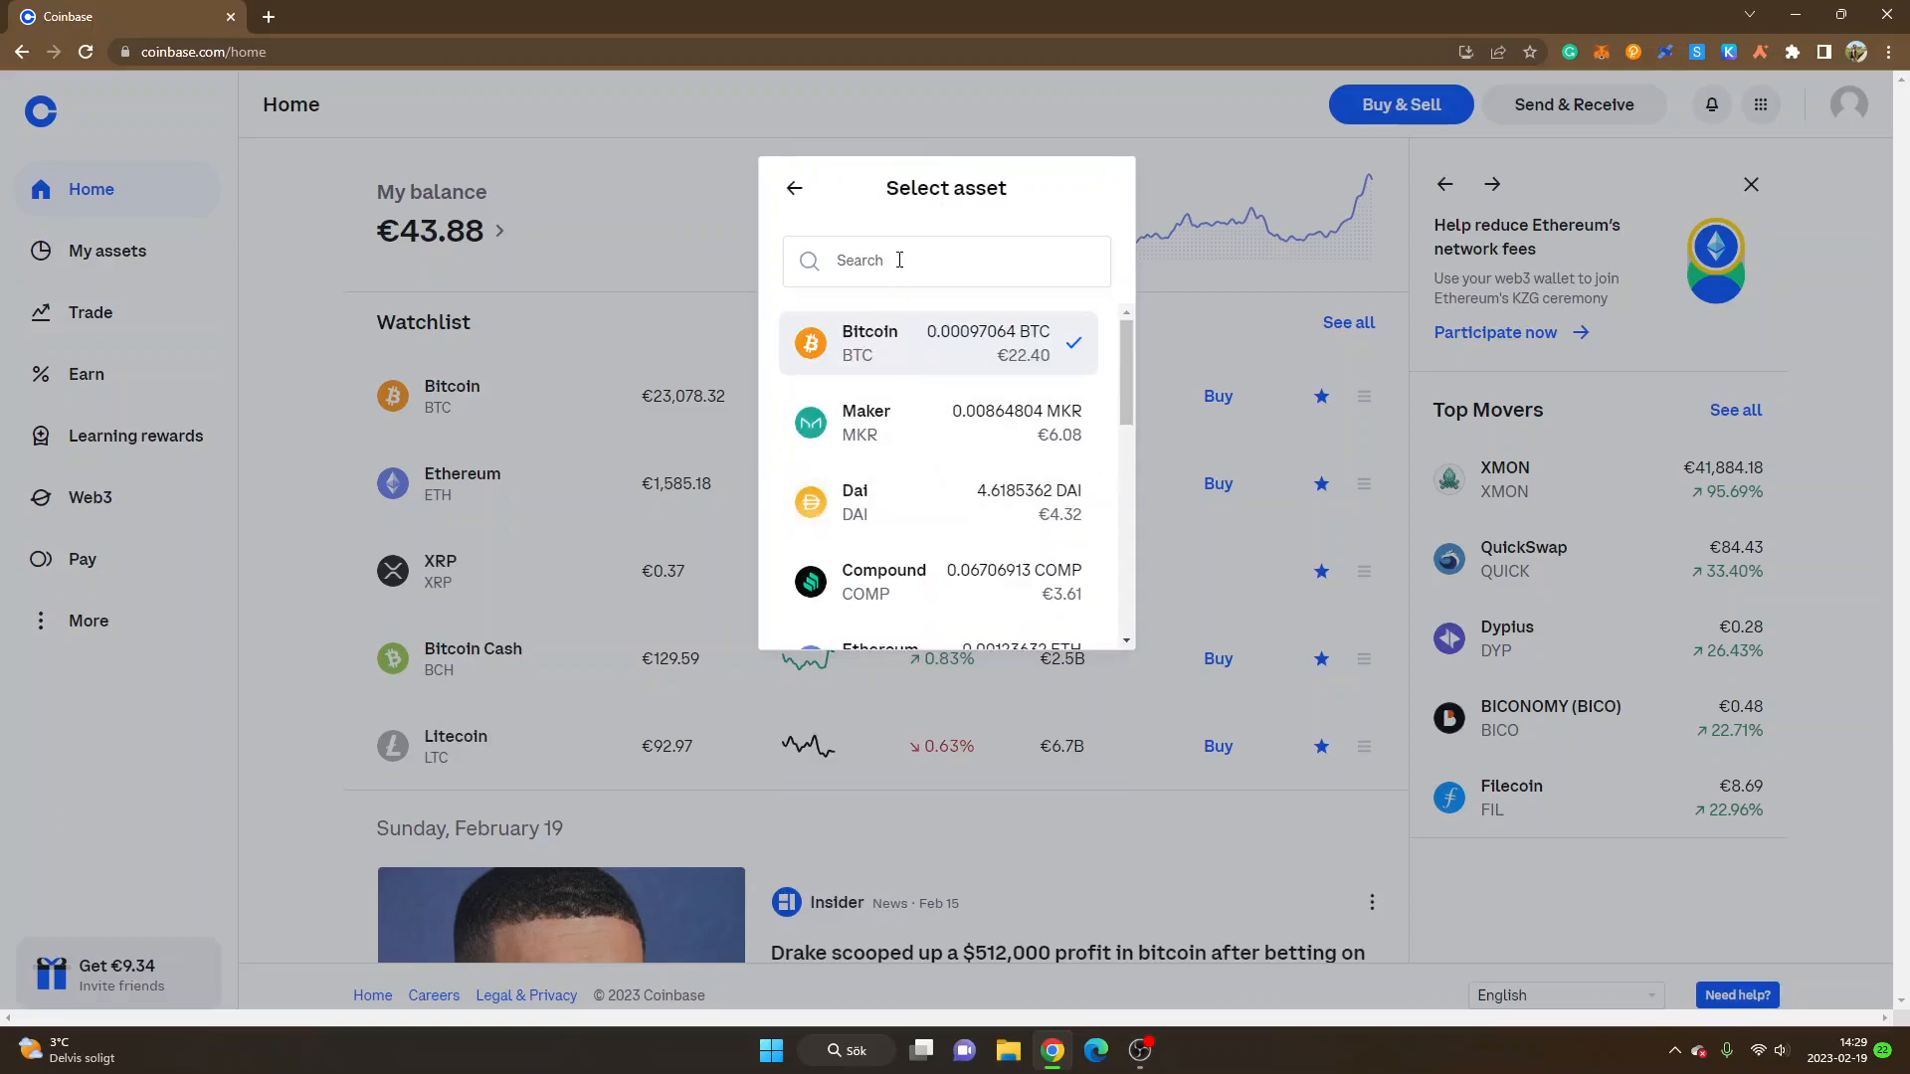
text(eth)
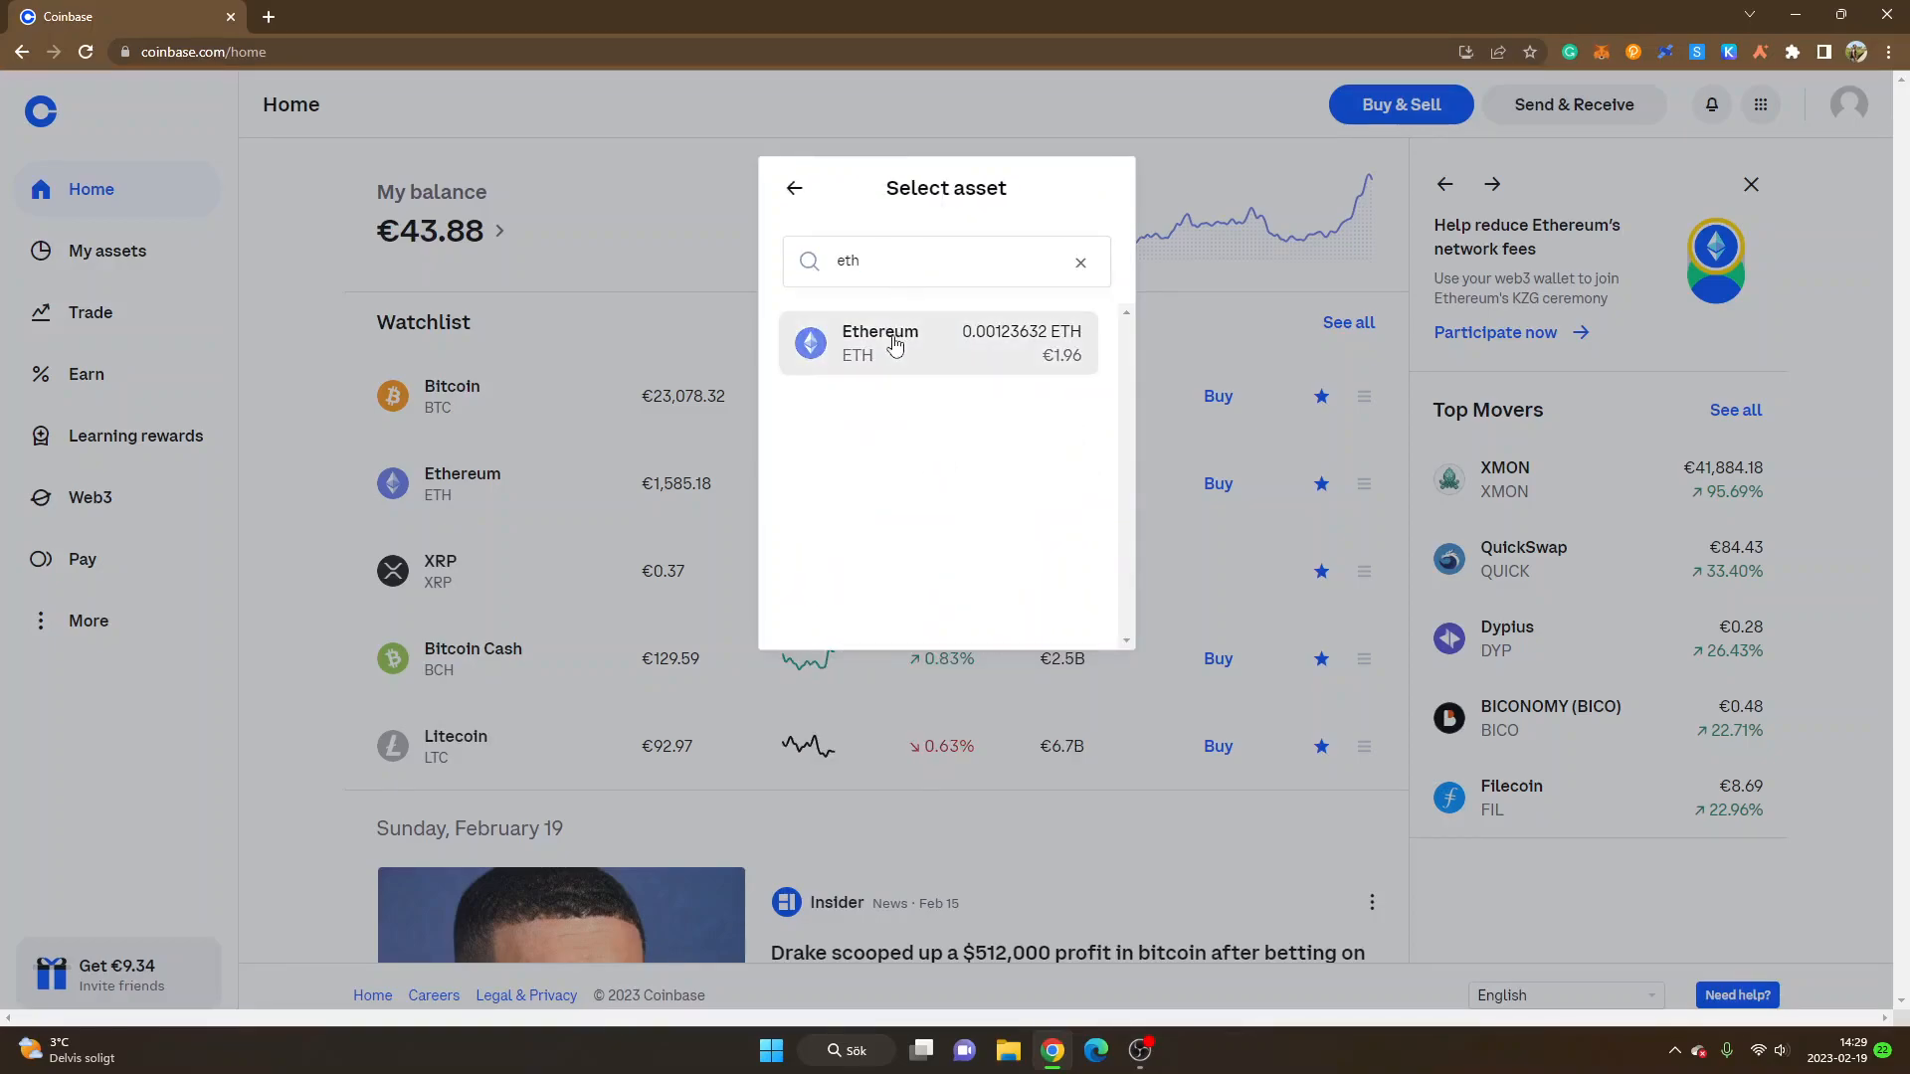
click(937, 342)
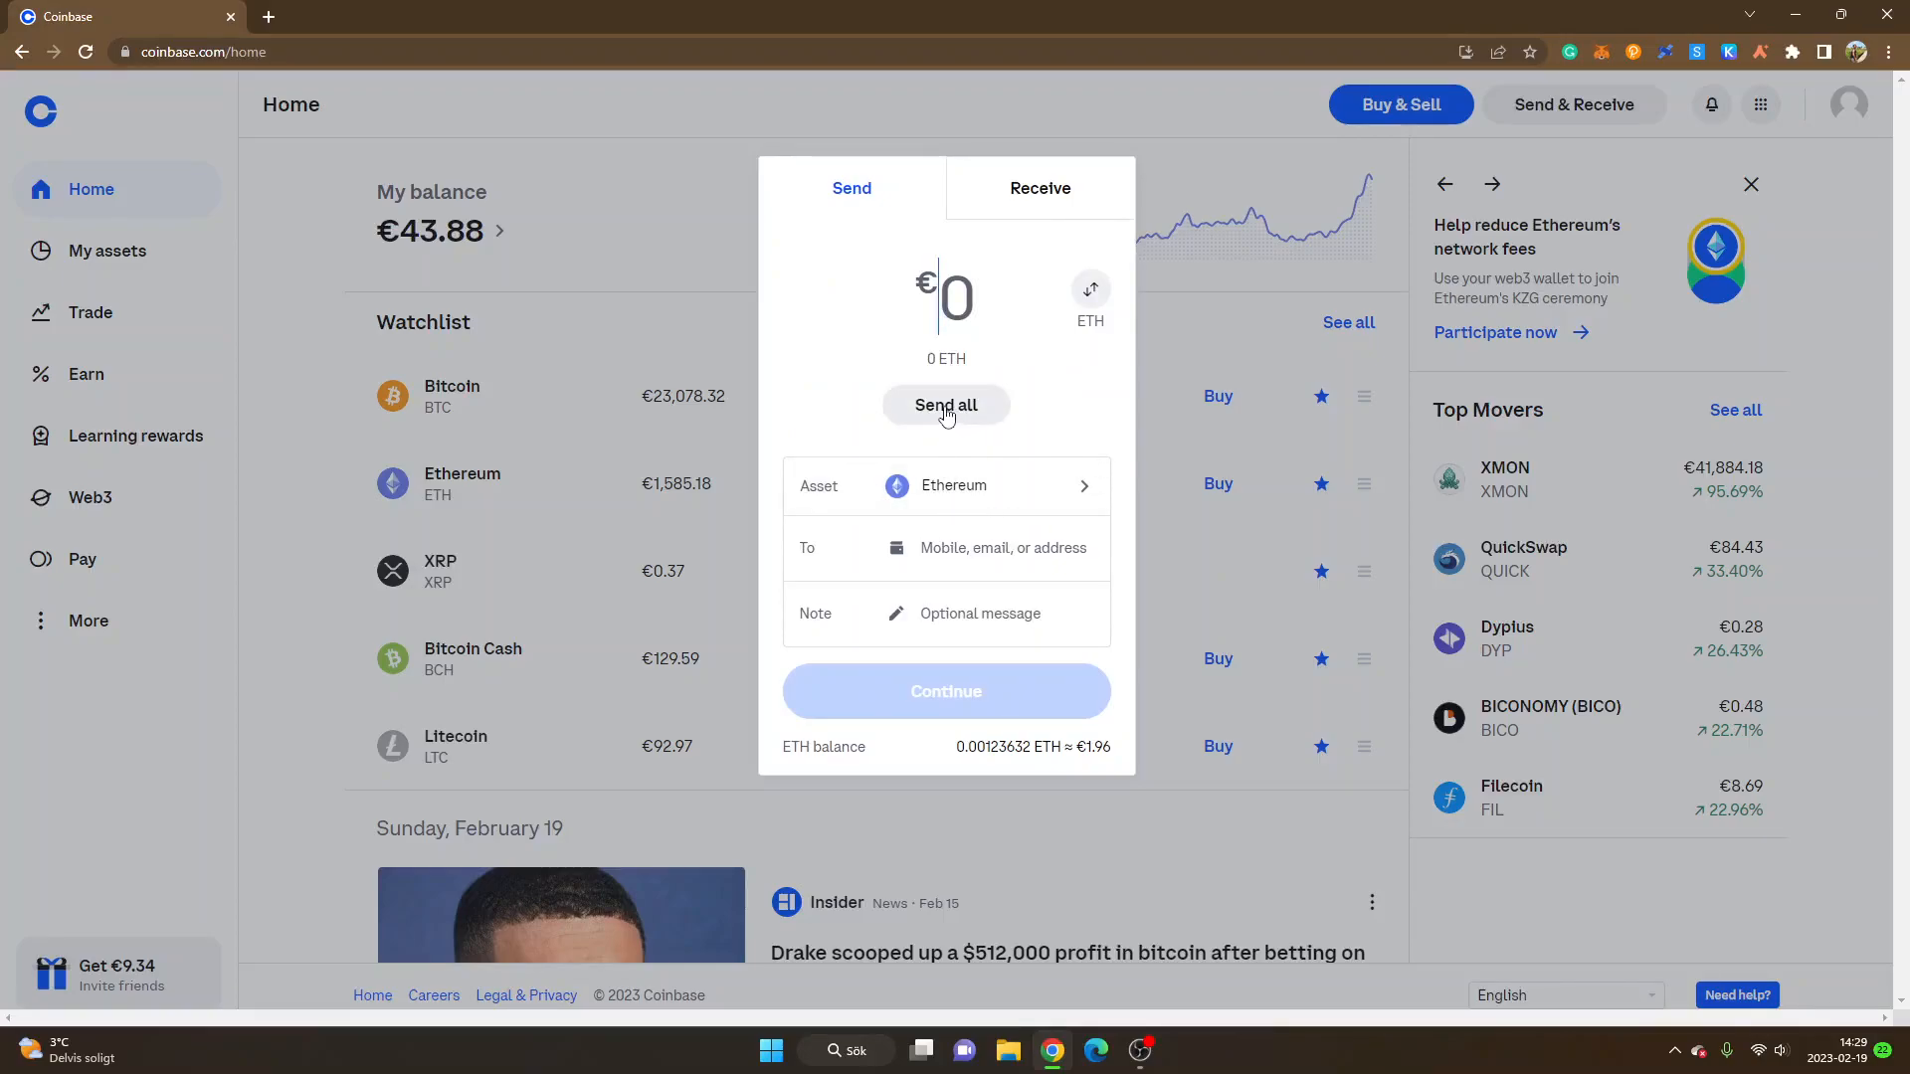
click(947, 404)
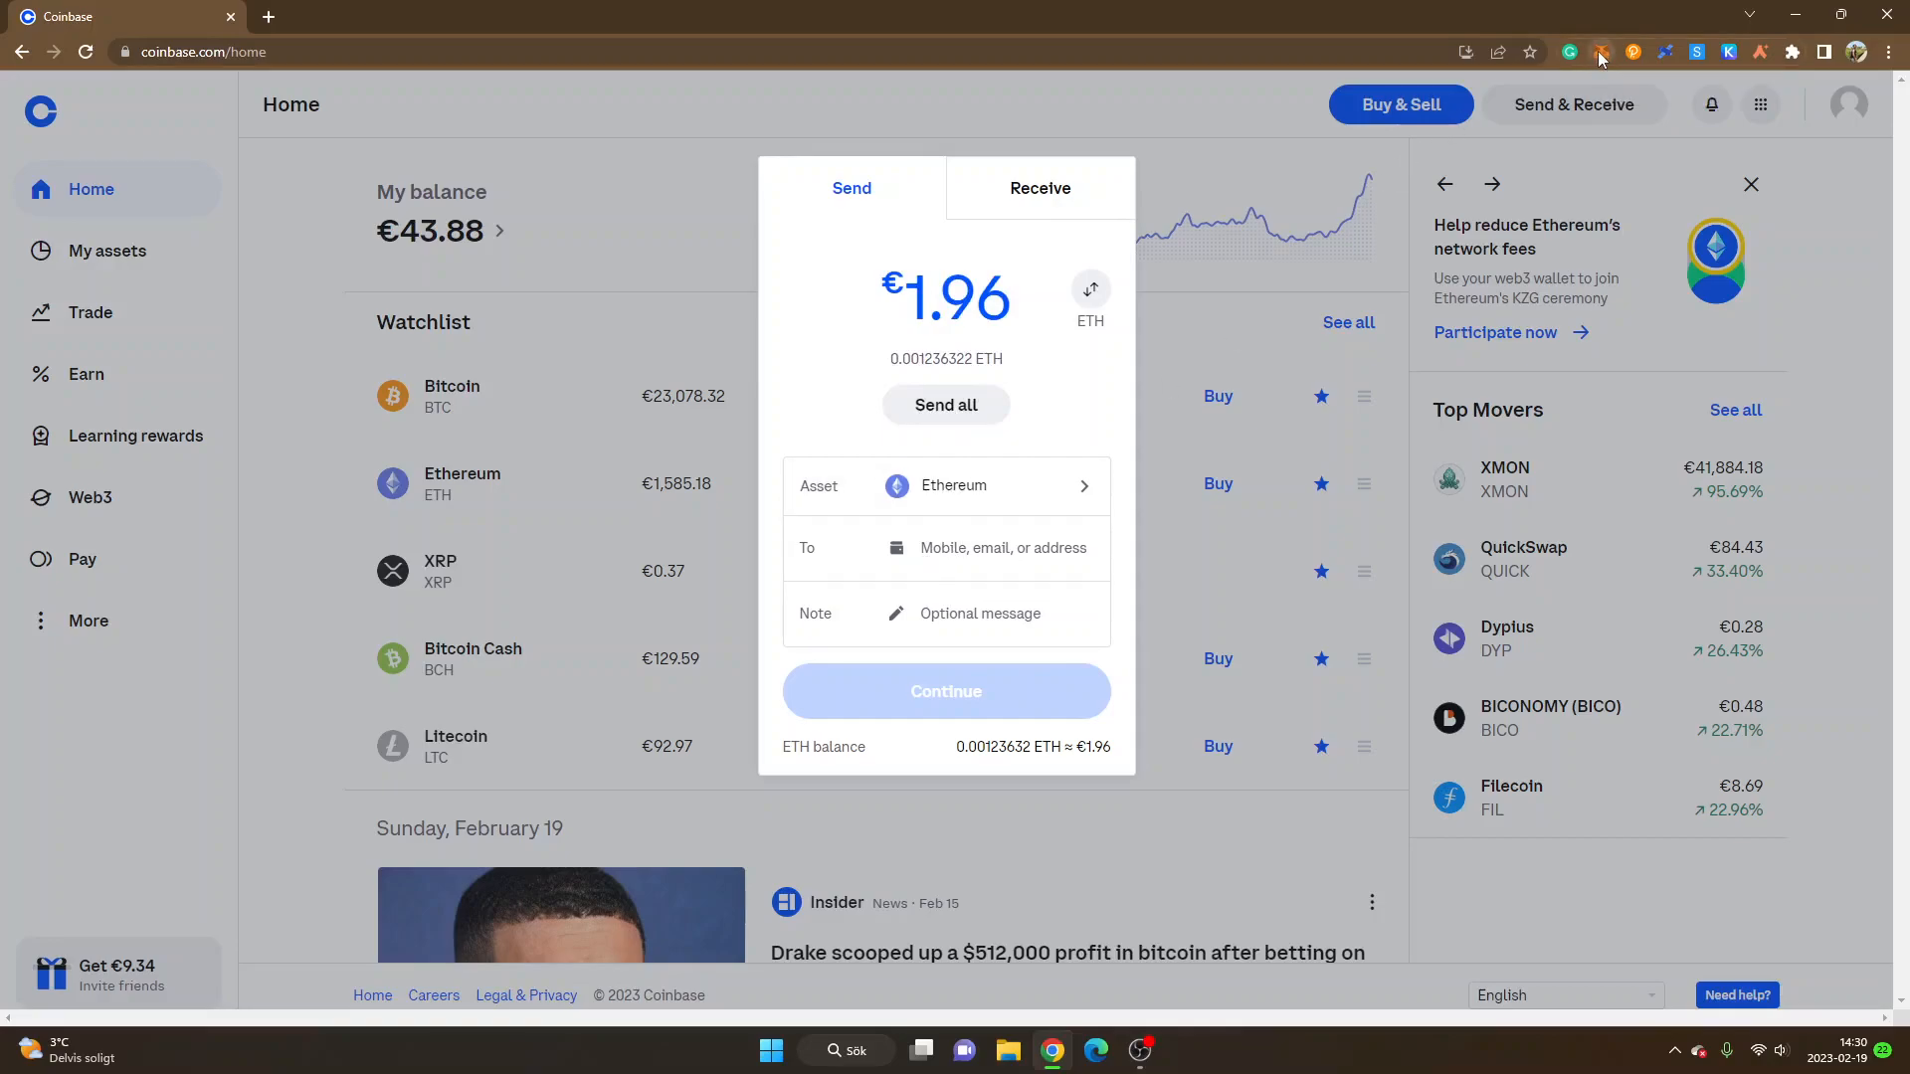
- Copy the MetaMask Account 1 wallet address to the clipboard
click(1602, 52)
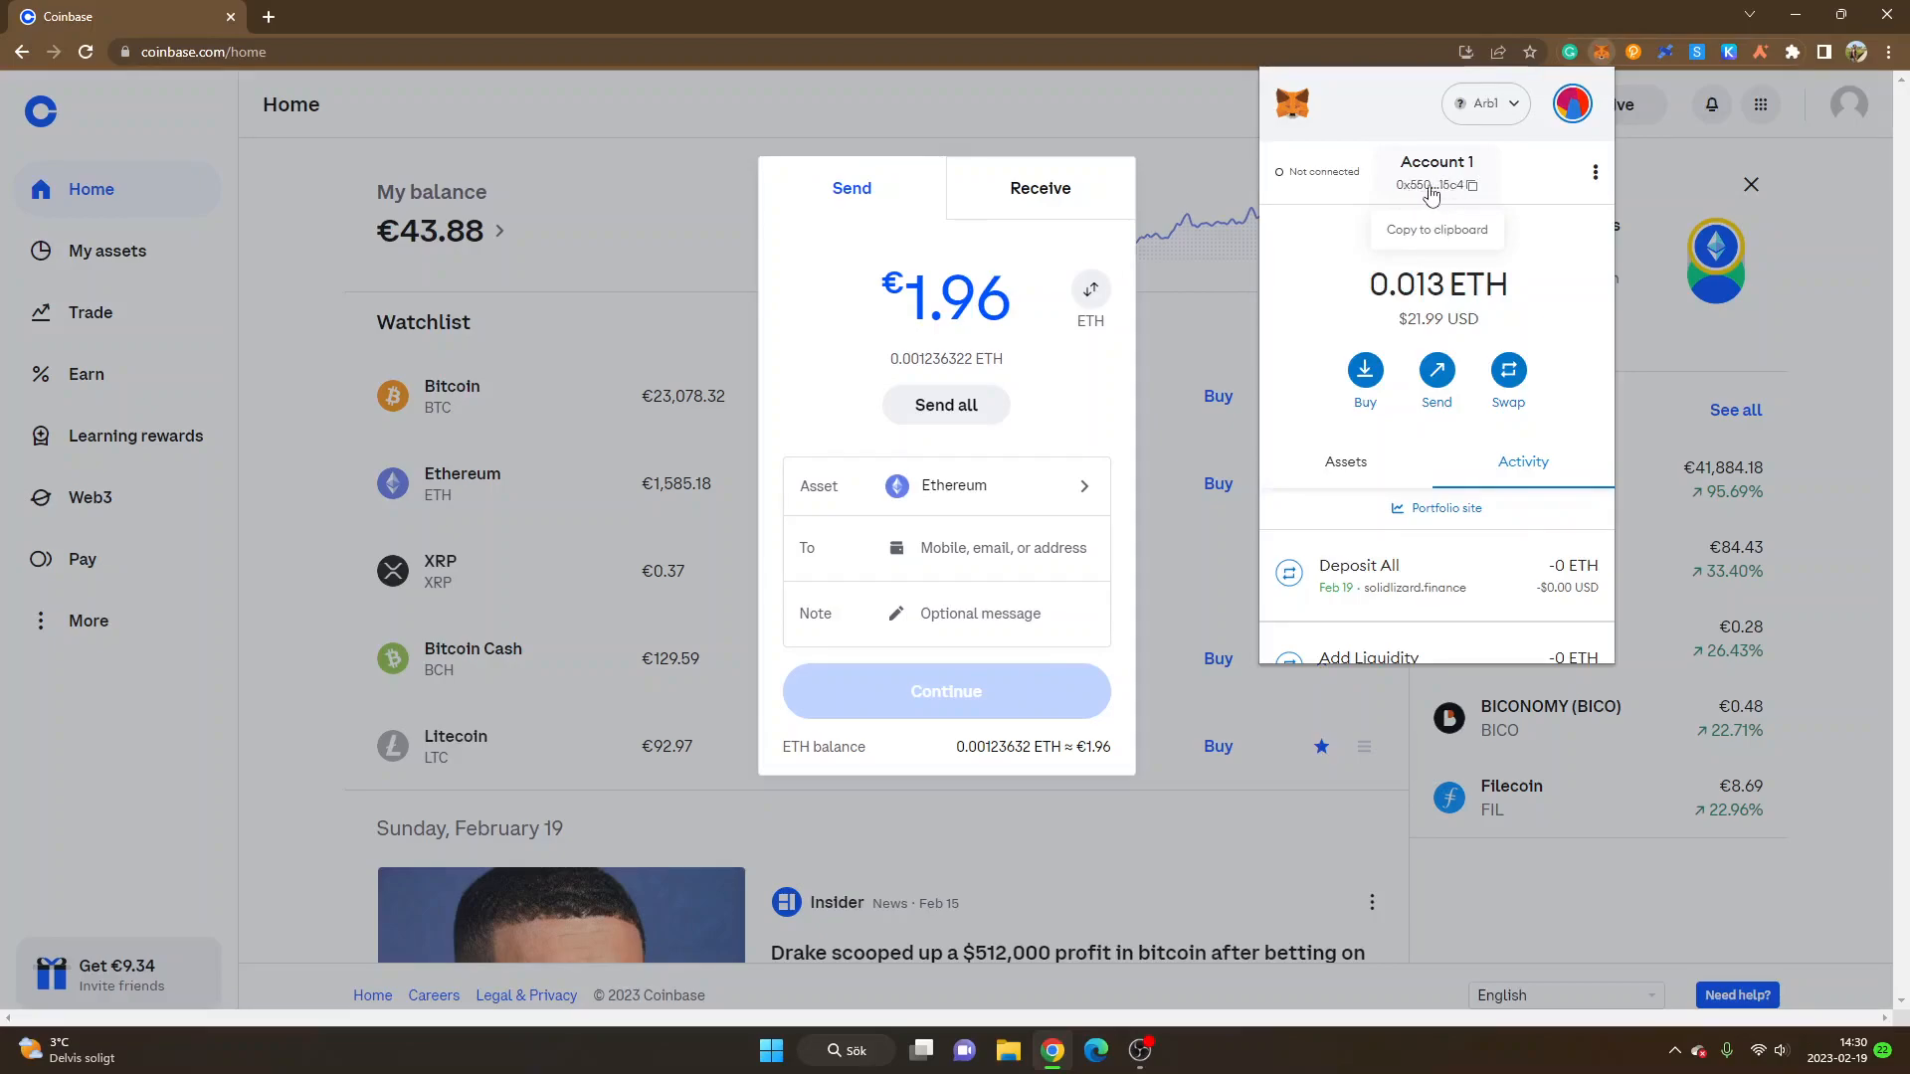
click(1434, 185)
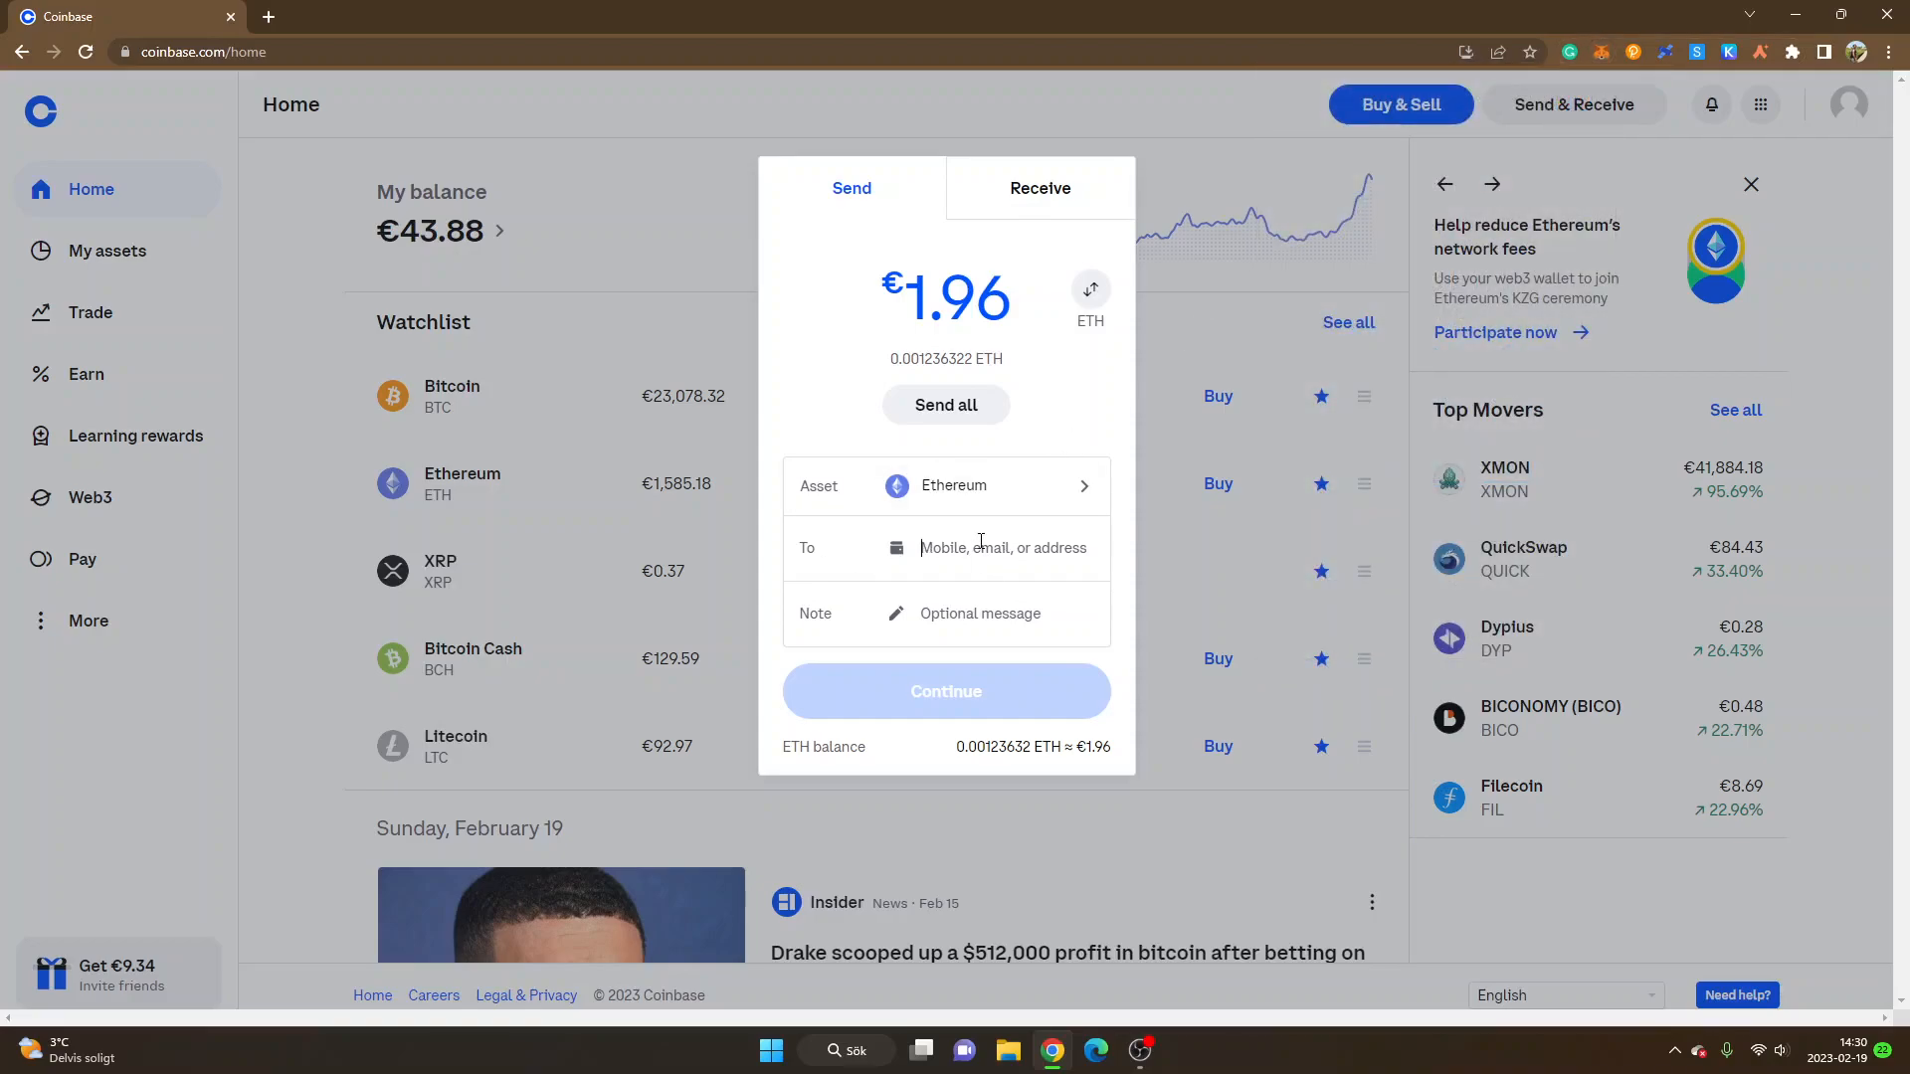
text(0x5505F742fcBAD24F65265c422f8A055993815c4)
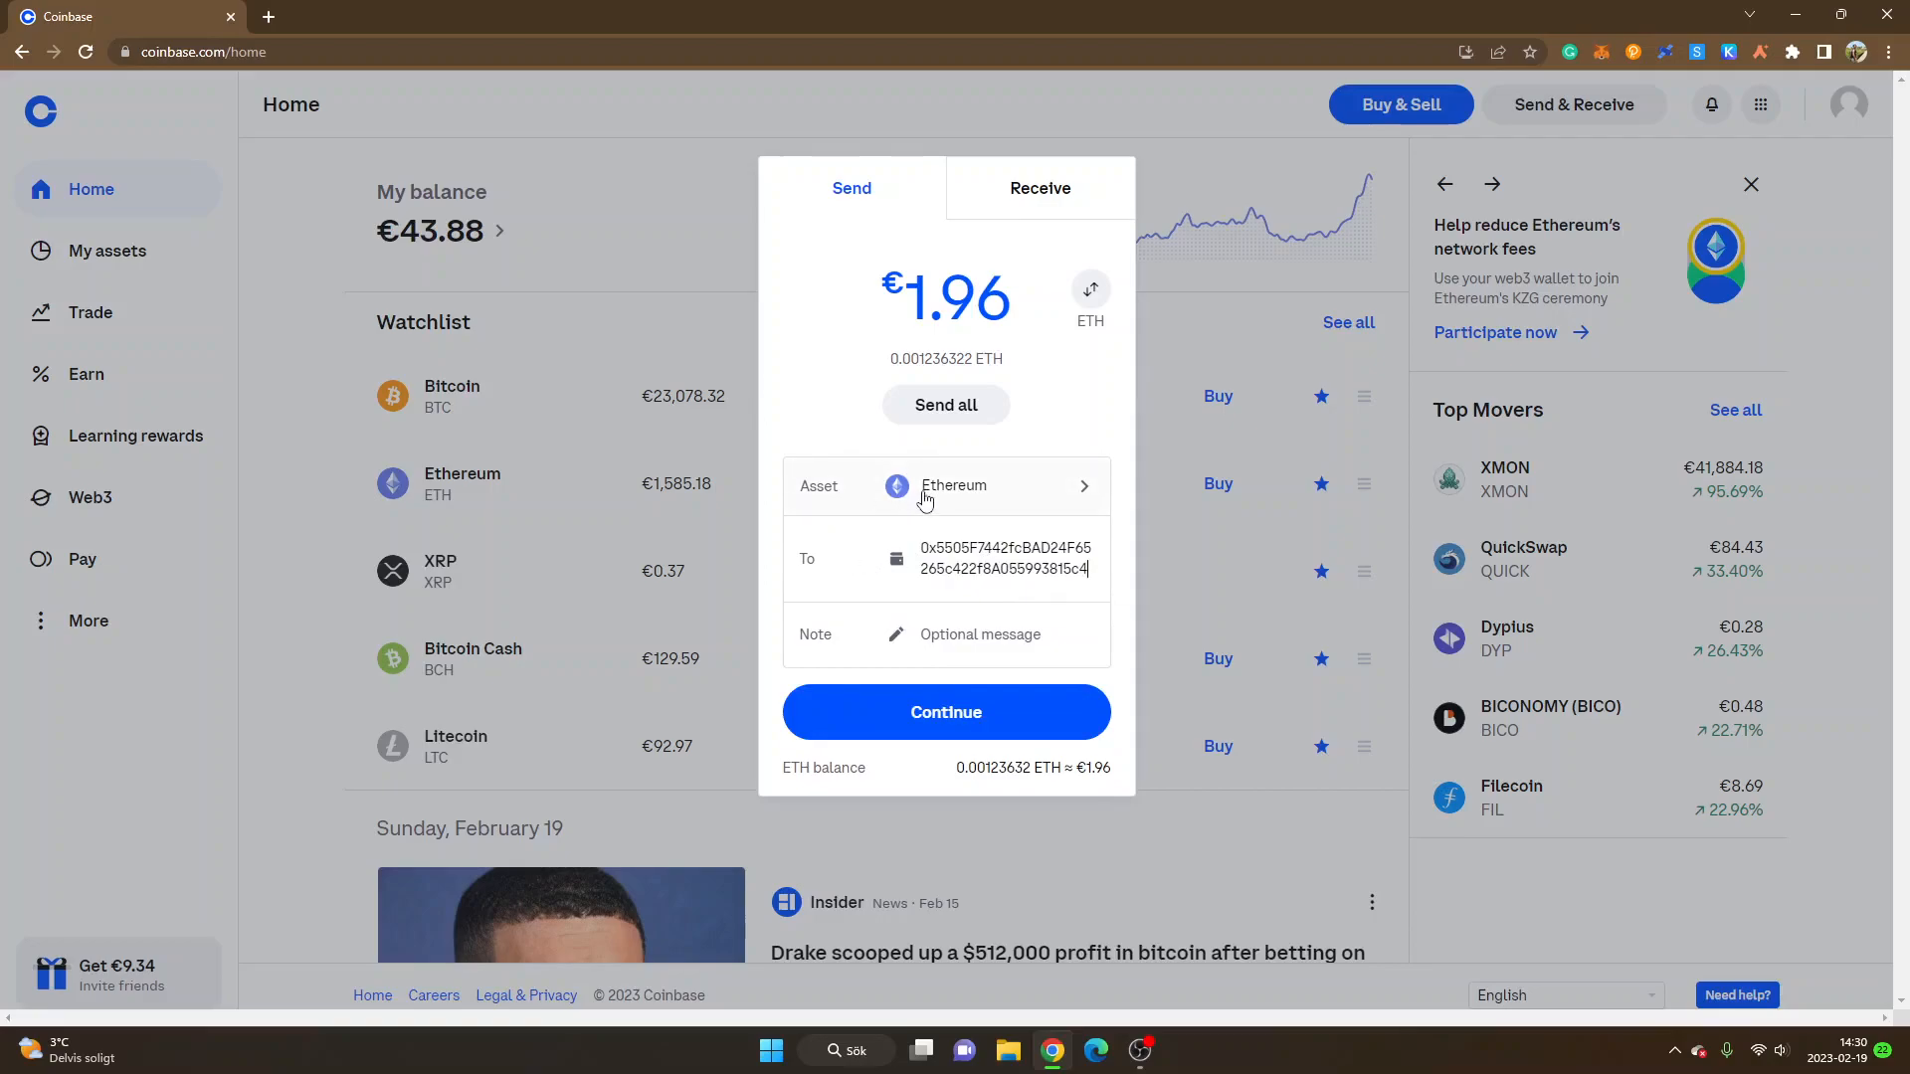
mouse_move(816, 581)
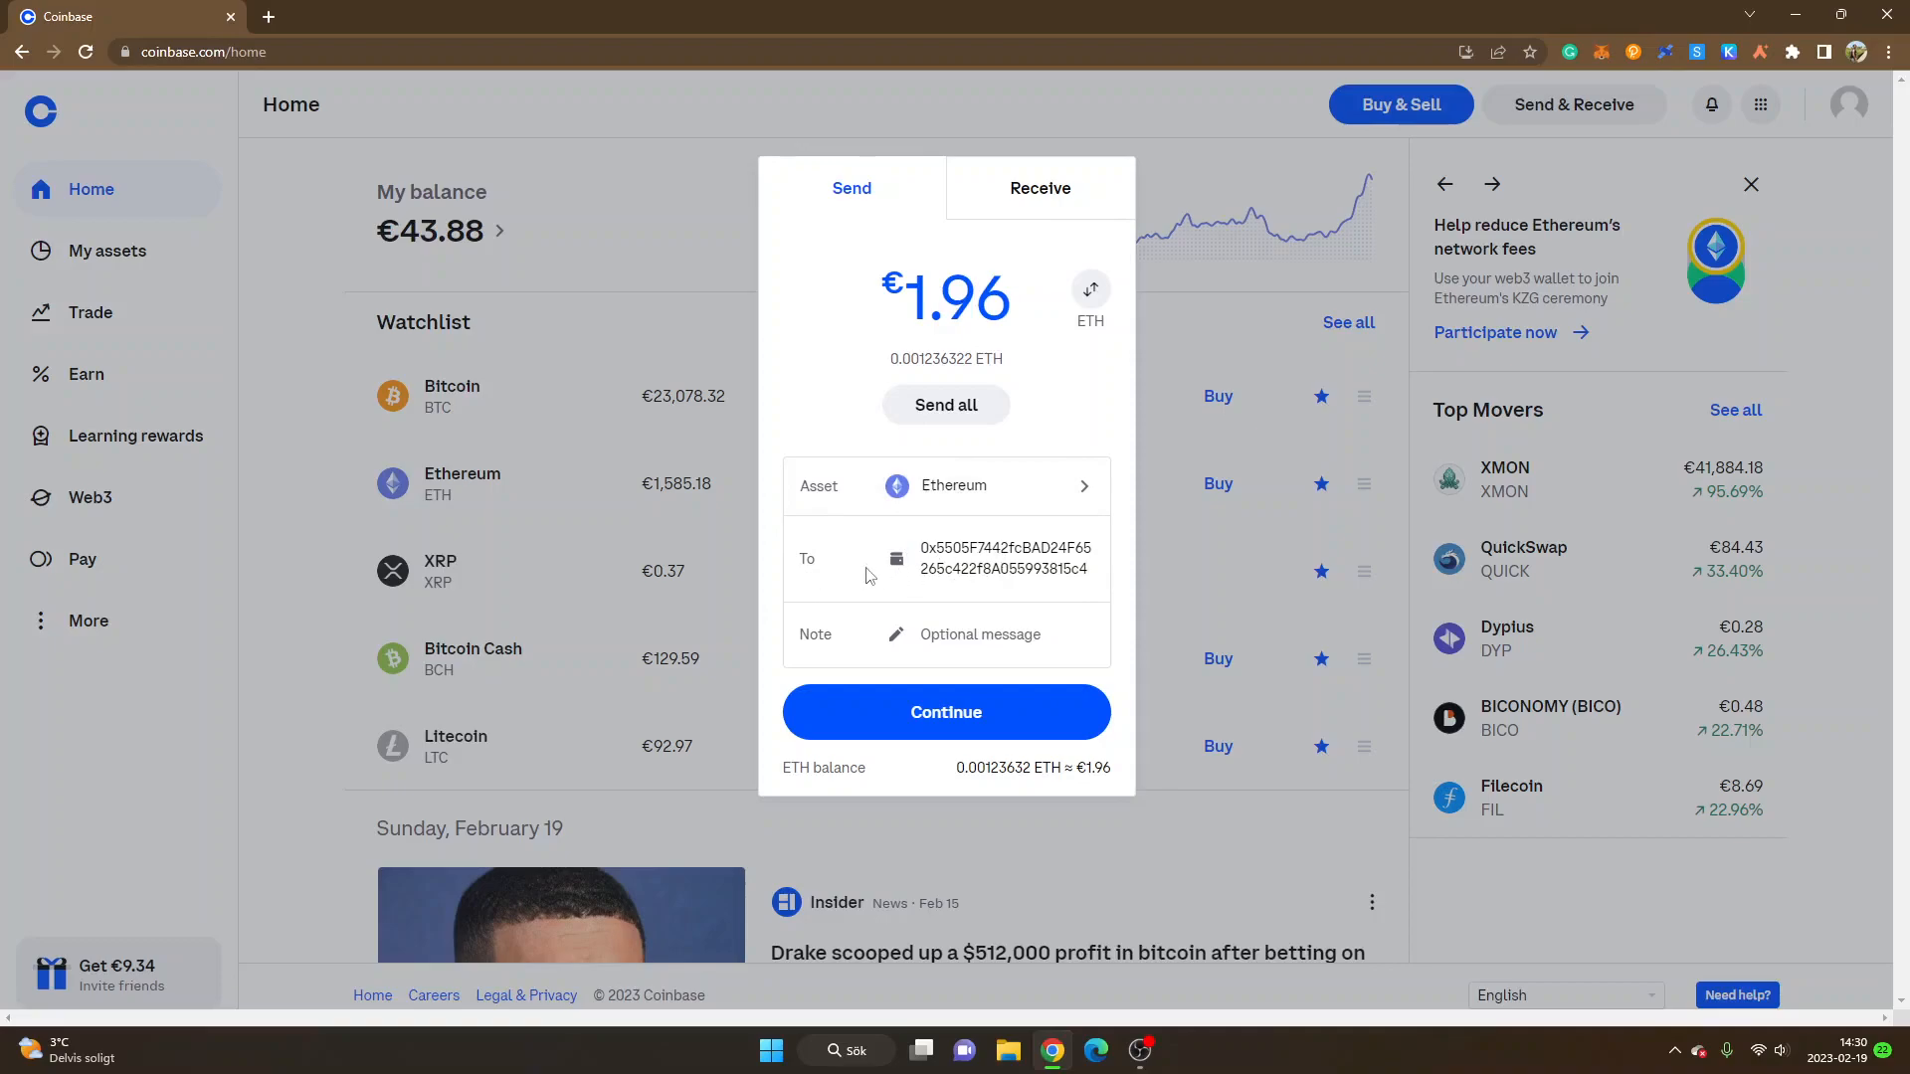
mouse_move(862, 694)
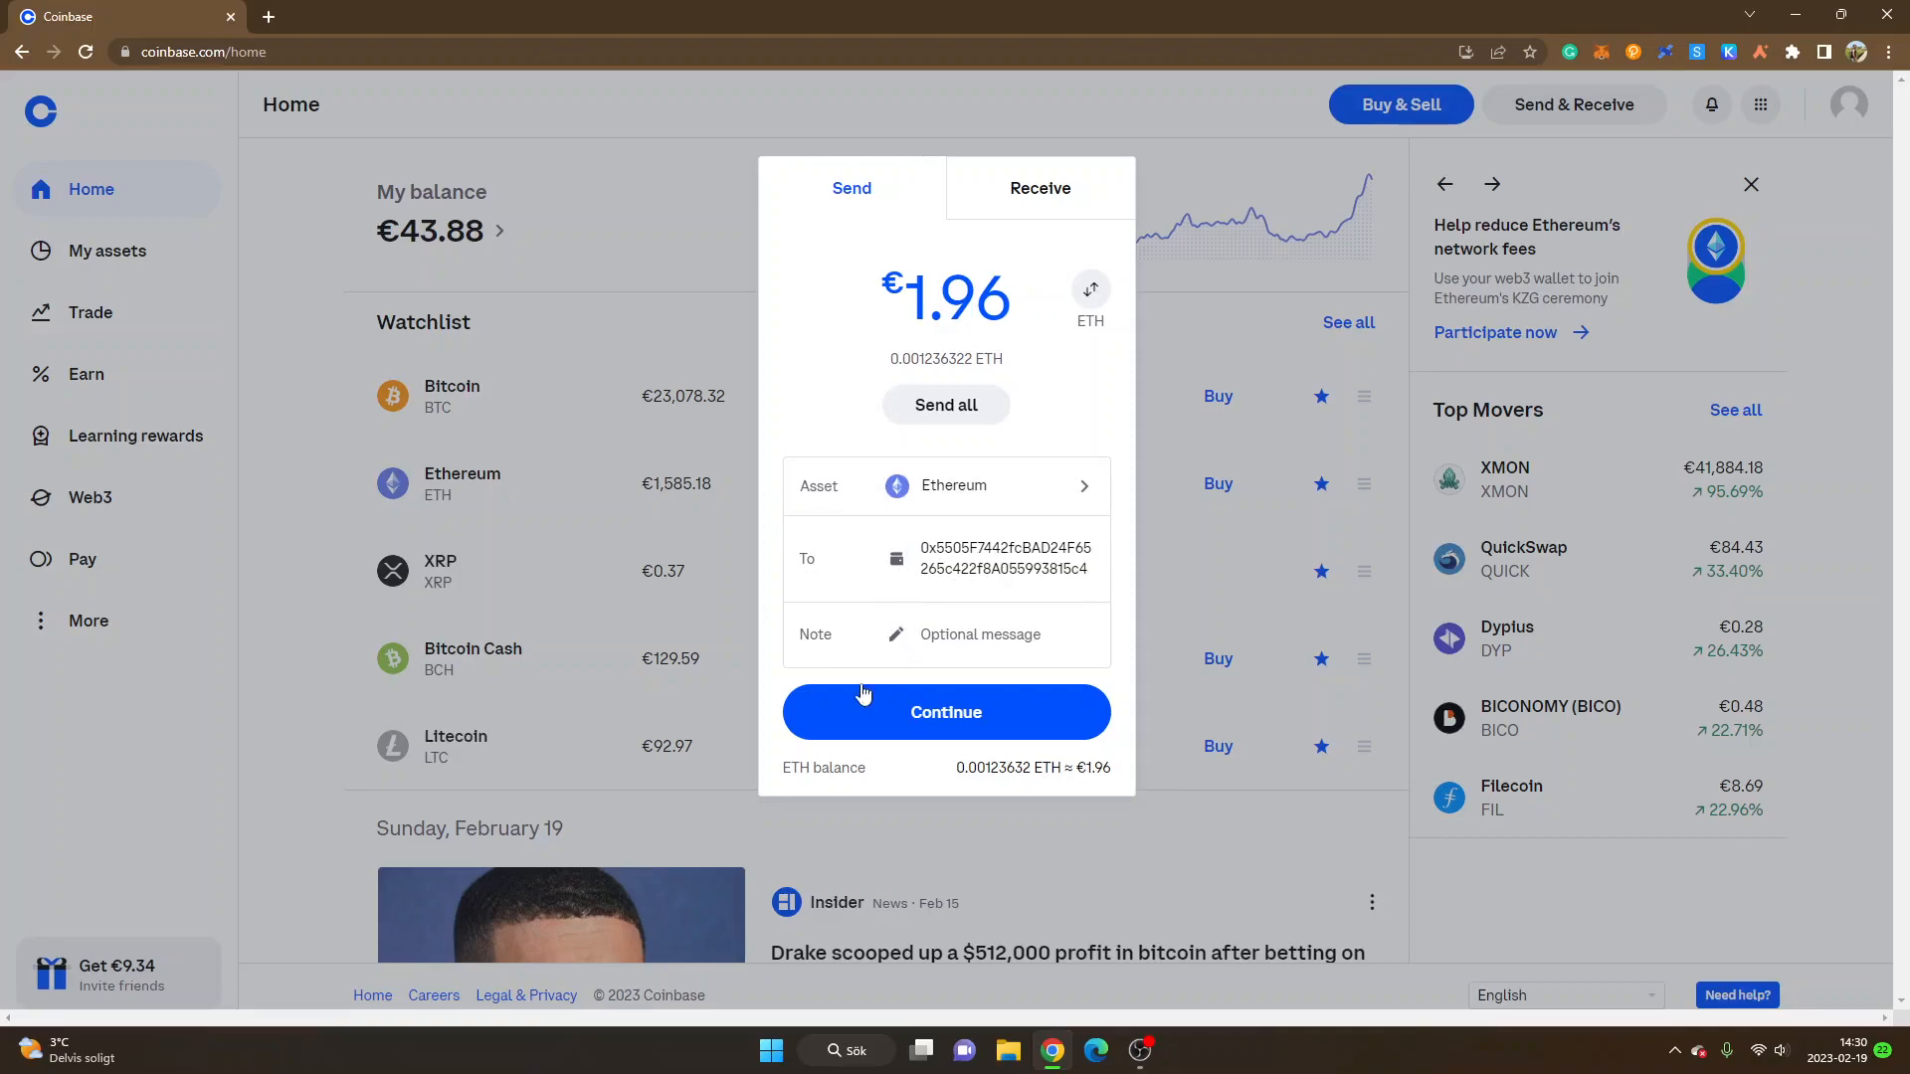
click(945, 712)
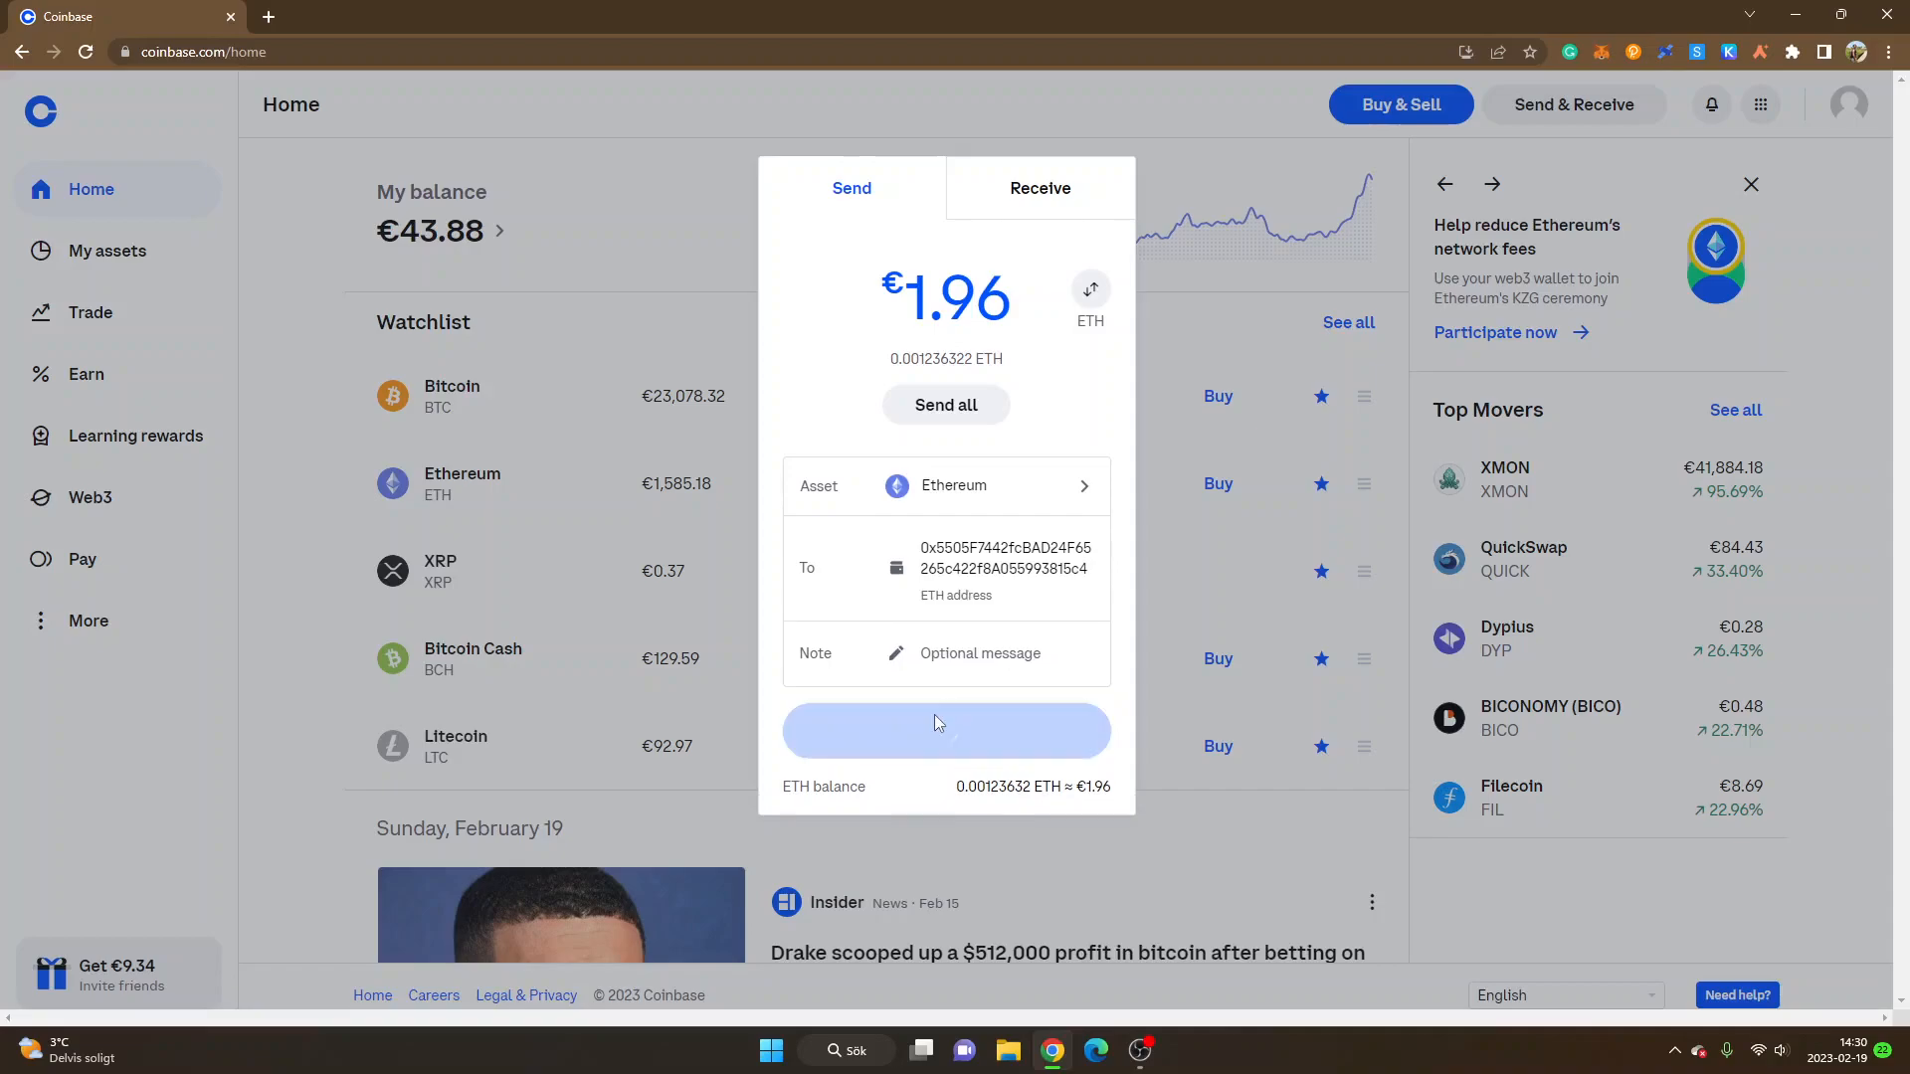
- Proceed to the send review and choose to change the Ethereum network
click(947, 730)
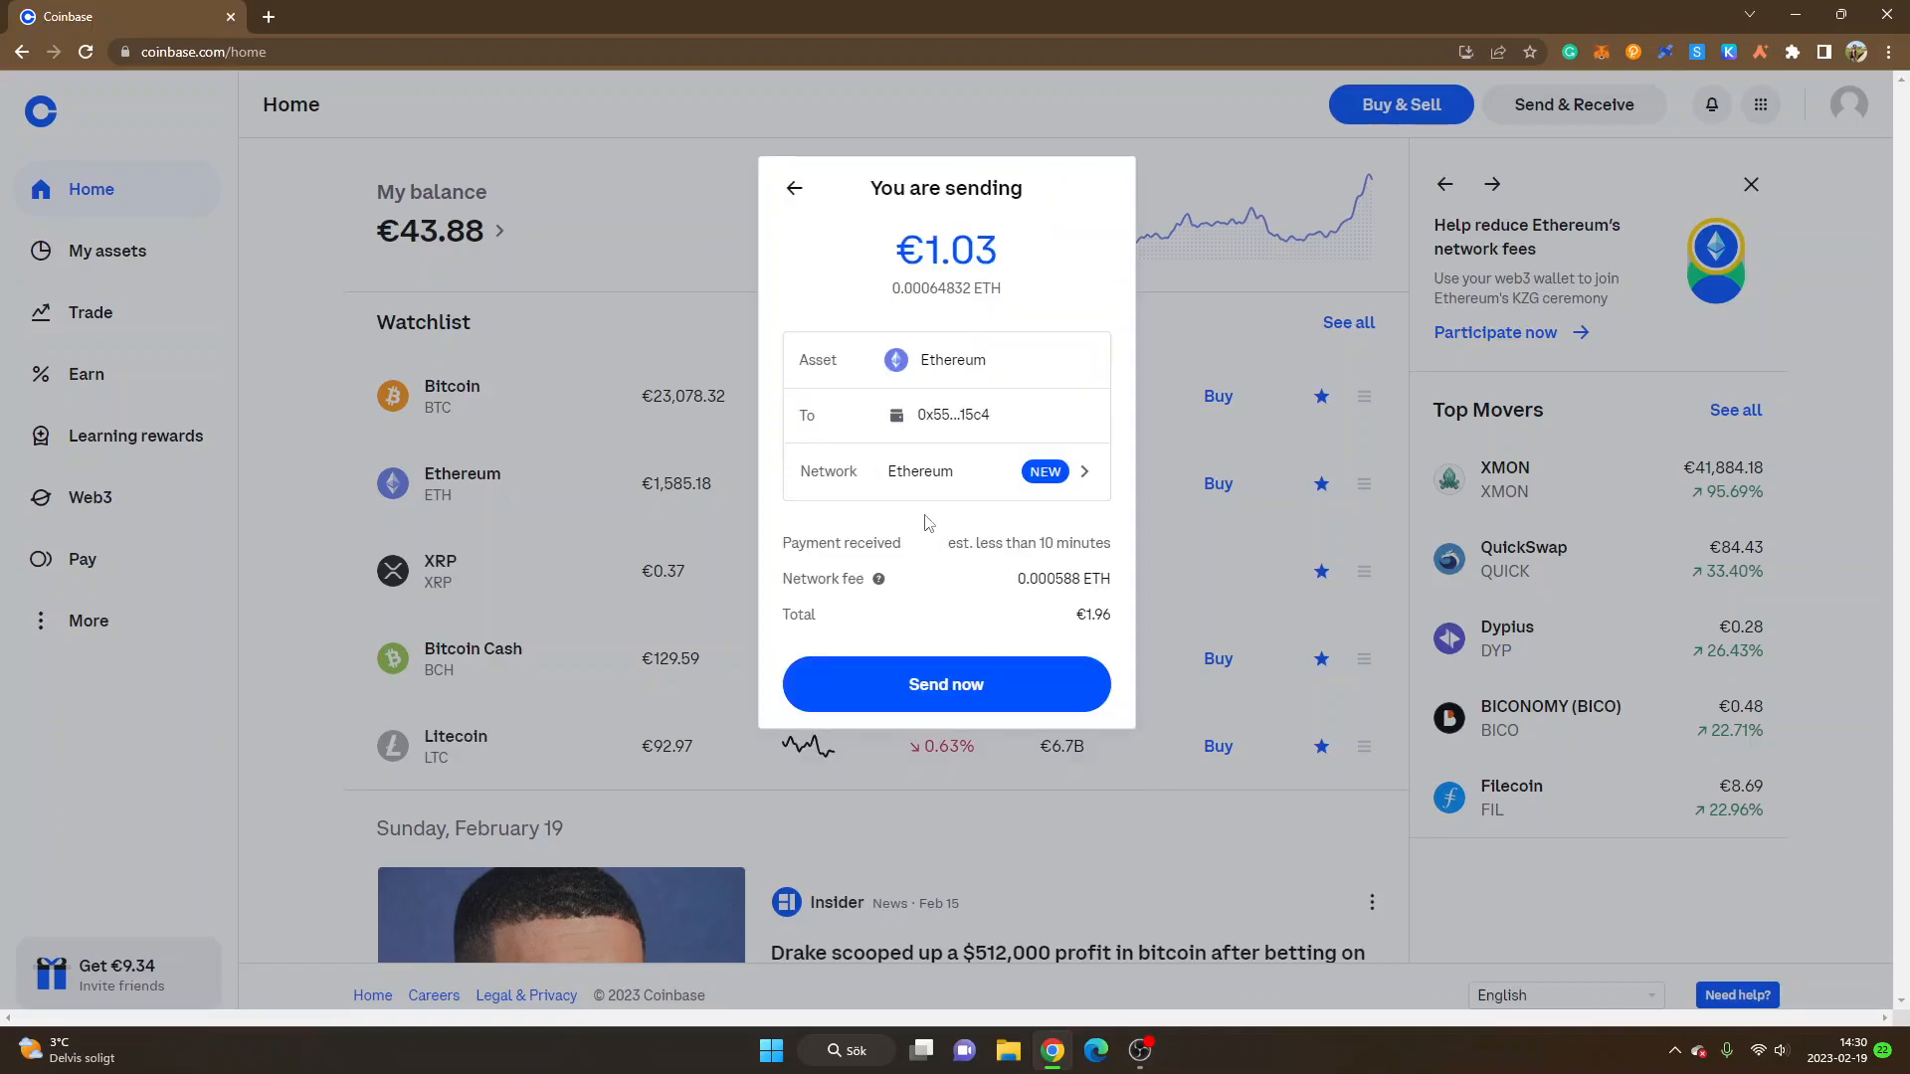
mouse_move(925, 482)
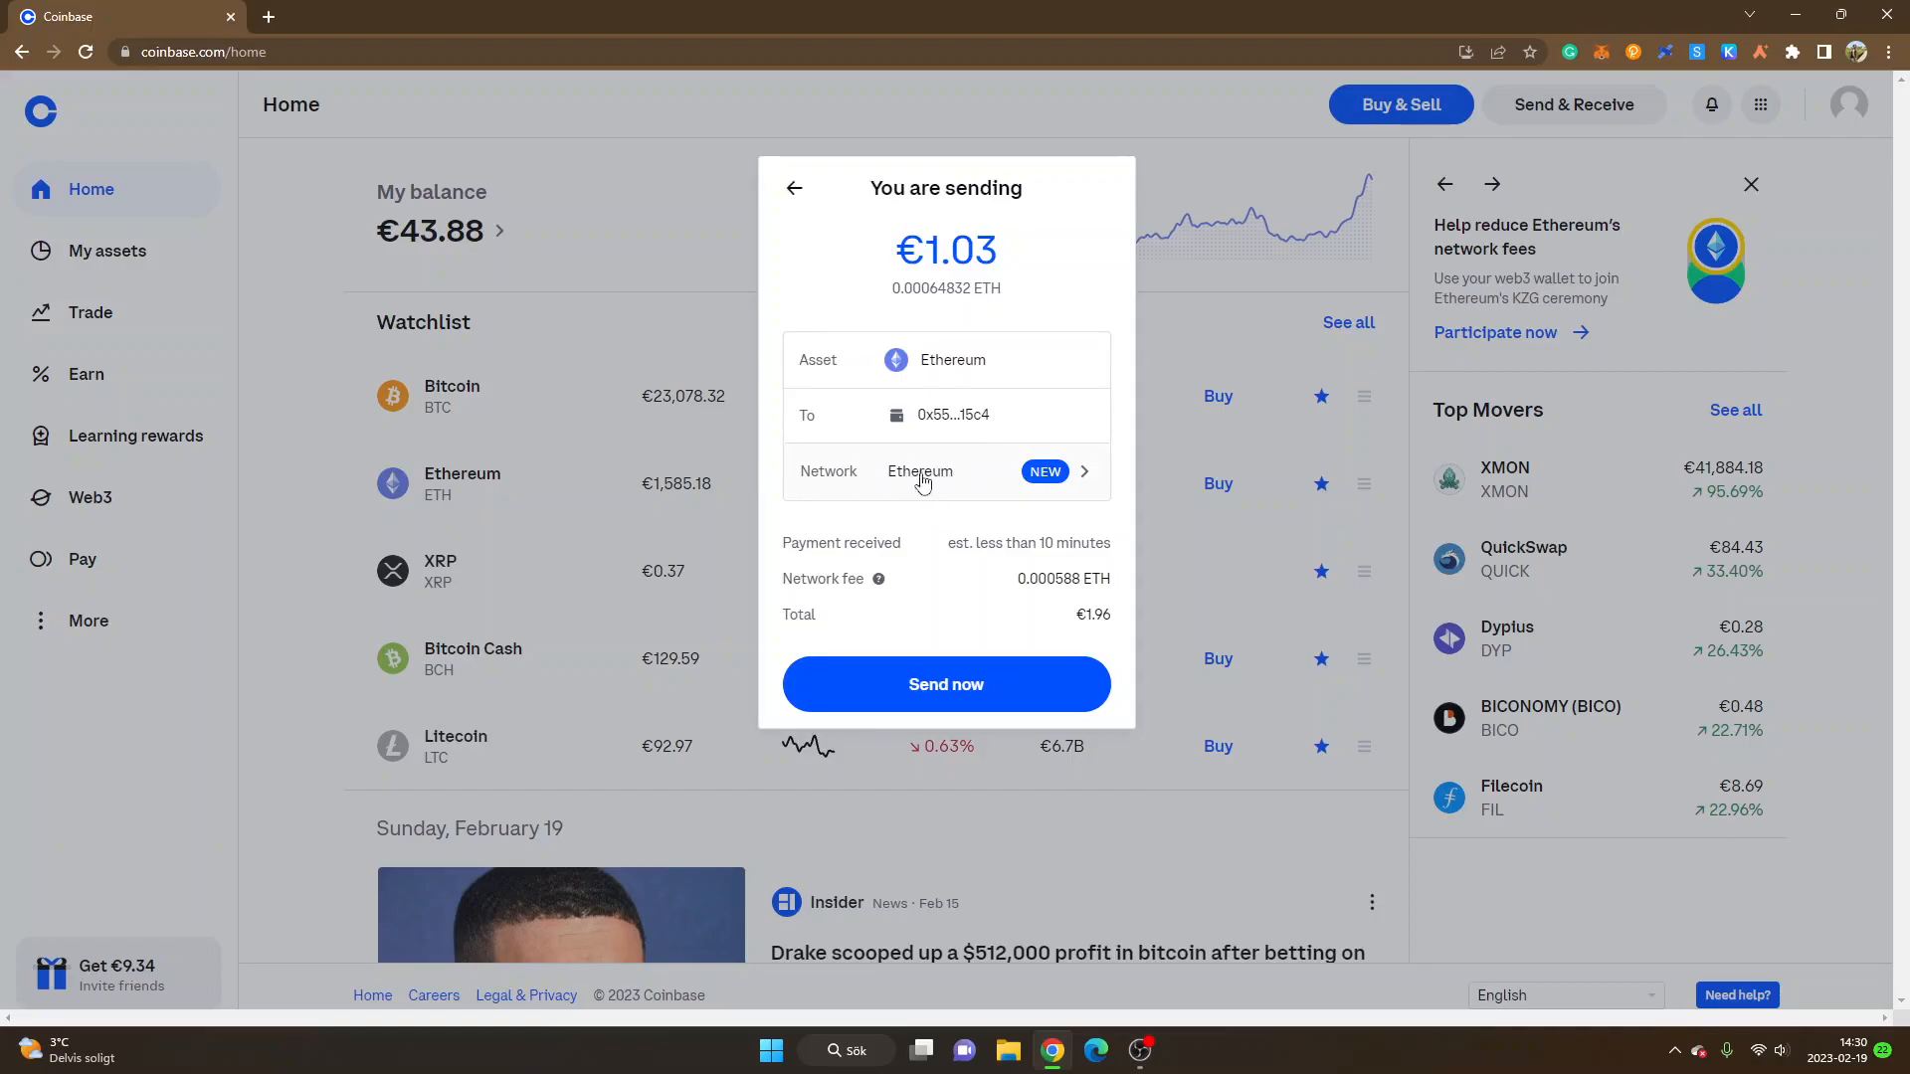
click(1044, 471)
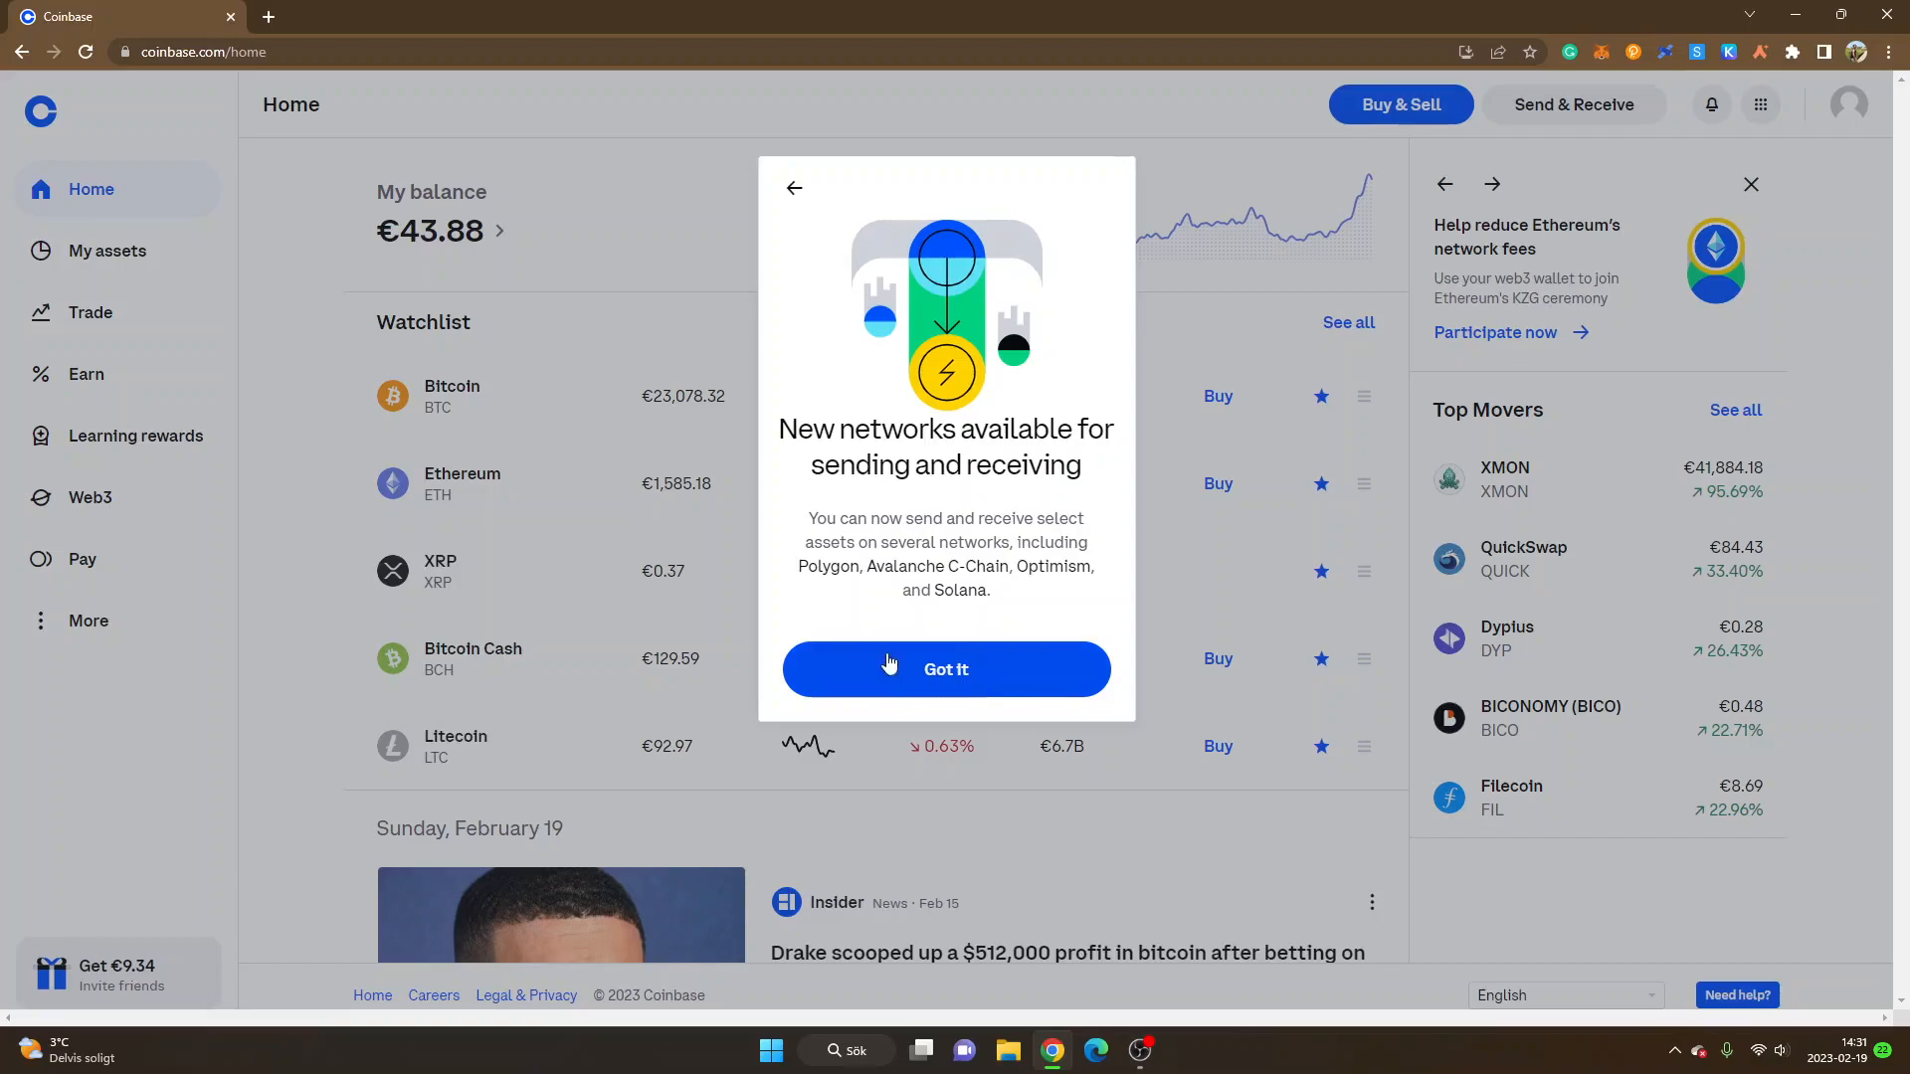
mouse_move(982, 615)
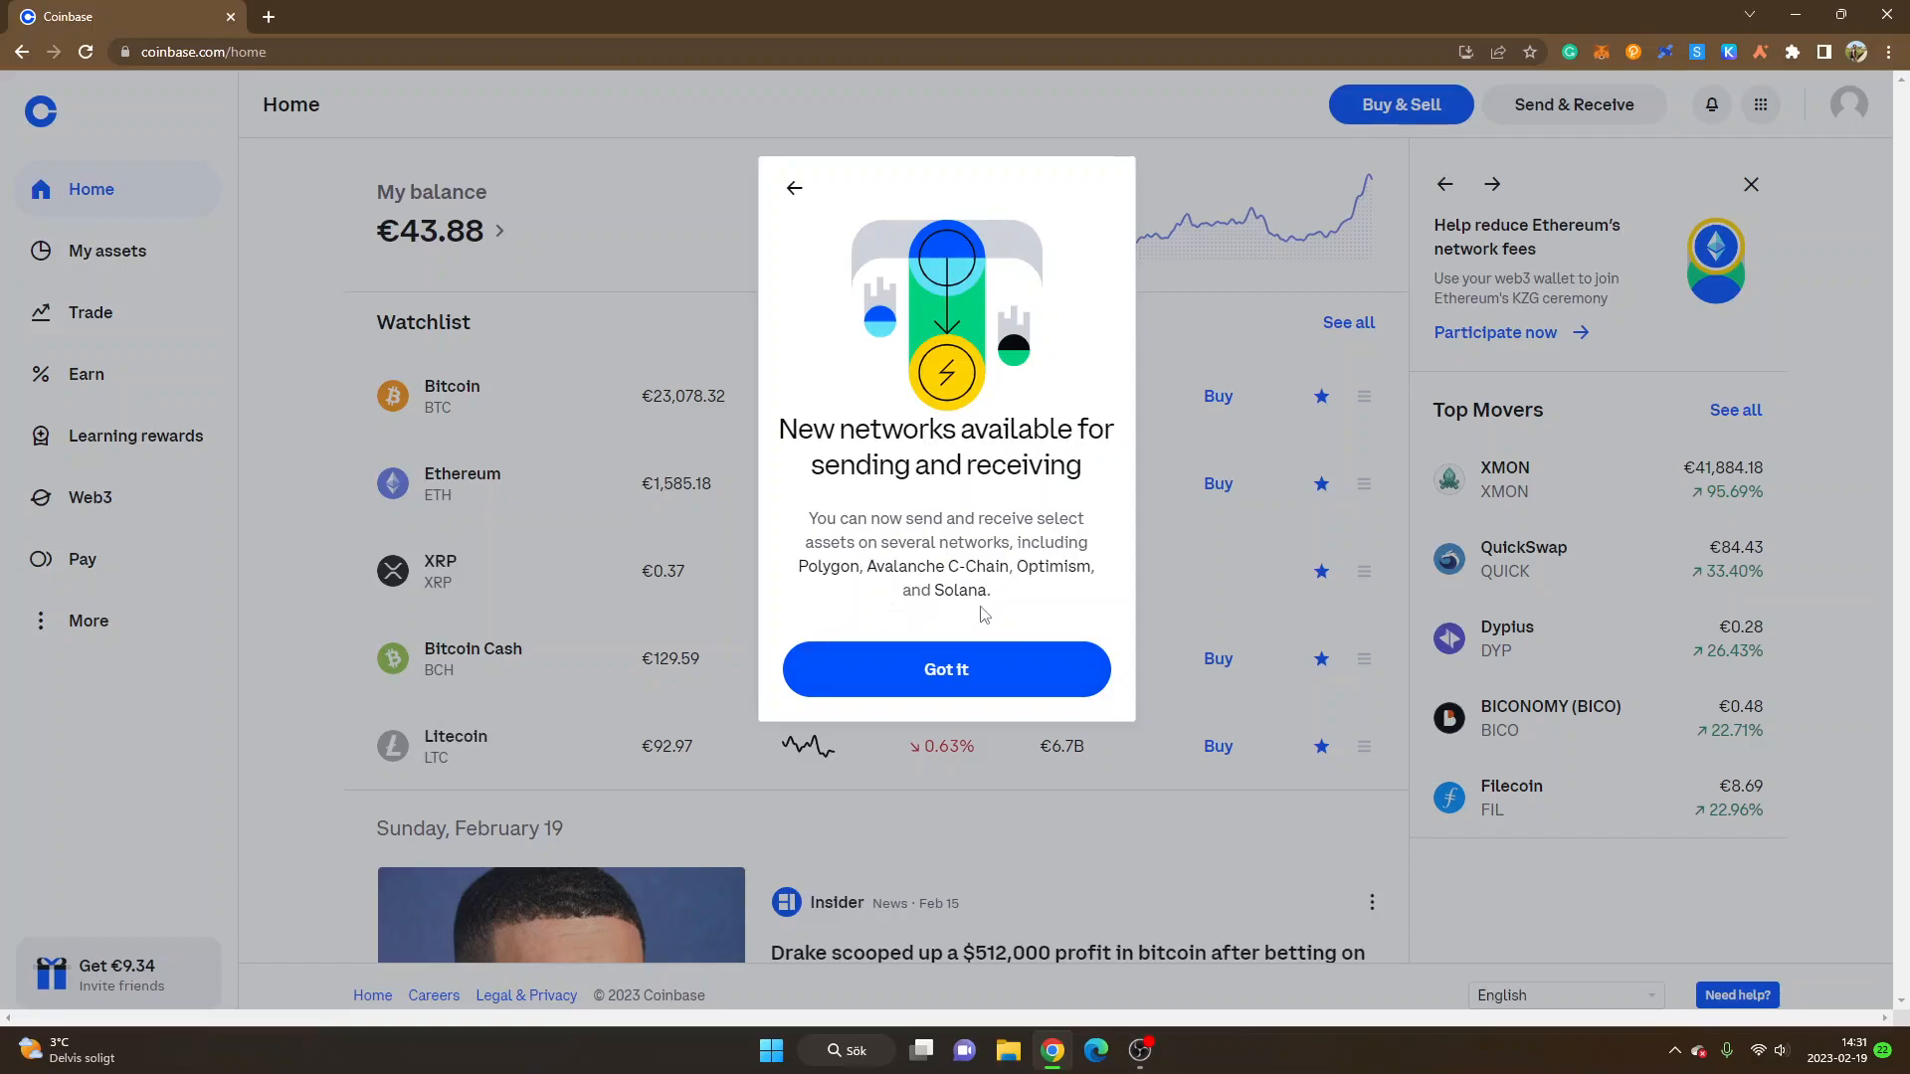
- Dismiss the new-networks notice and select Arbitrum as the sending network
click(944, 668)
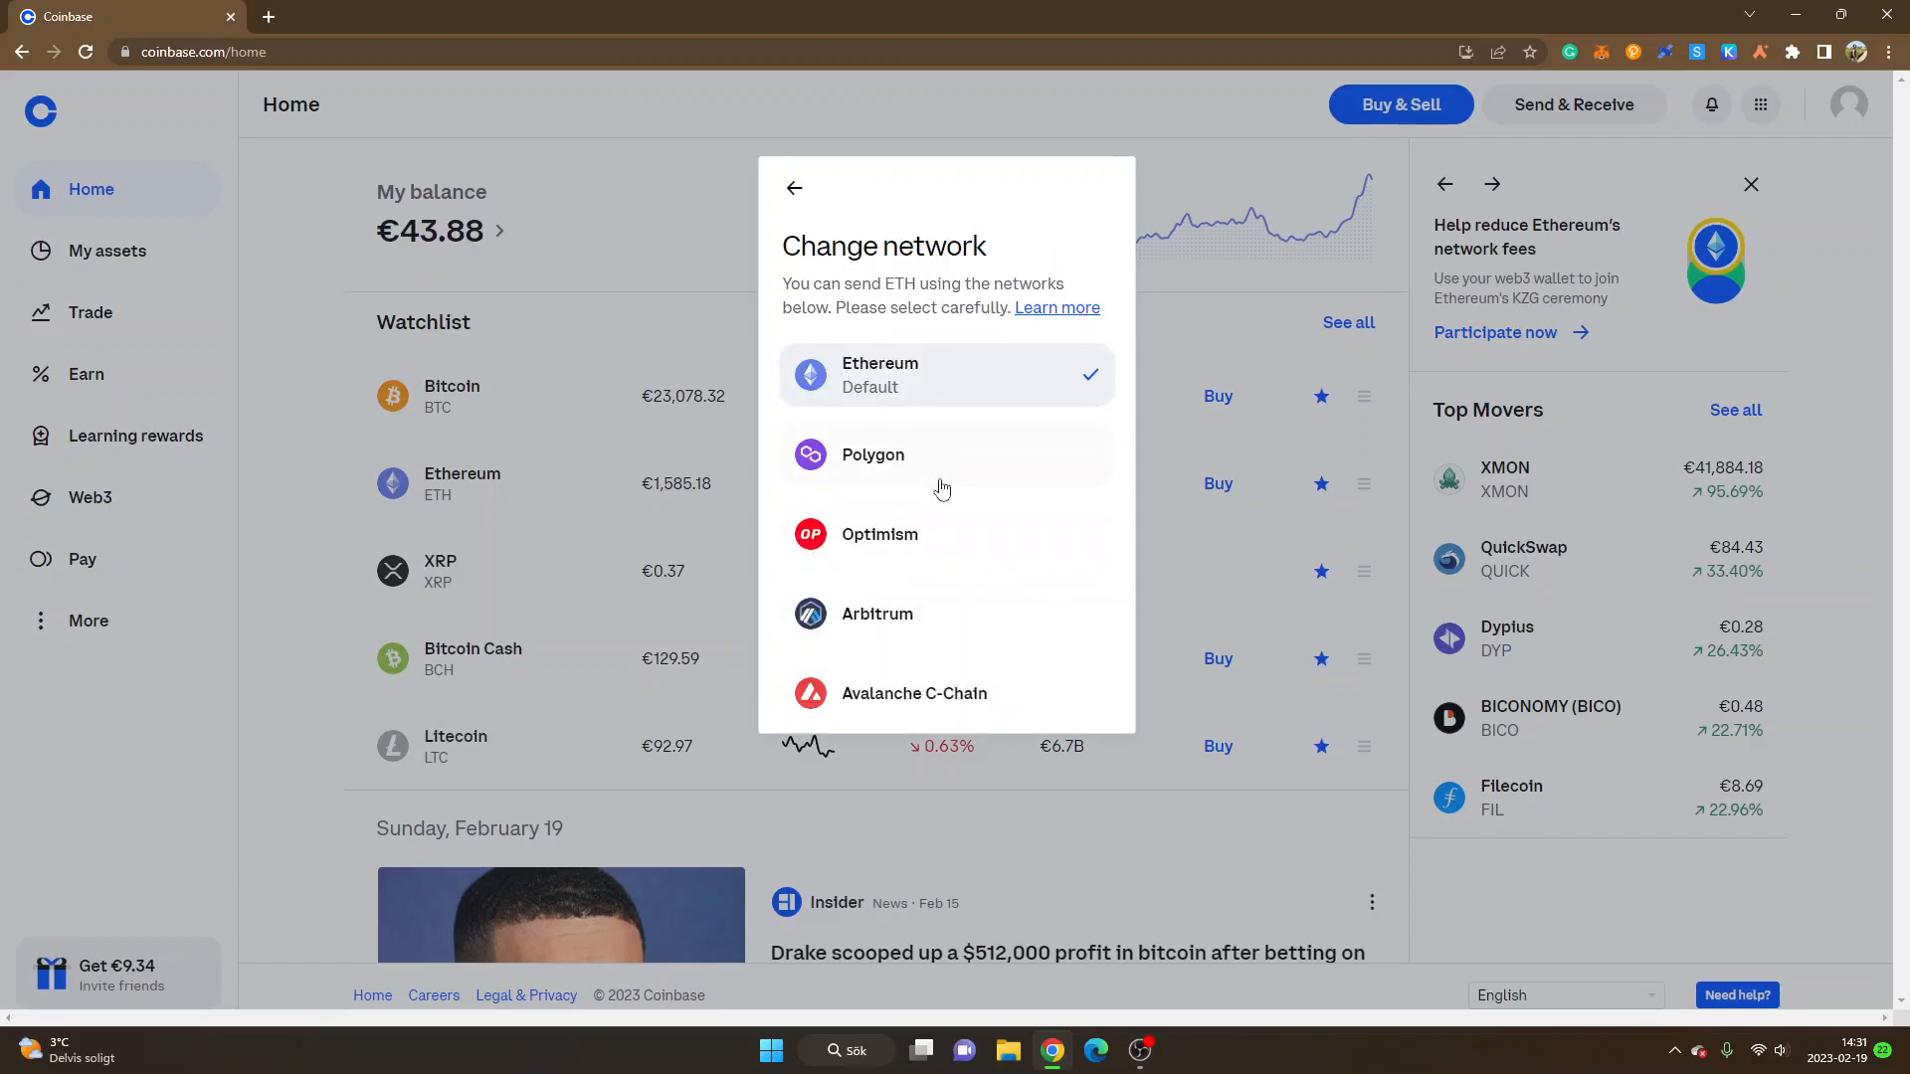
mouse_move(952, 625)
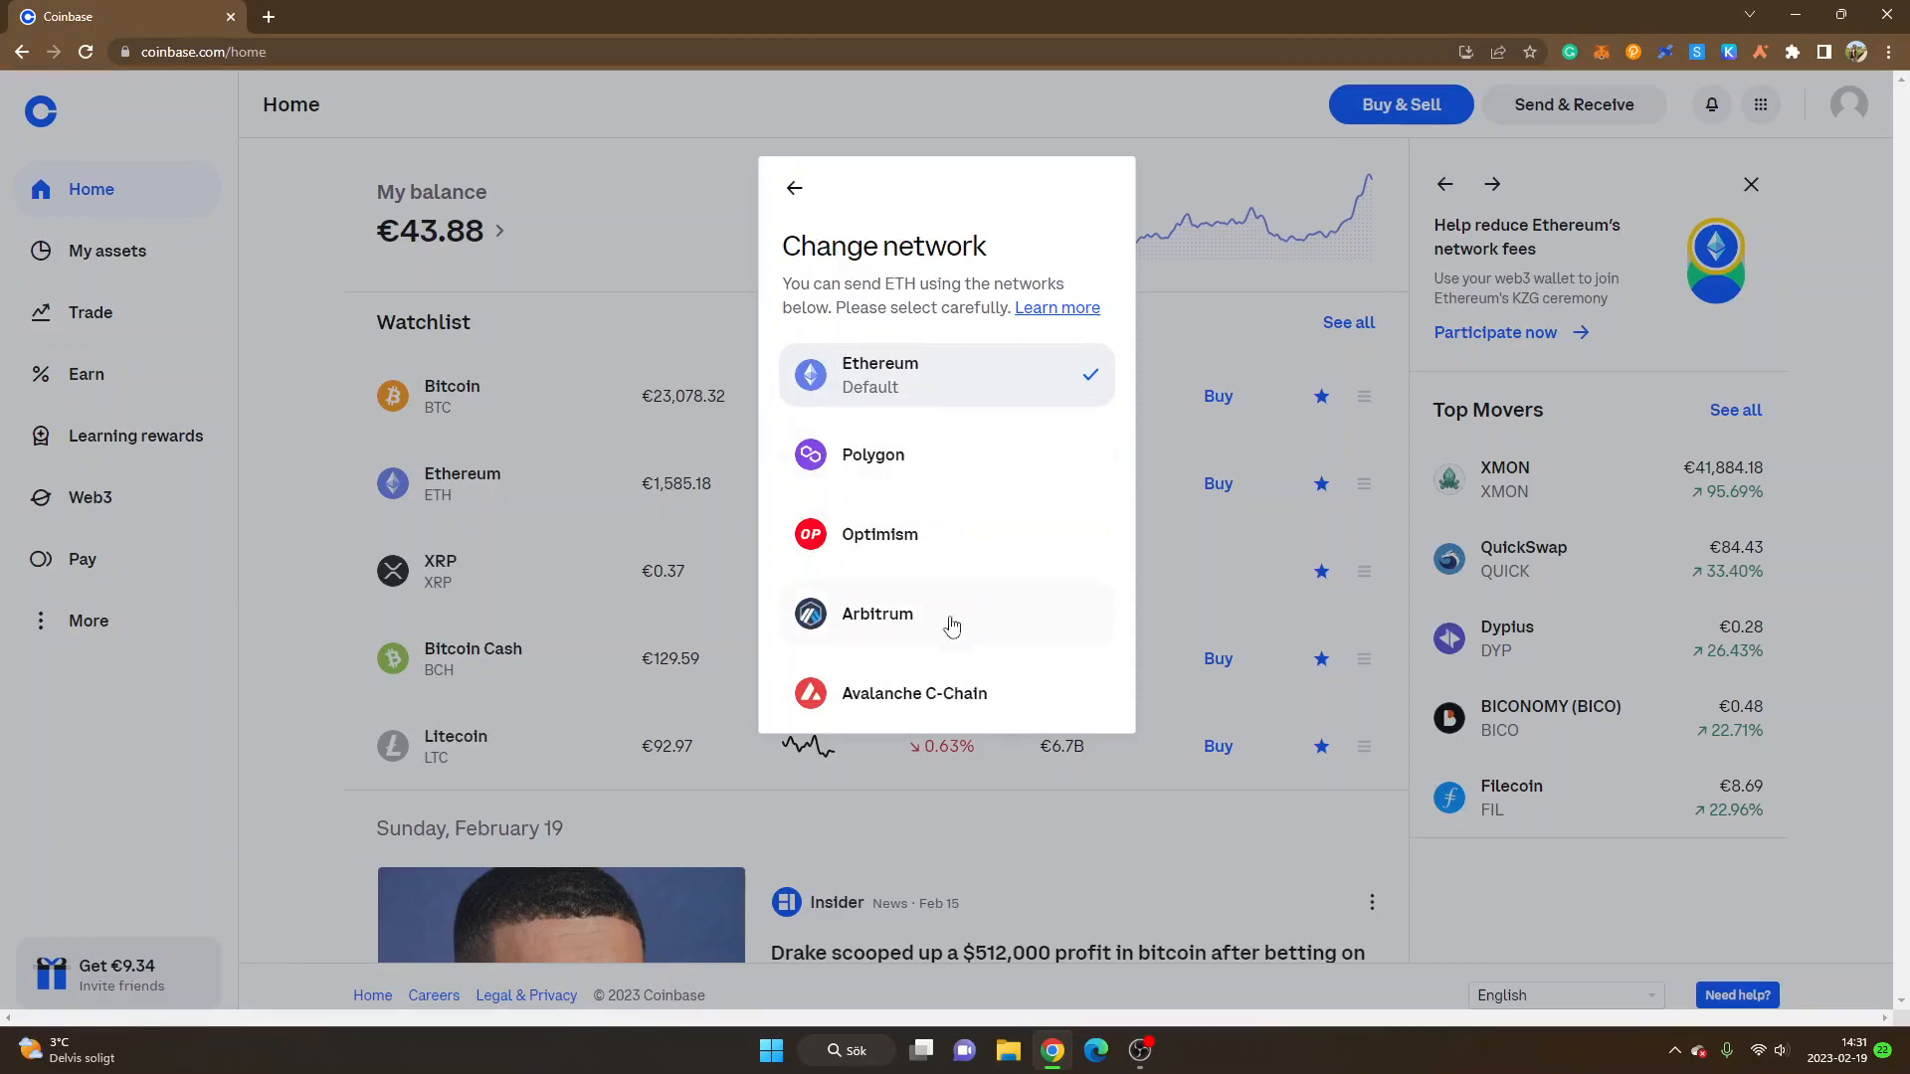
mouse_move(870, 627)
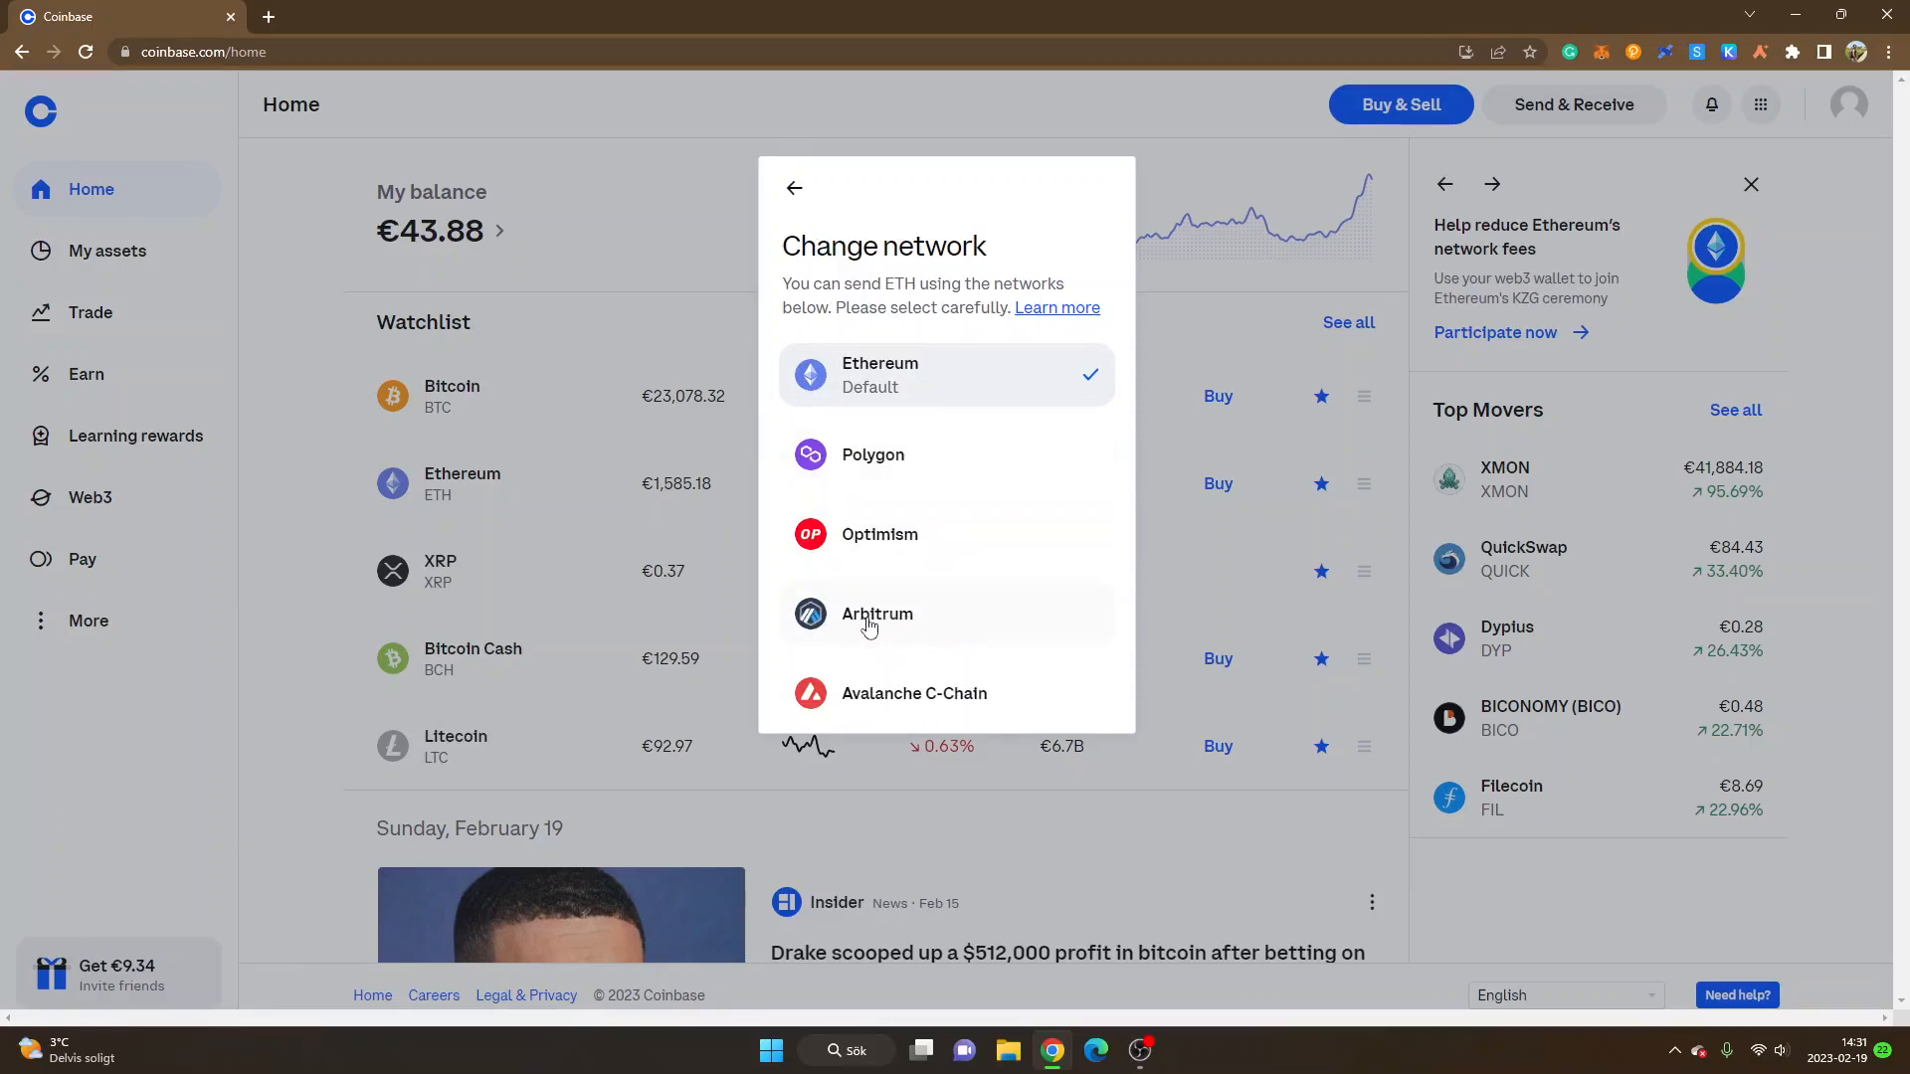
click(875, 615)
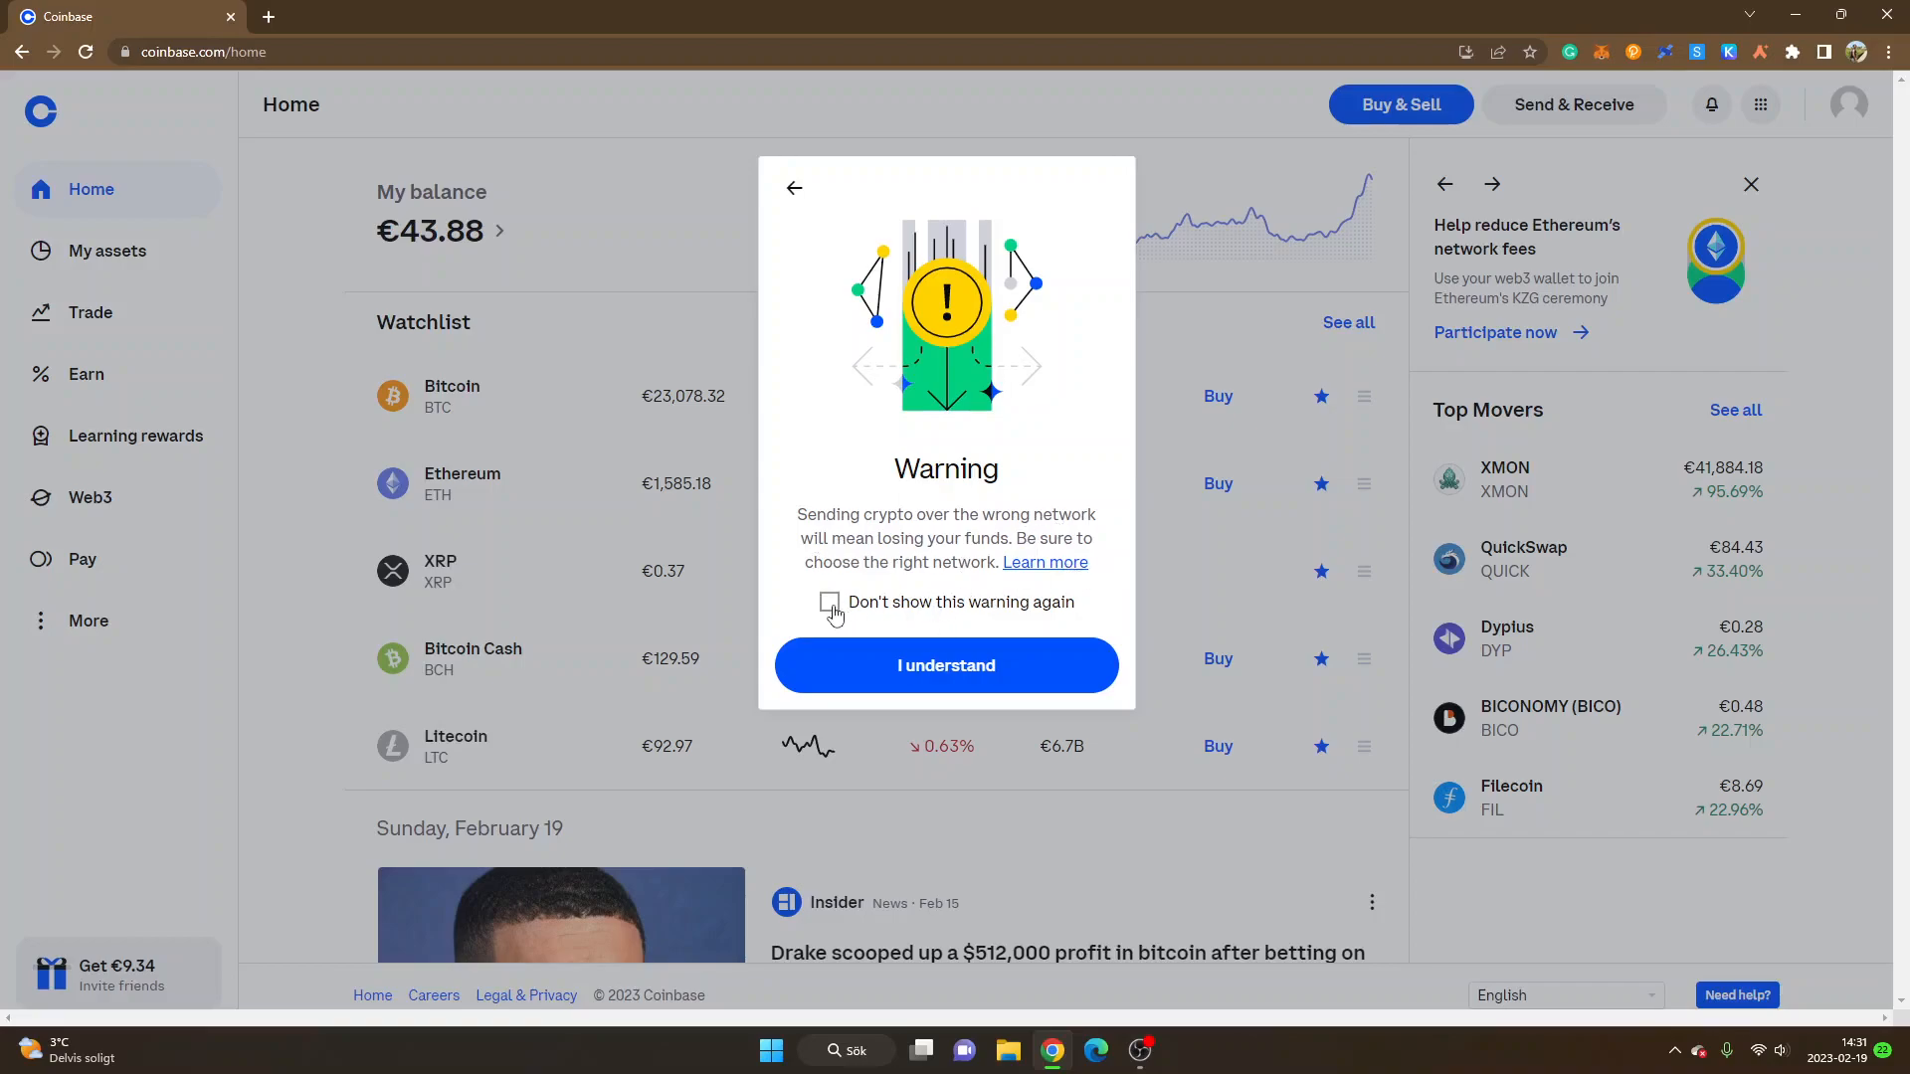
- Suppress future wrong-network warnings and accept the warning with I understand
click(830, 600)
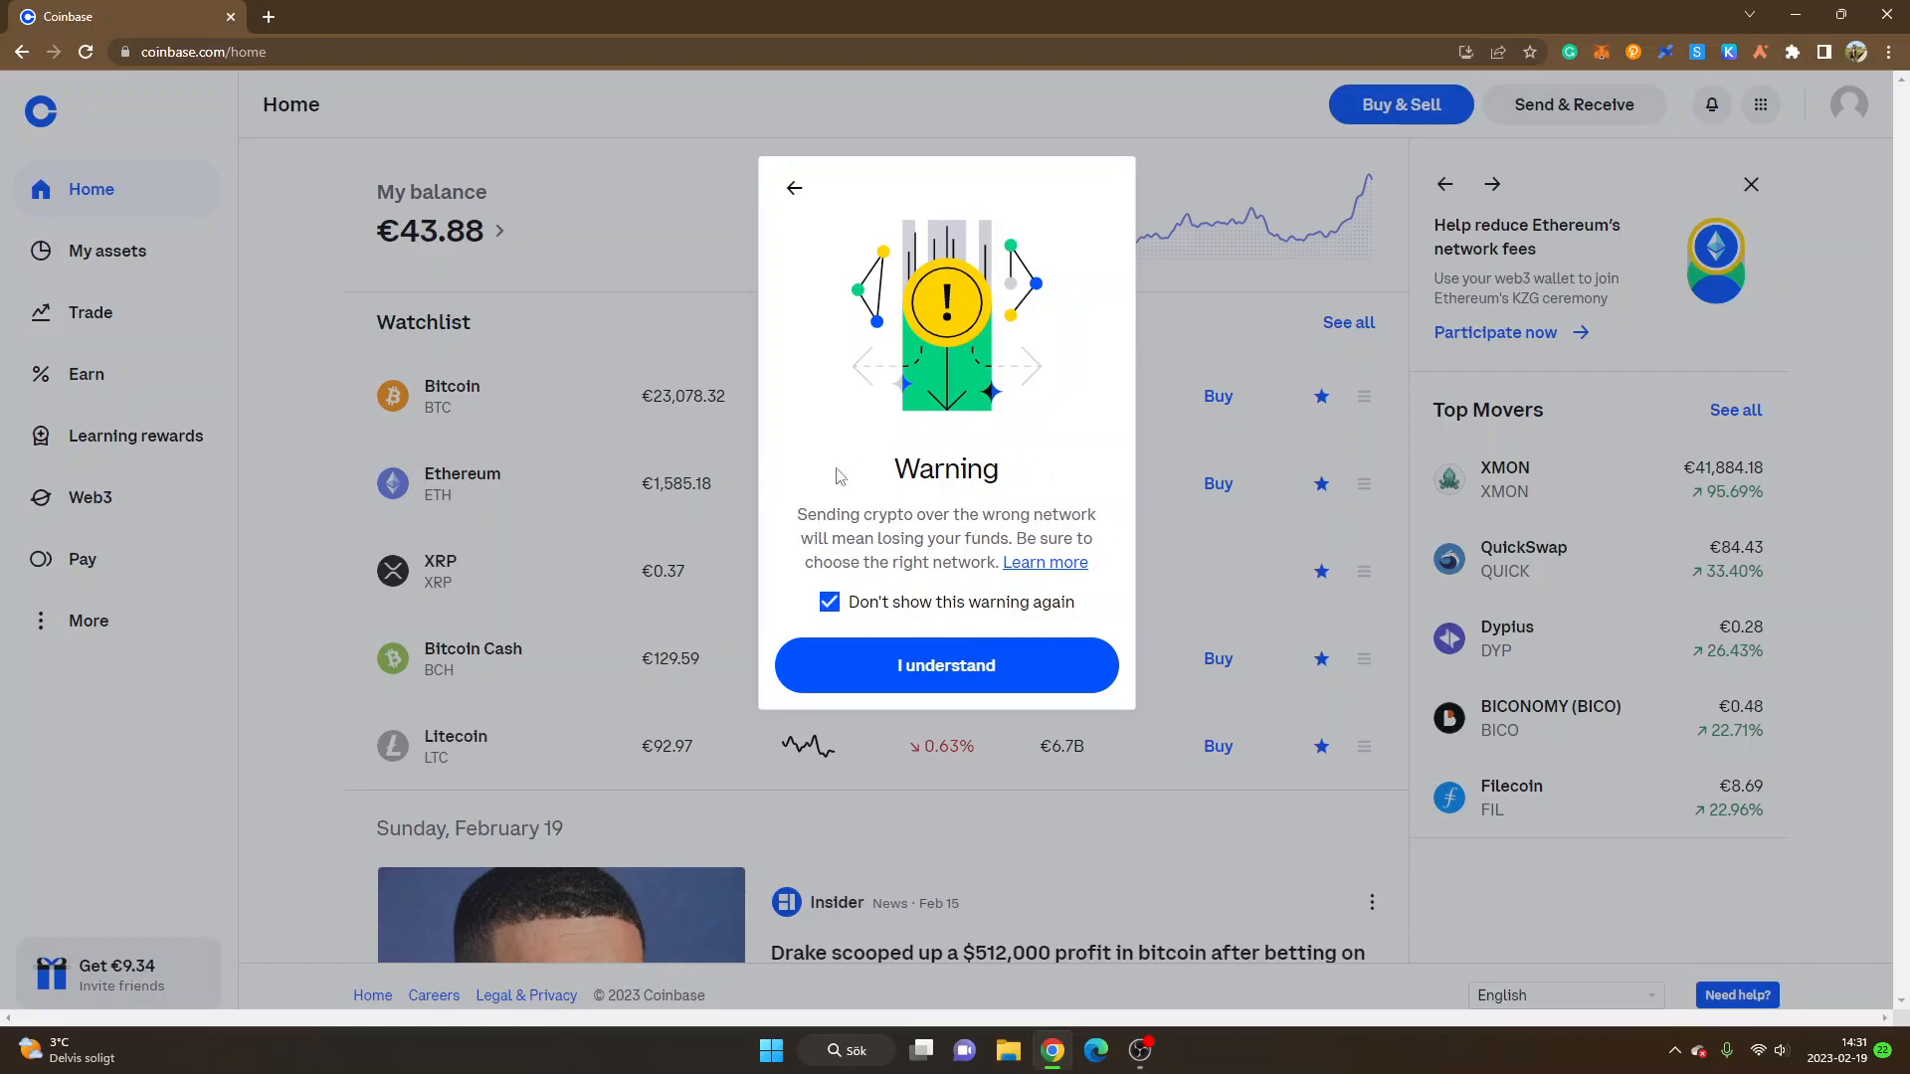
mouse_move(1100, 594)
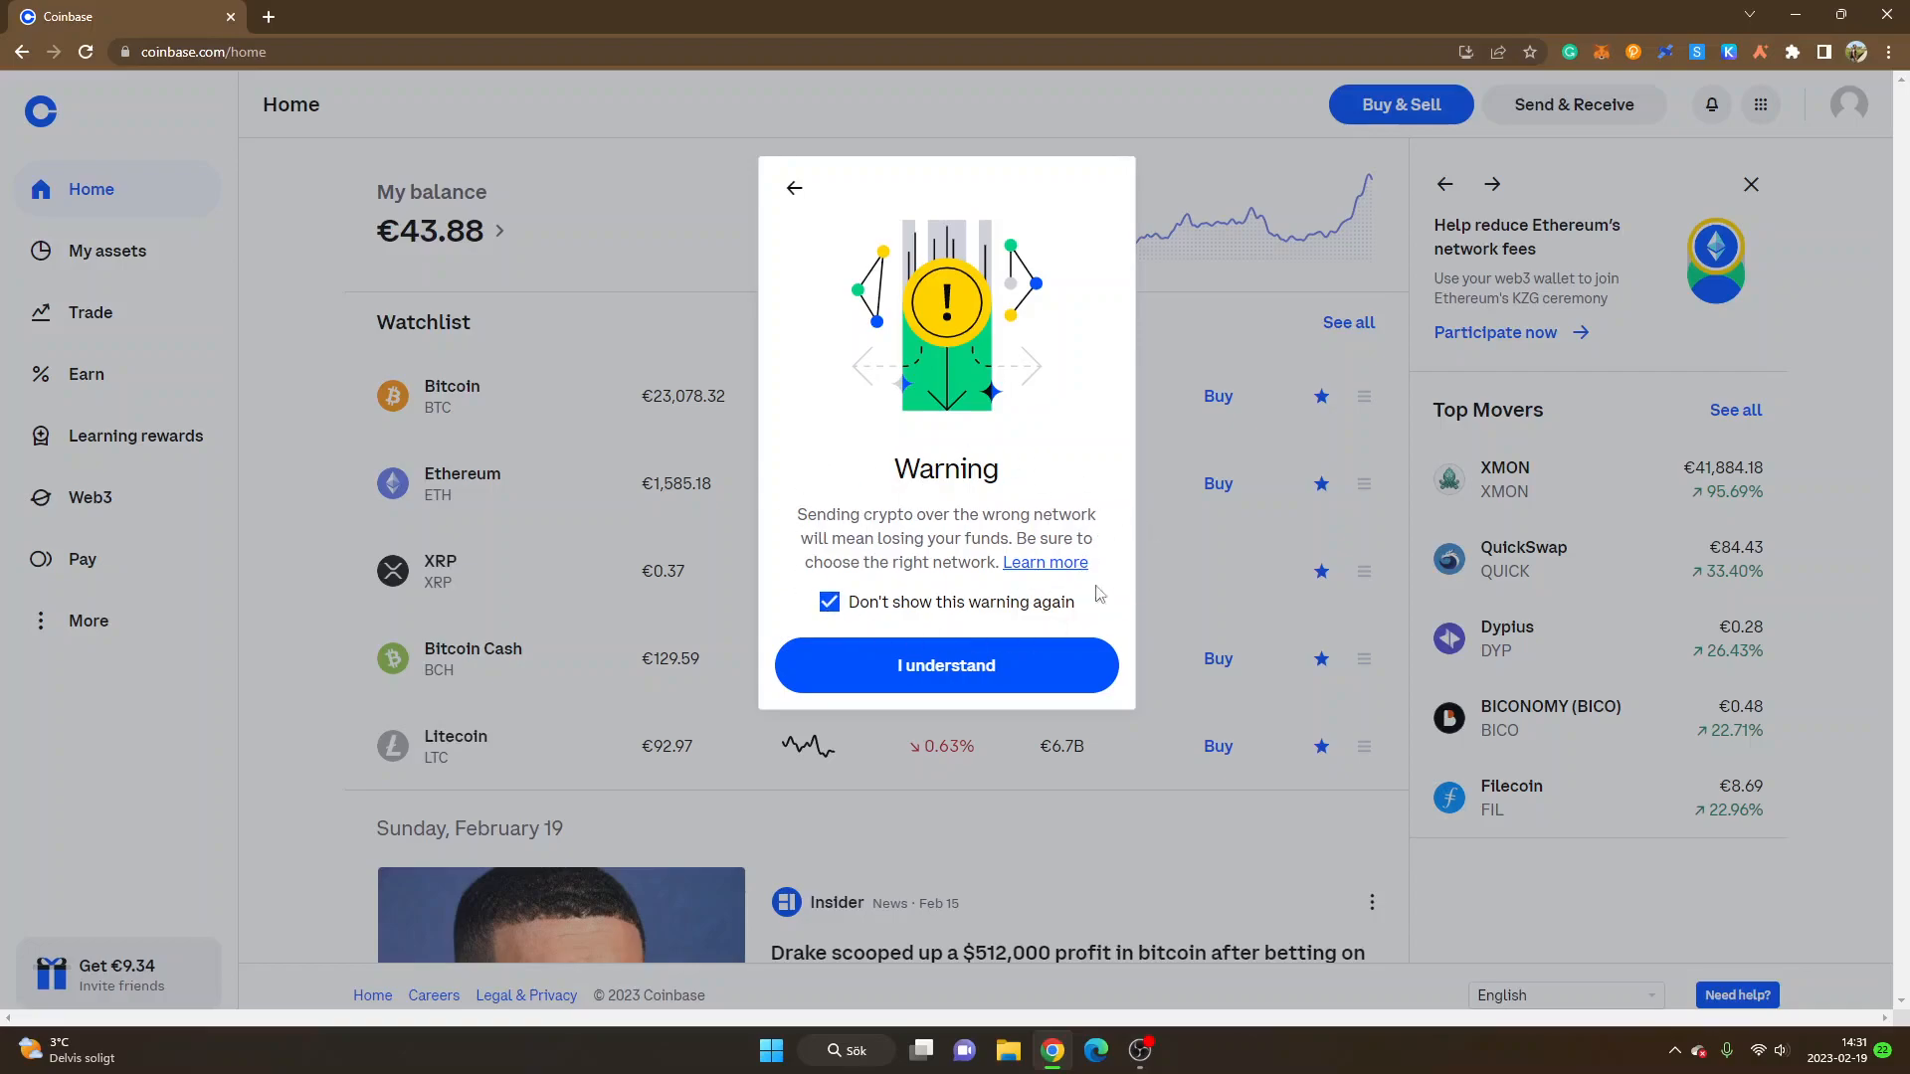
mouse_move(998, 454)
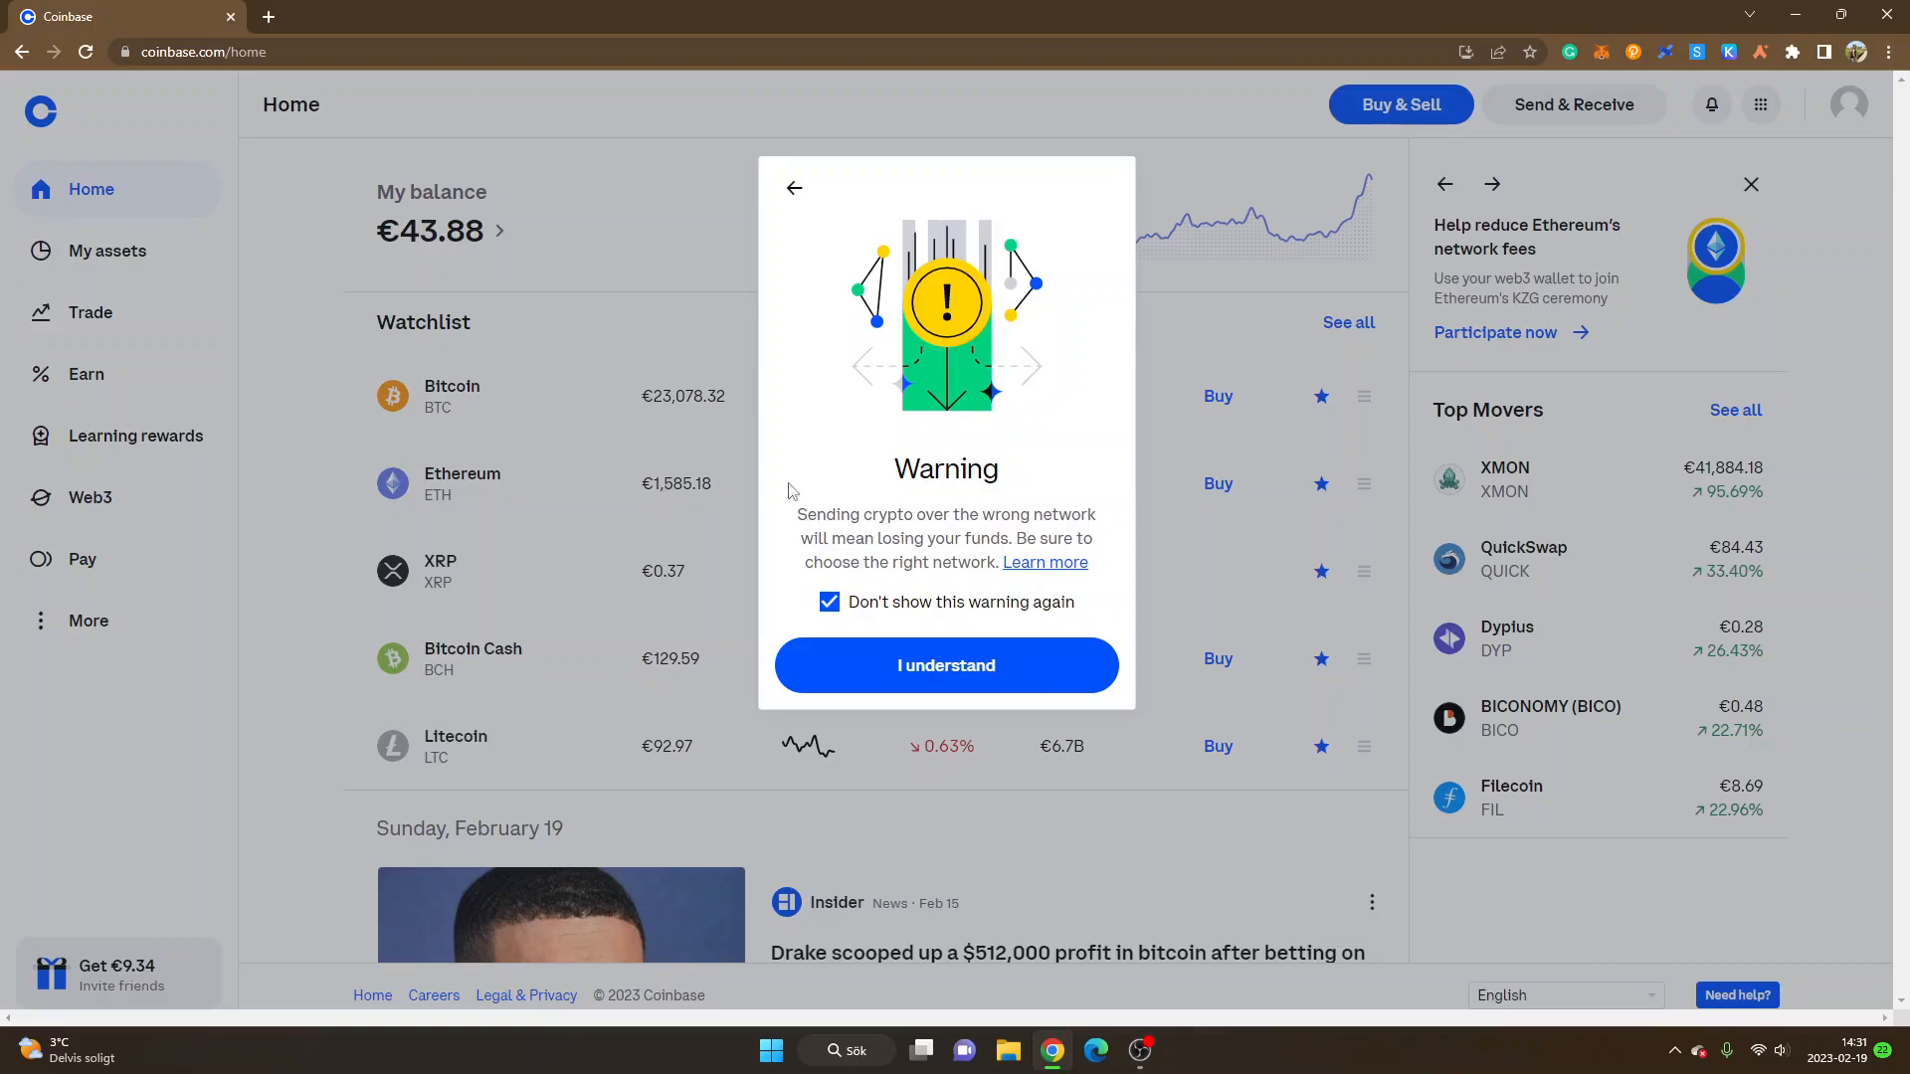
mouse_move(1056, 464)
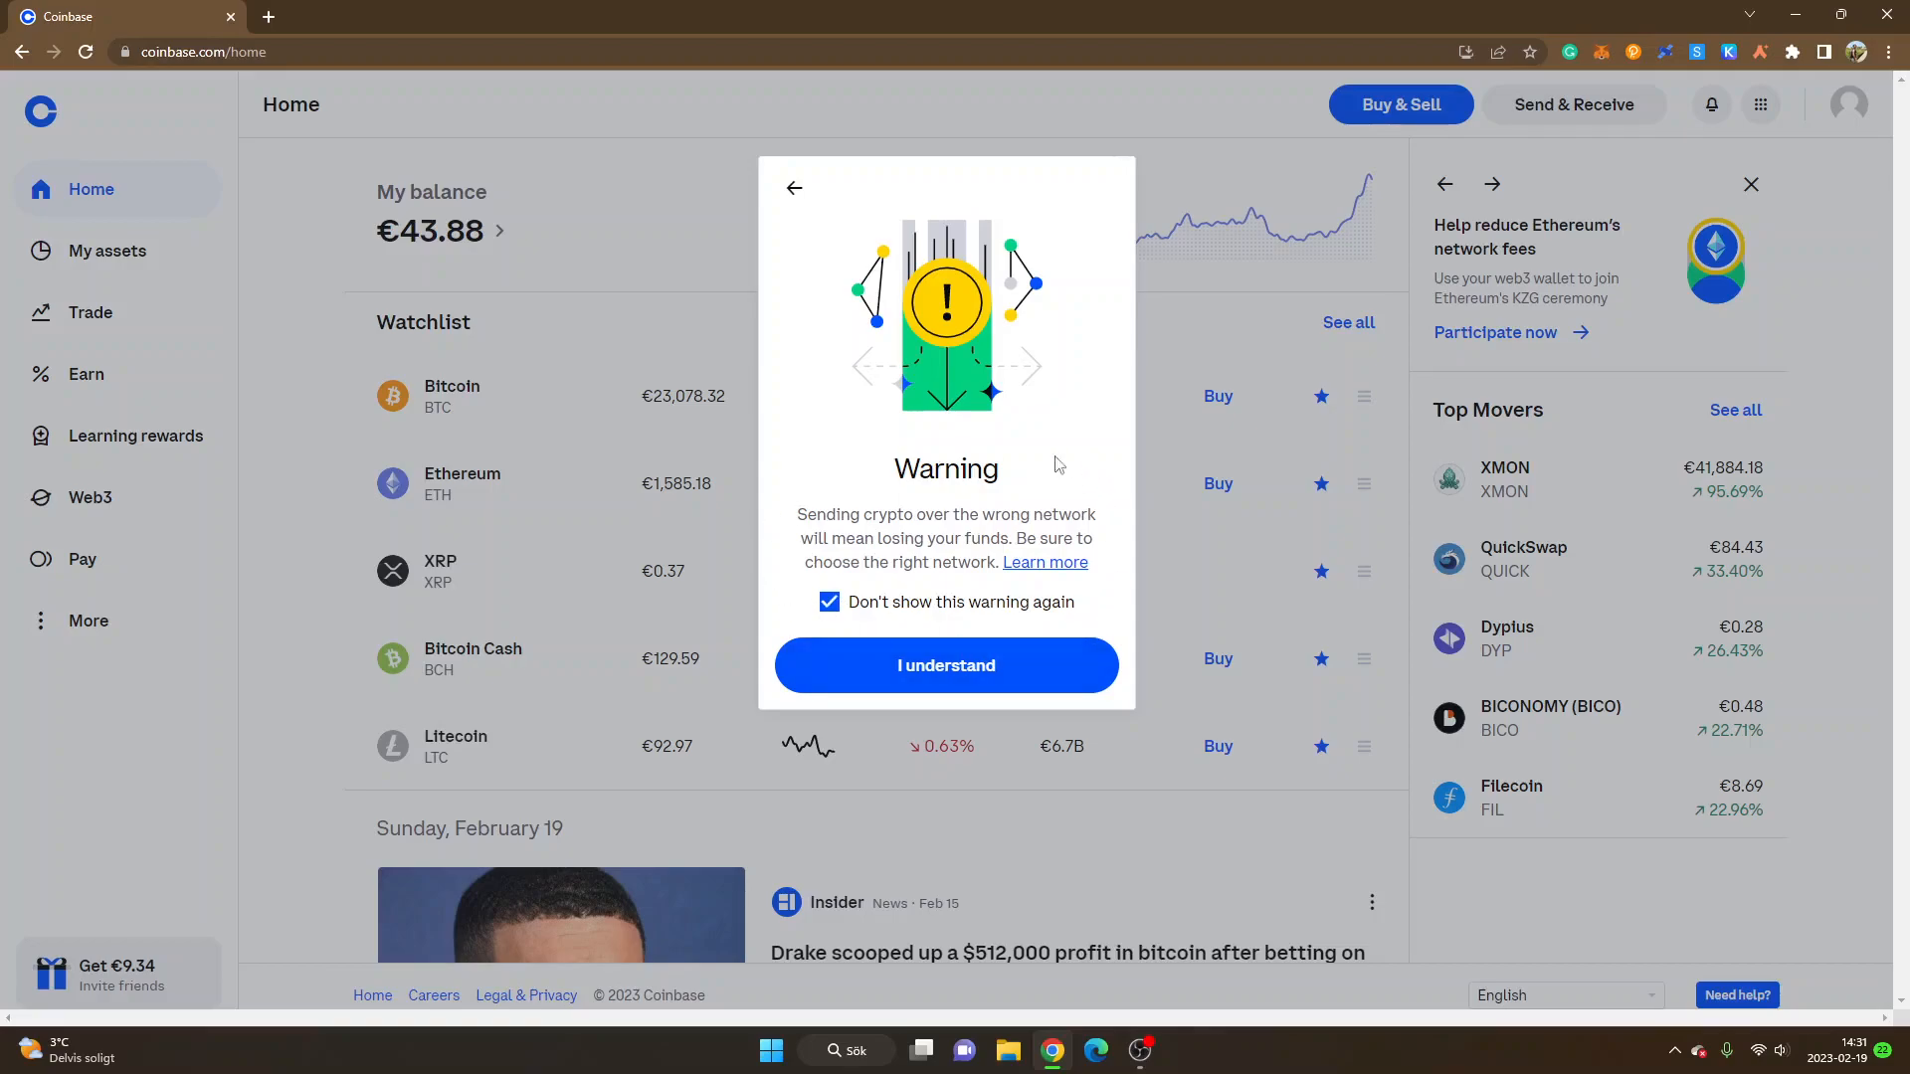
mouse_move(803, 597)
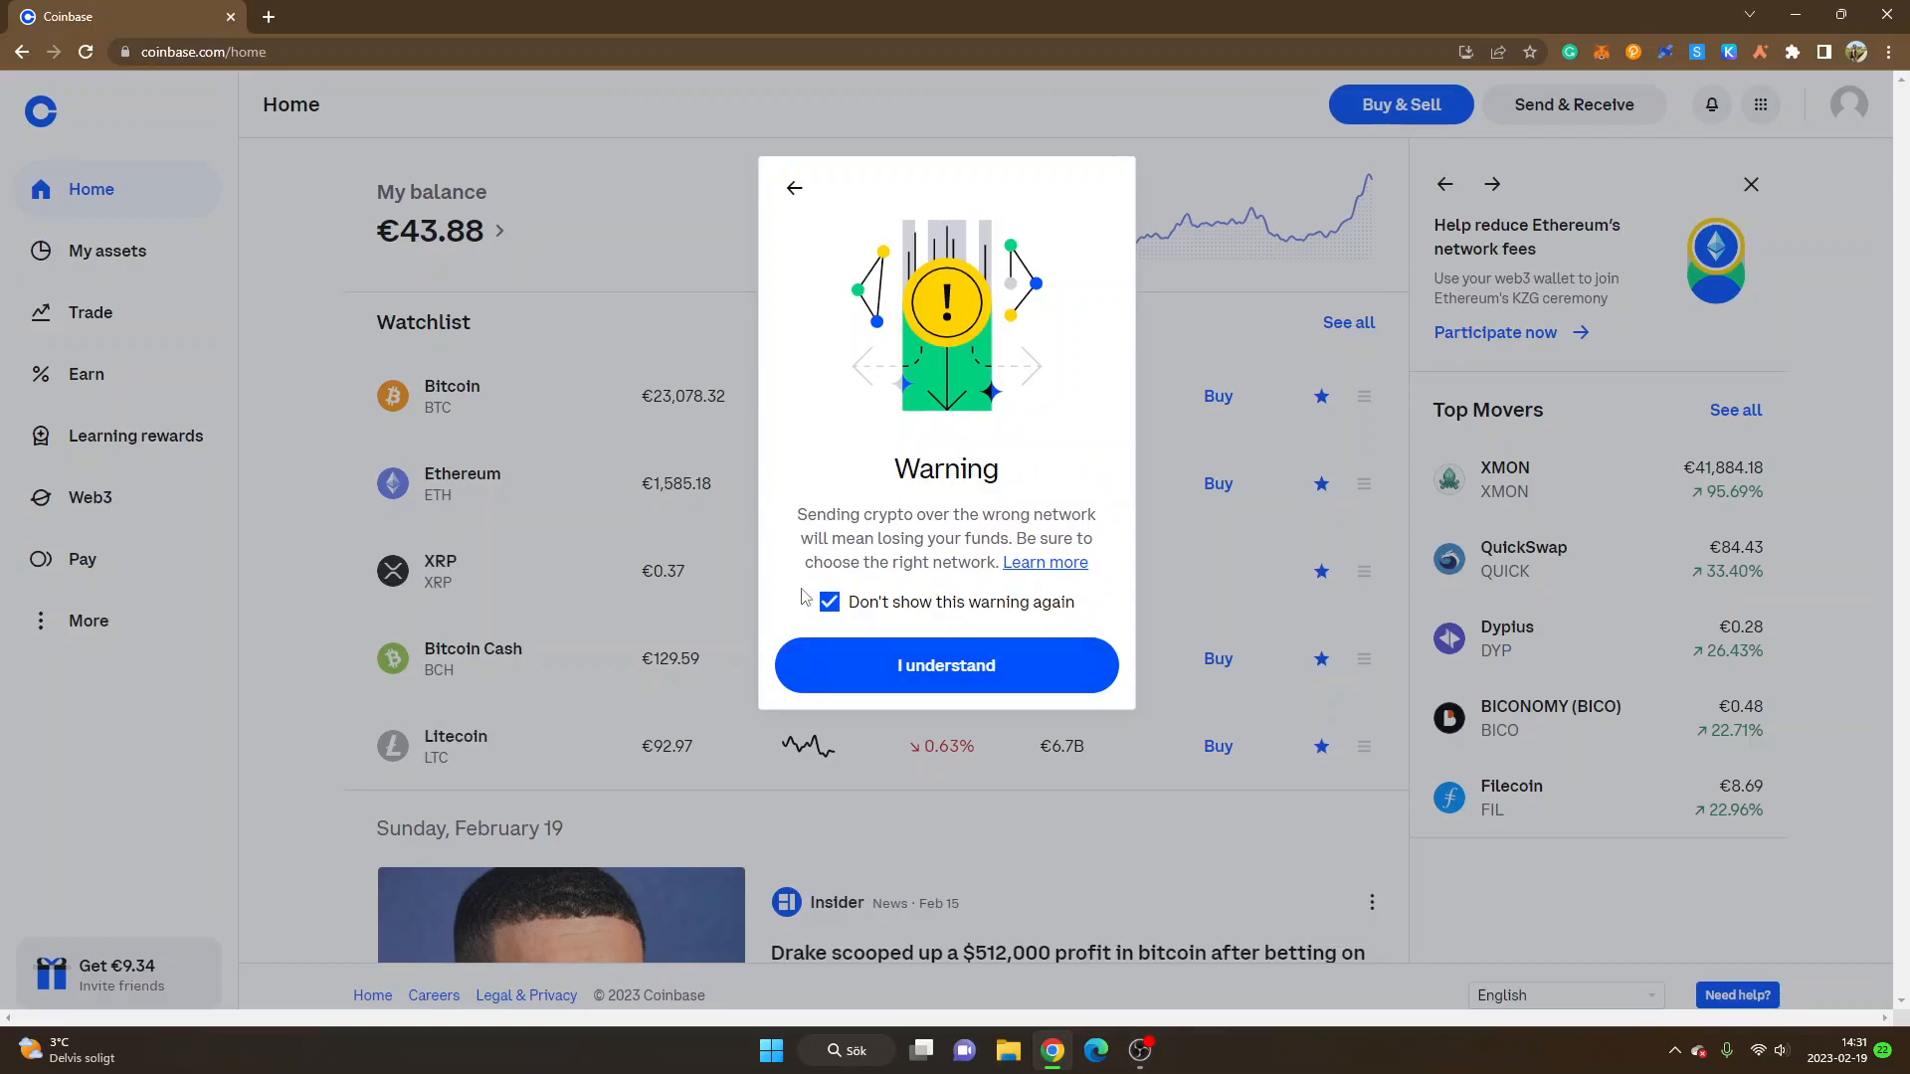
mouse_move(740, 460)
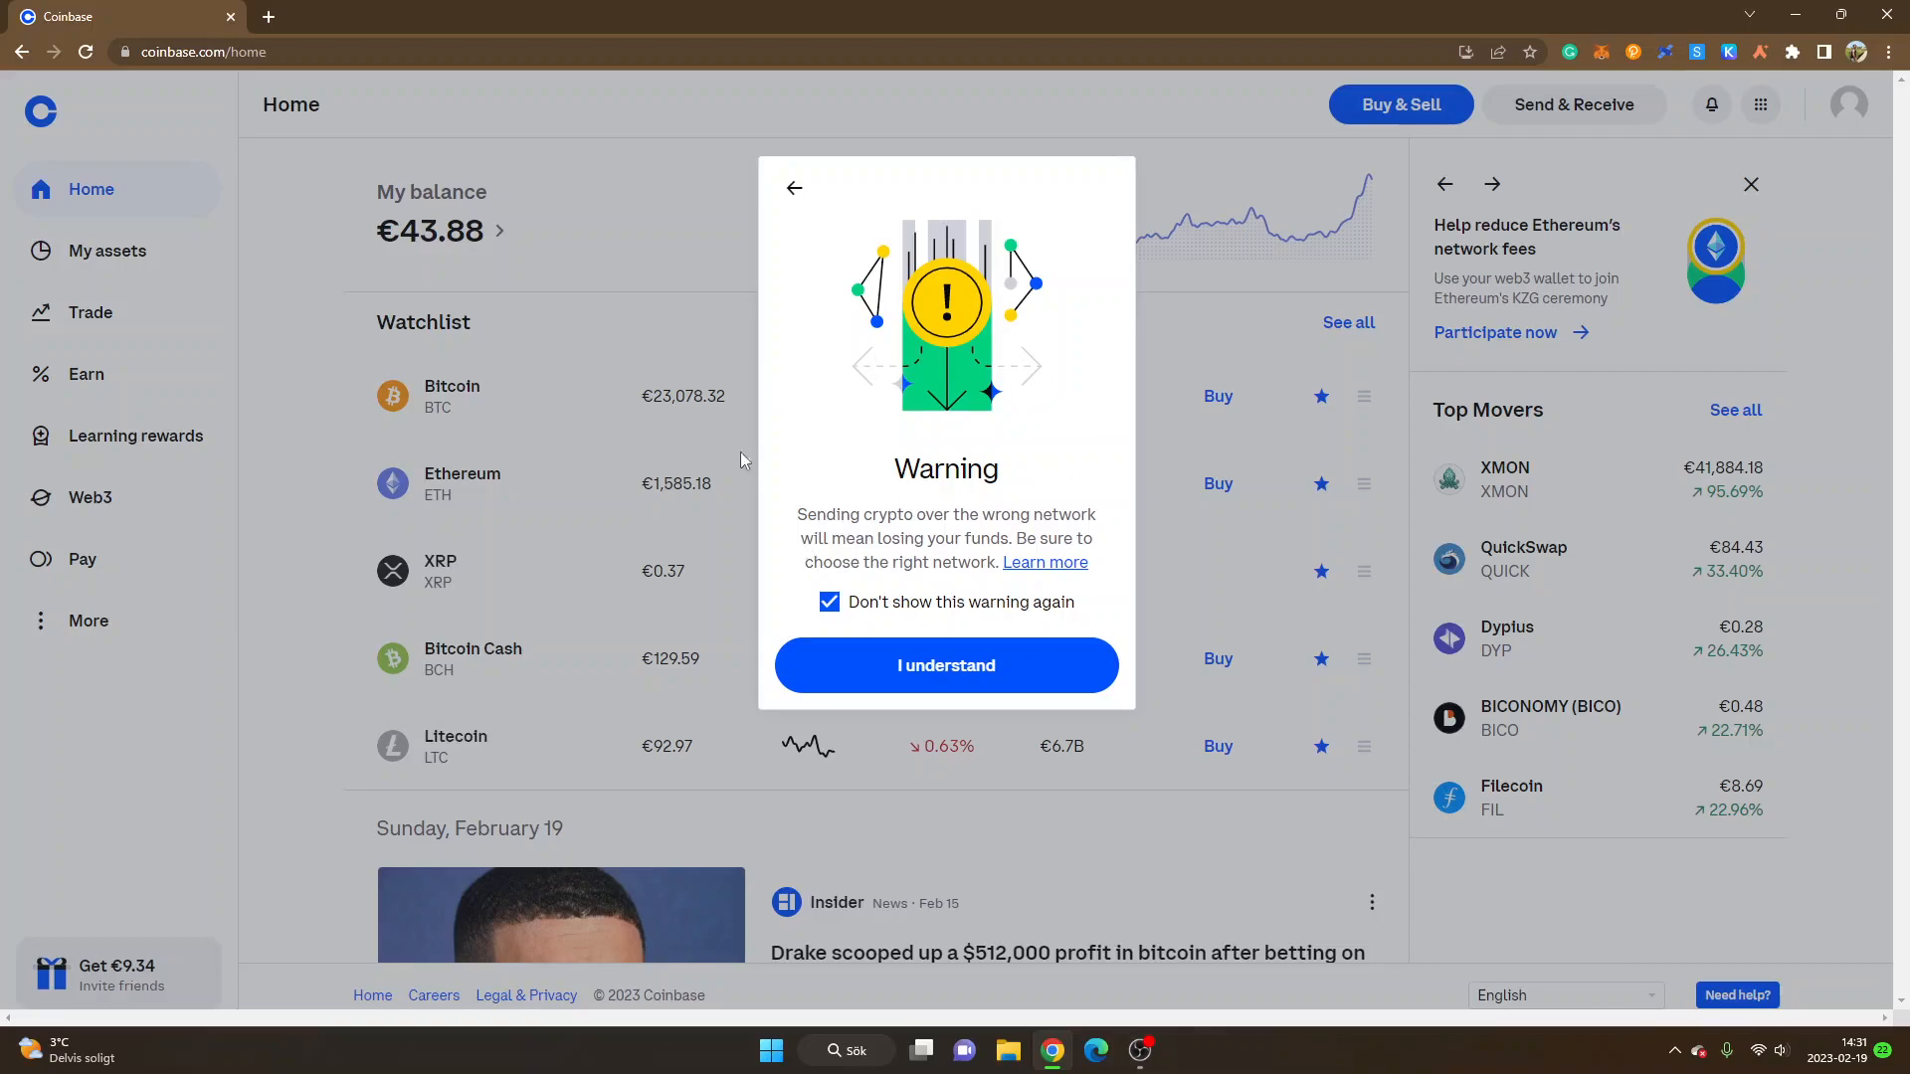
mouse_move(1134, 521)
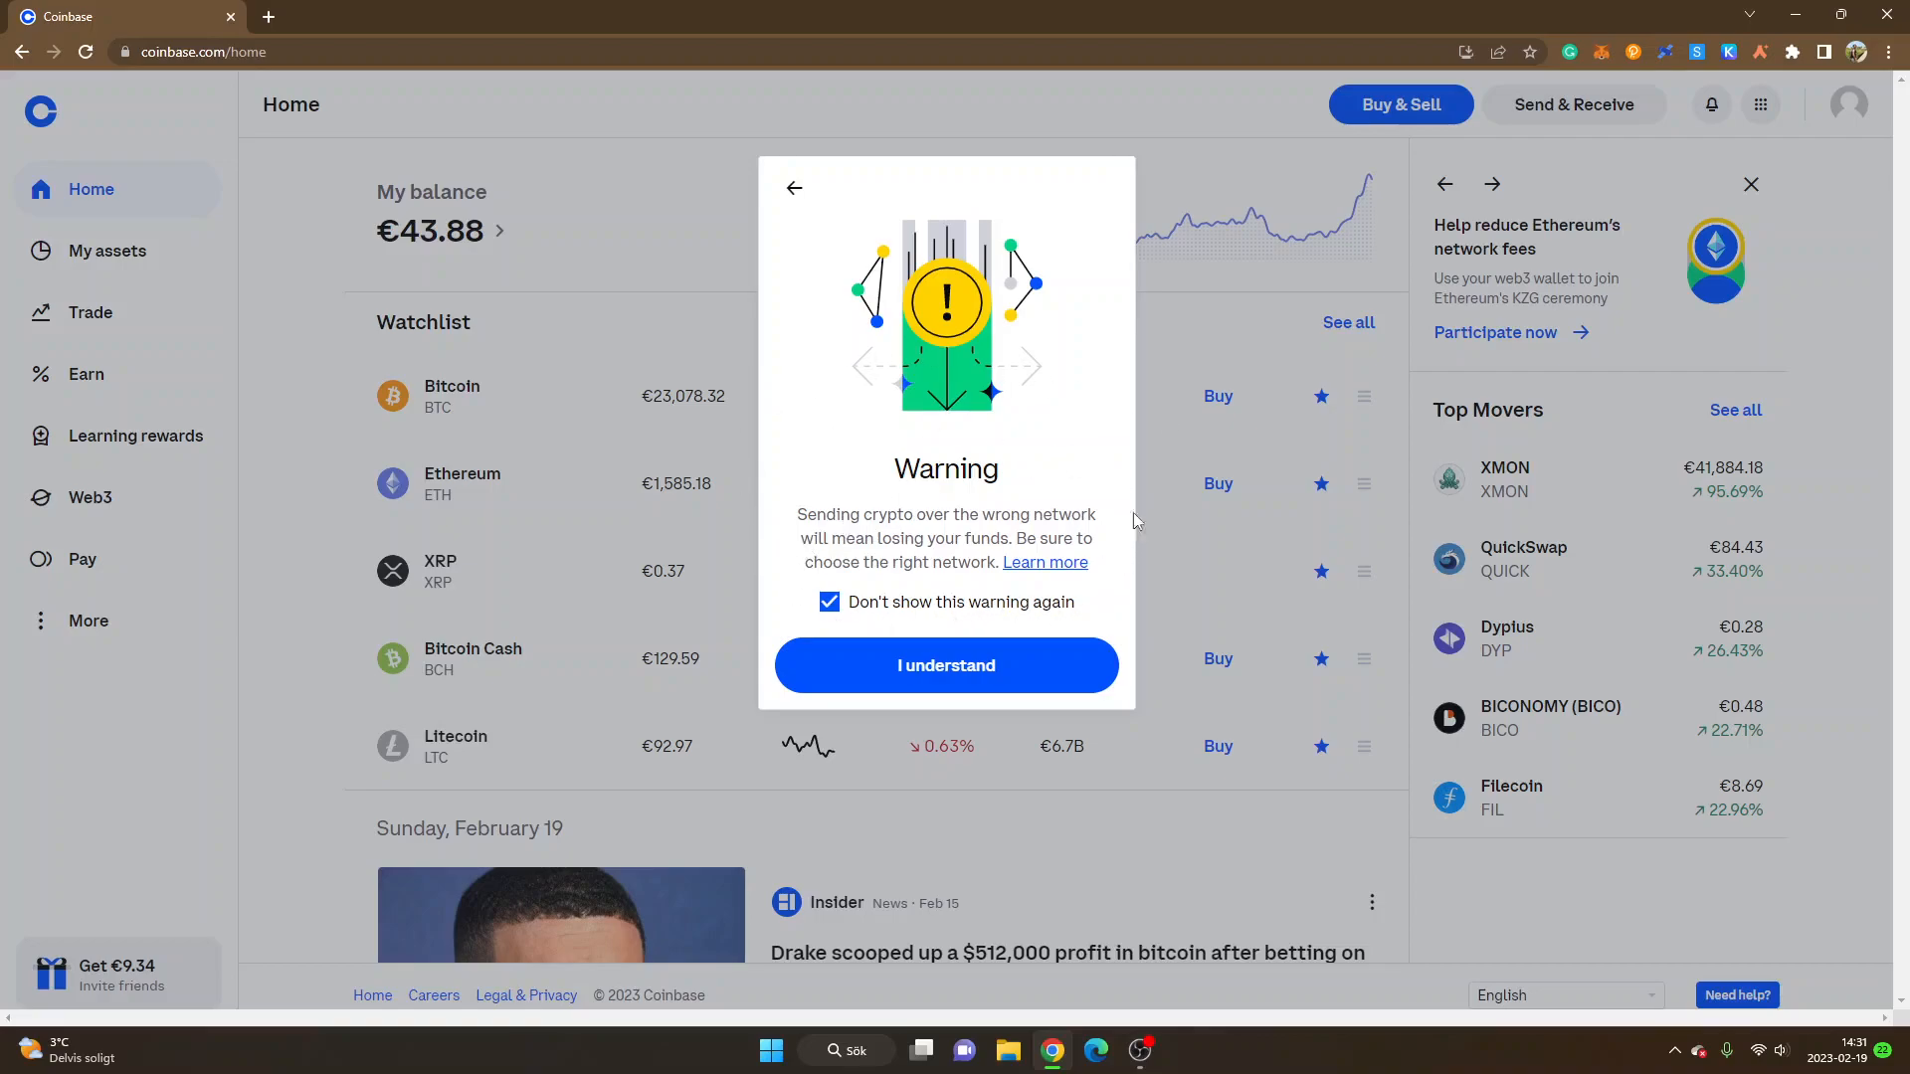
mouse_move(837, 511)
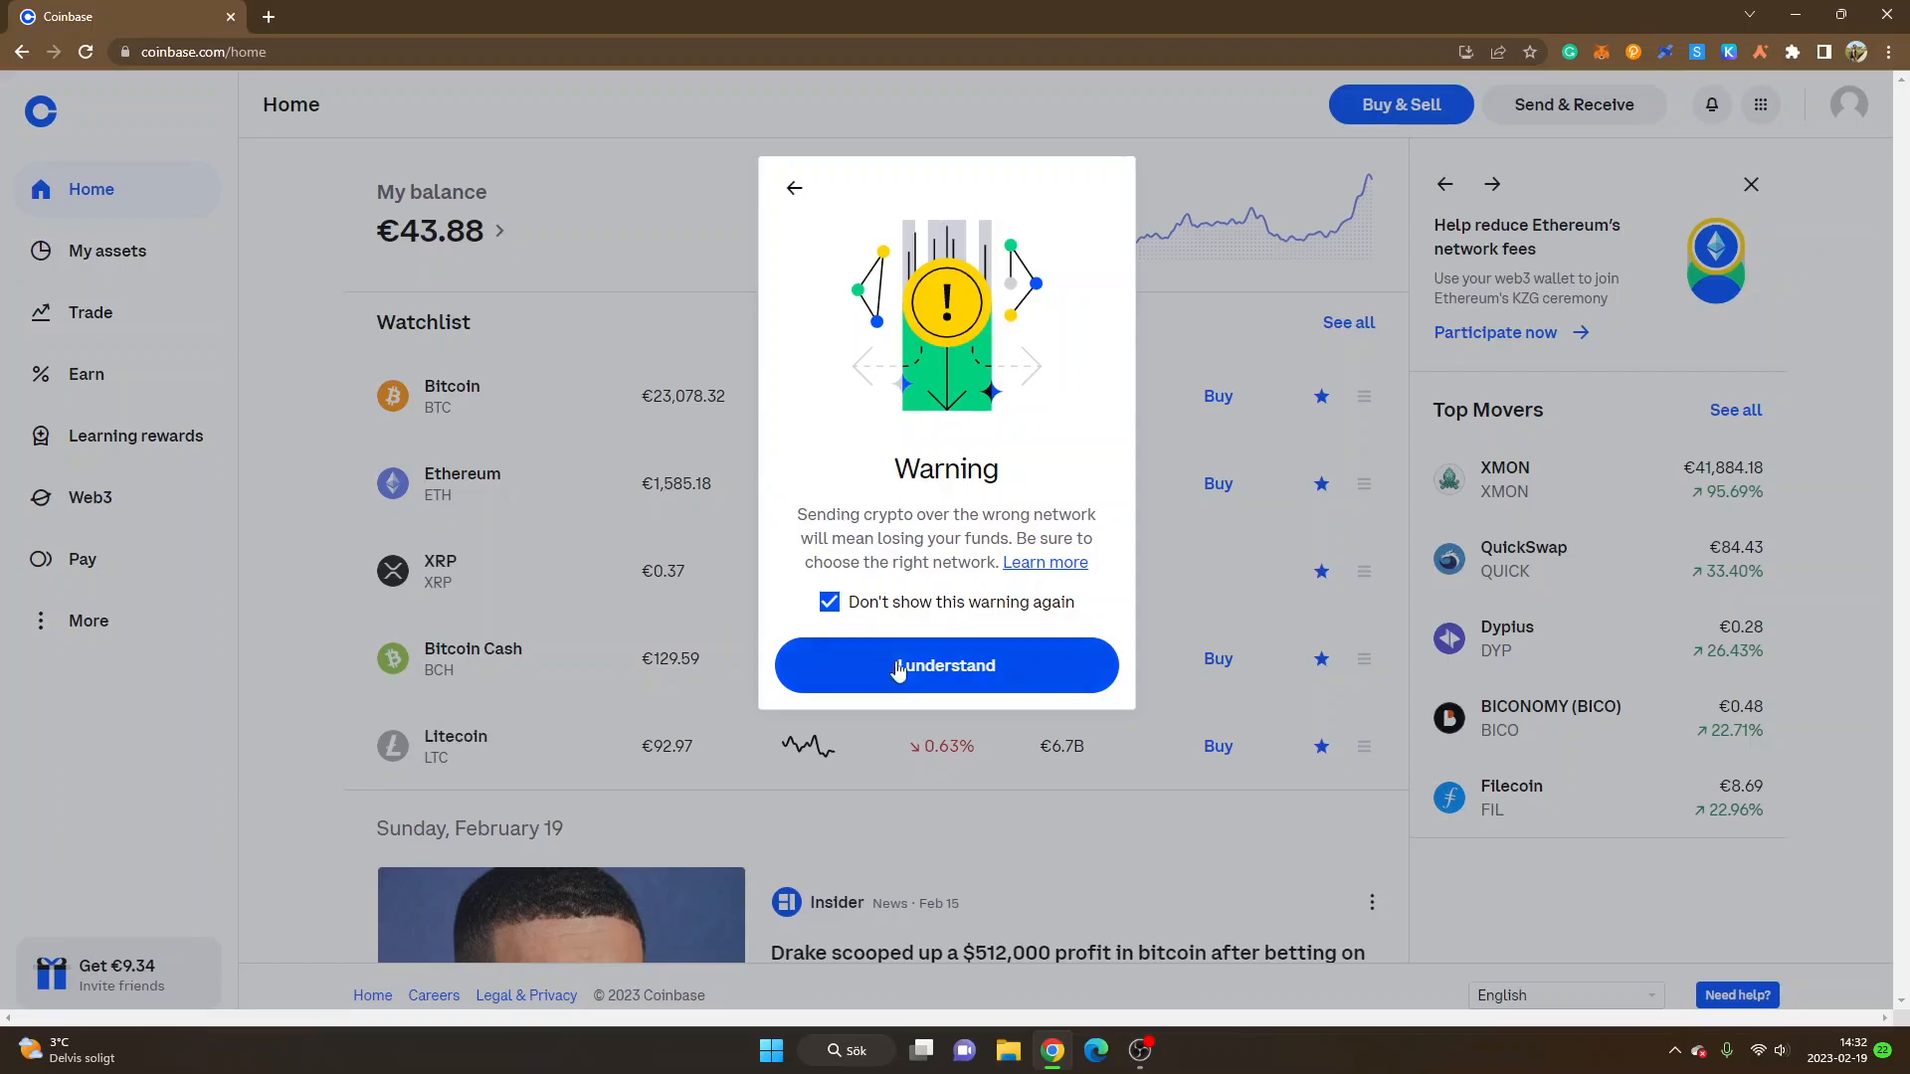
click(944, 664)
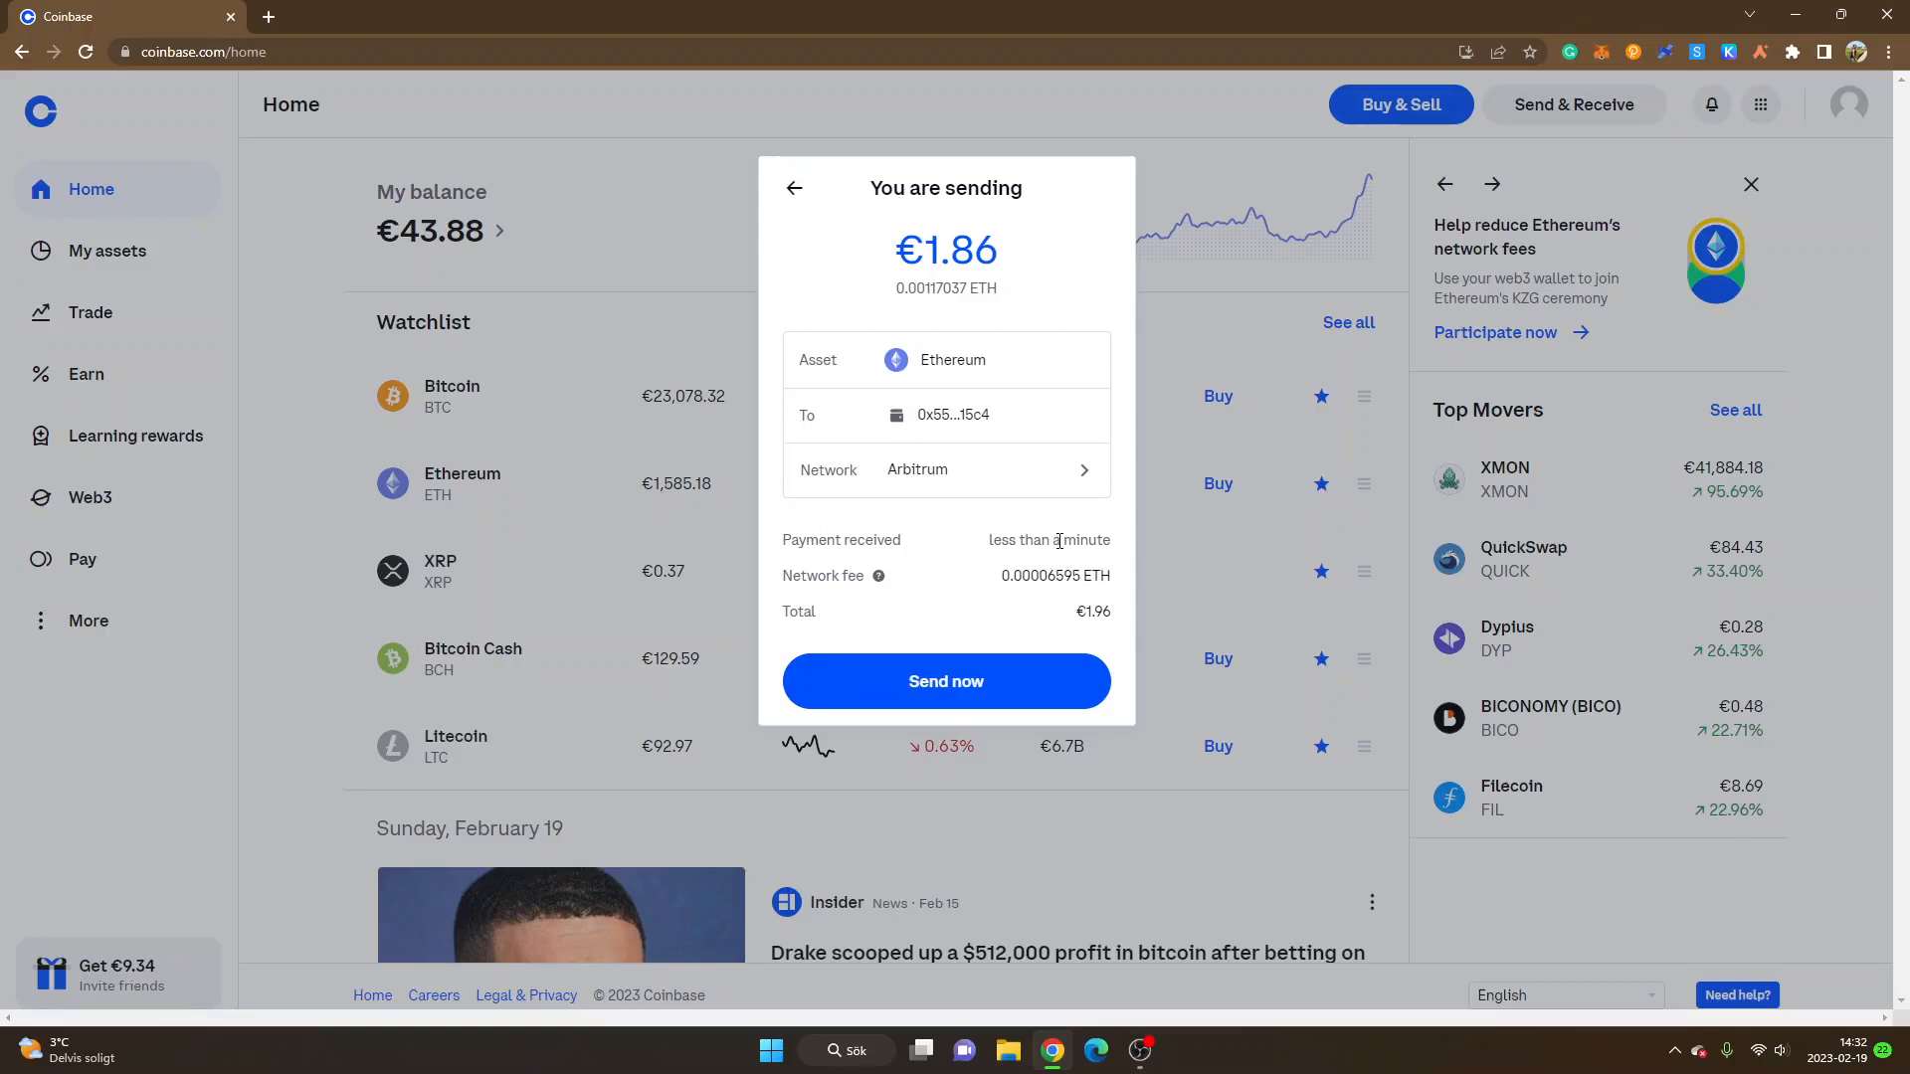
mouse_move(1048, 643)
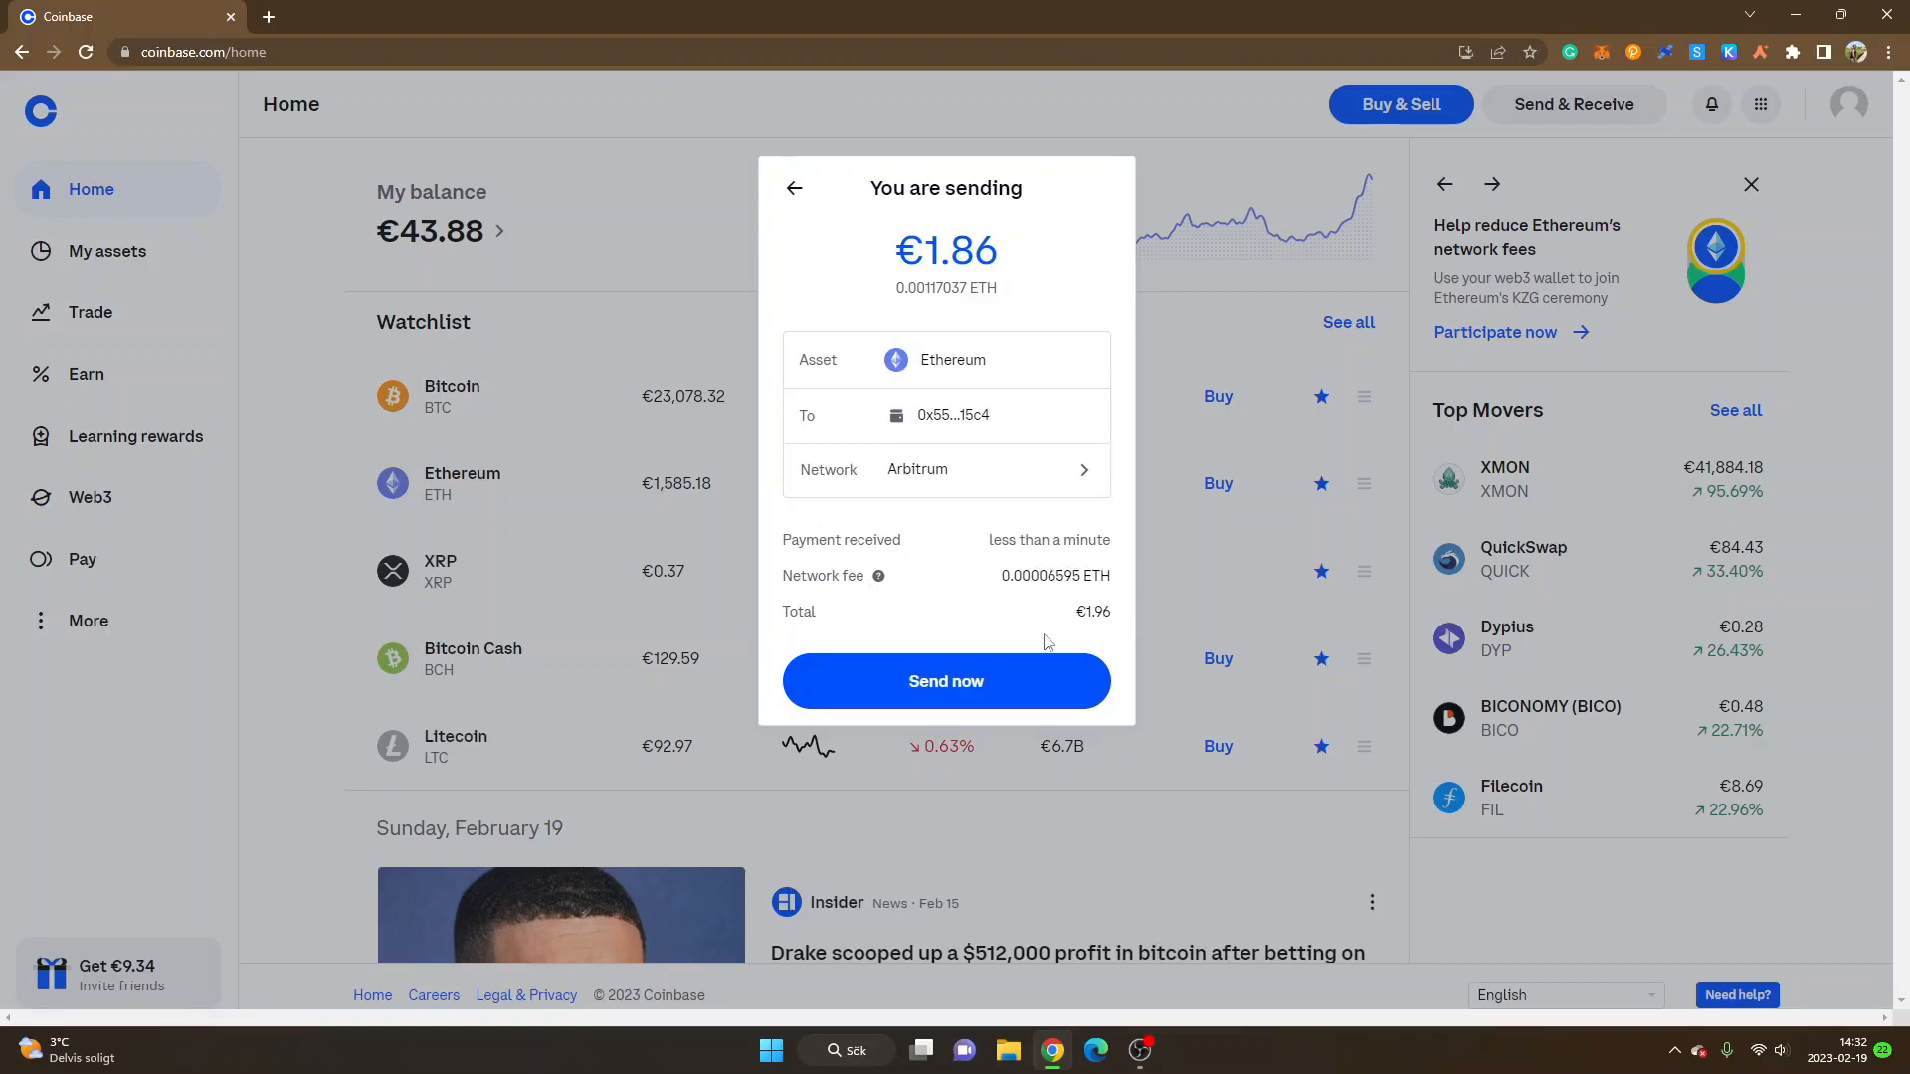
mouse_move(971, 637)
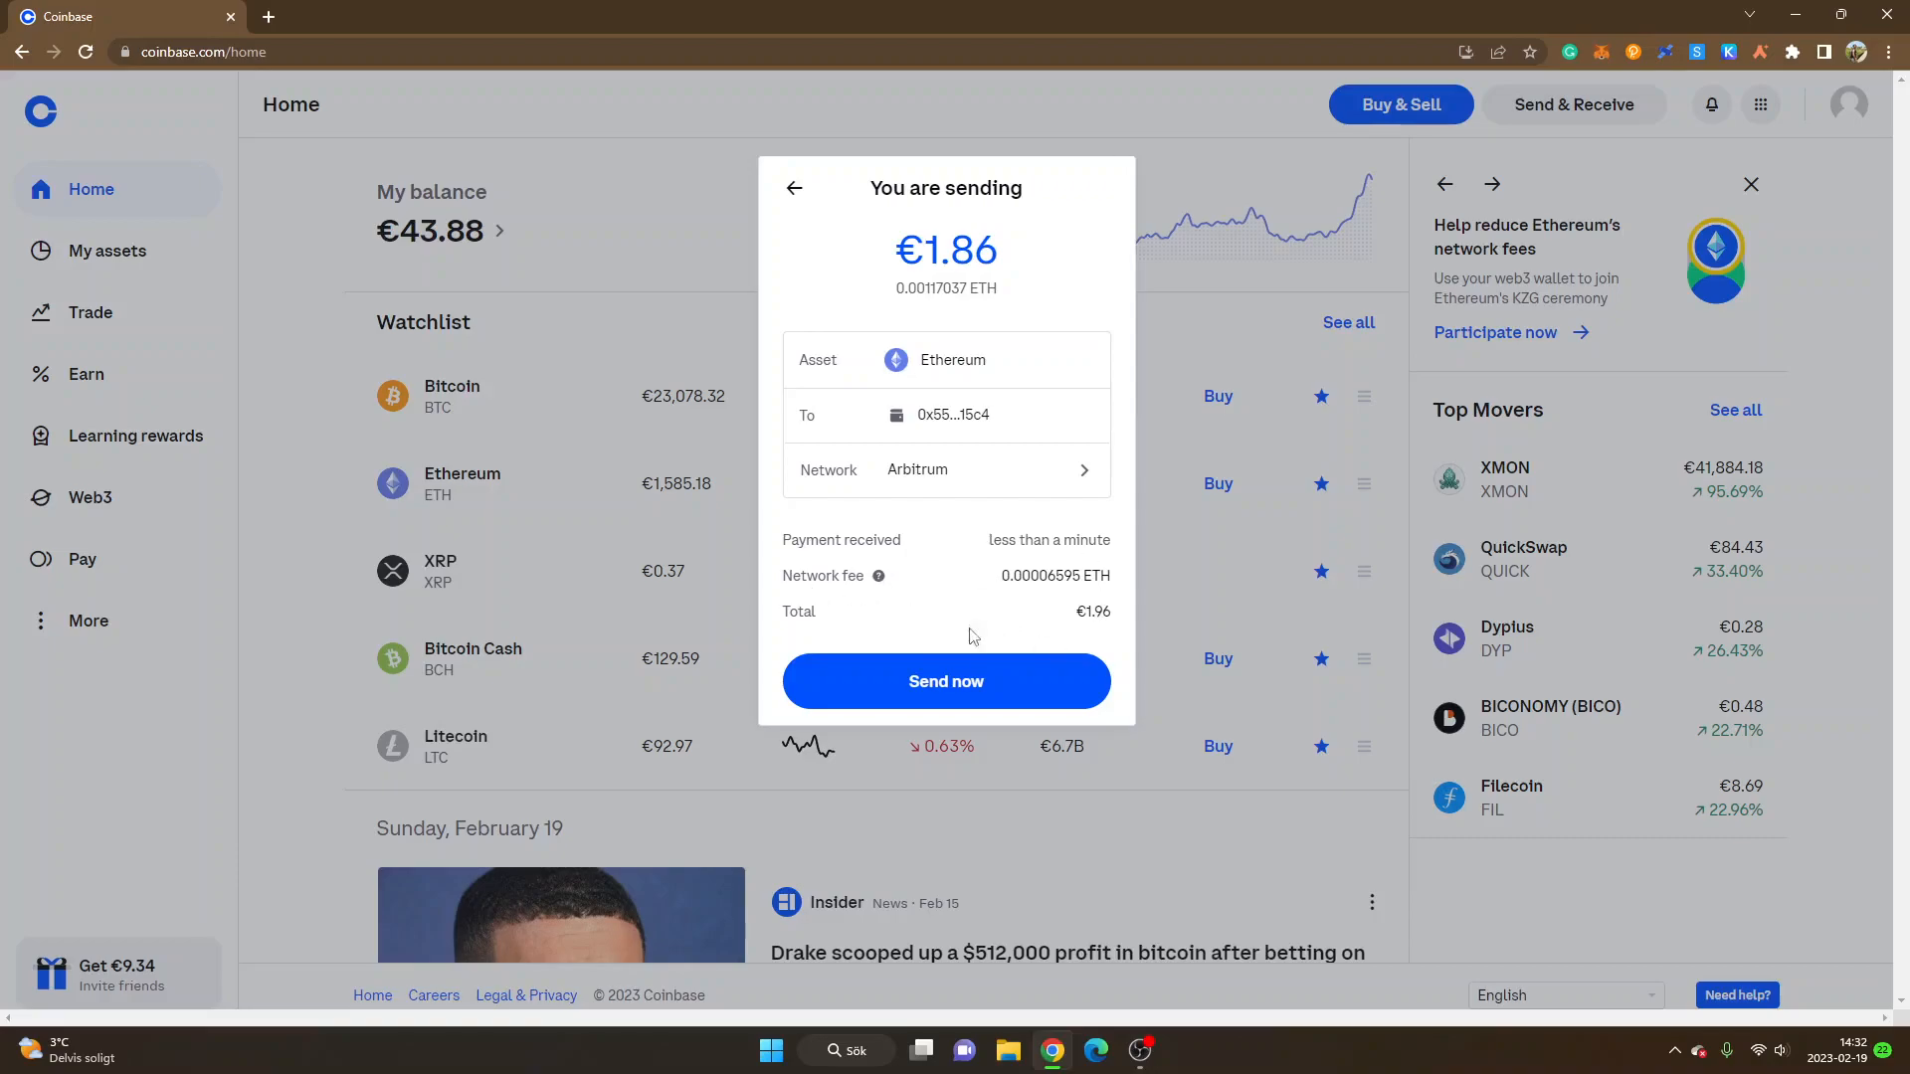
- Confirm Send now for 0.00117037 ETH (€1.86) to the MetaMask address over Arbitrum
click(945, 680)
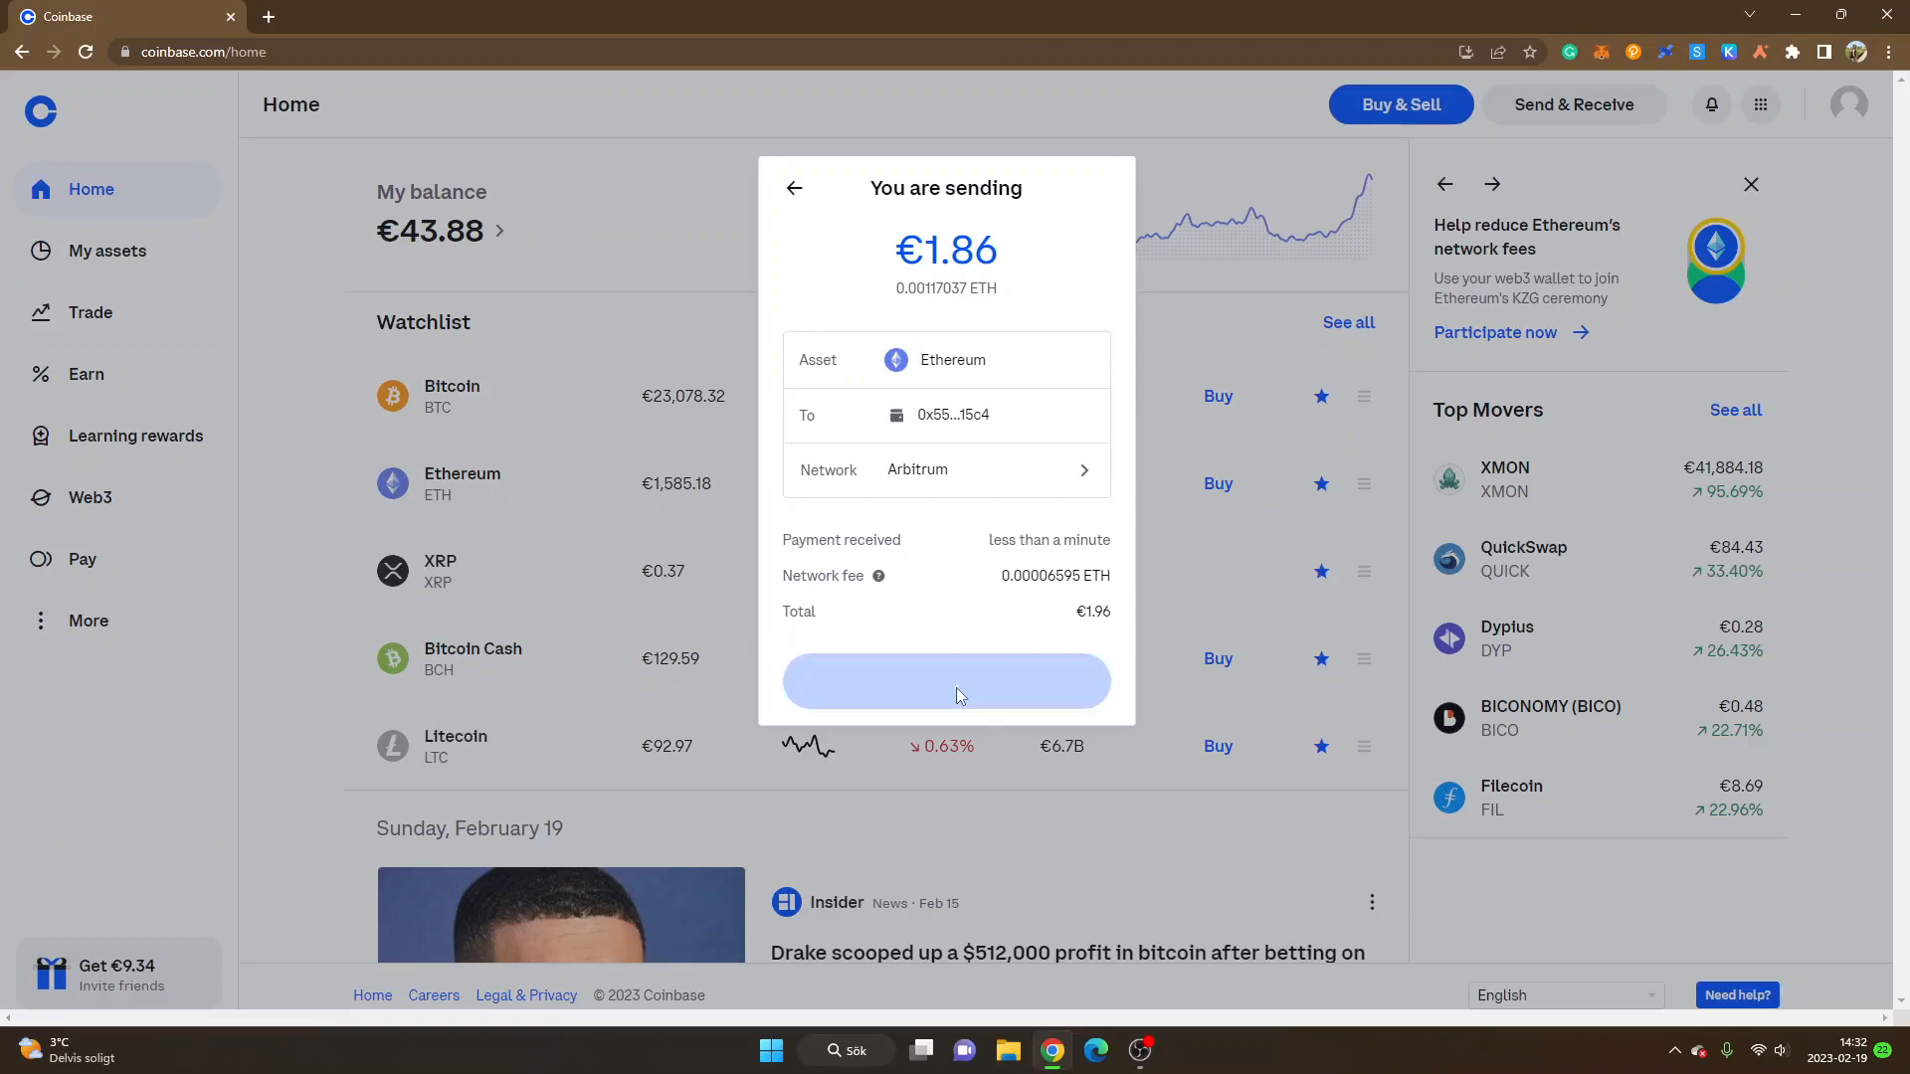
click(947, 680)
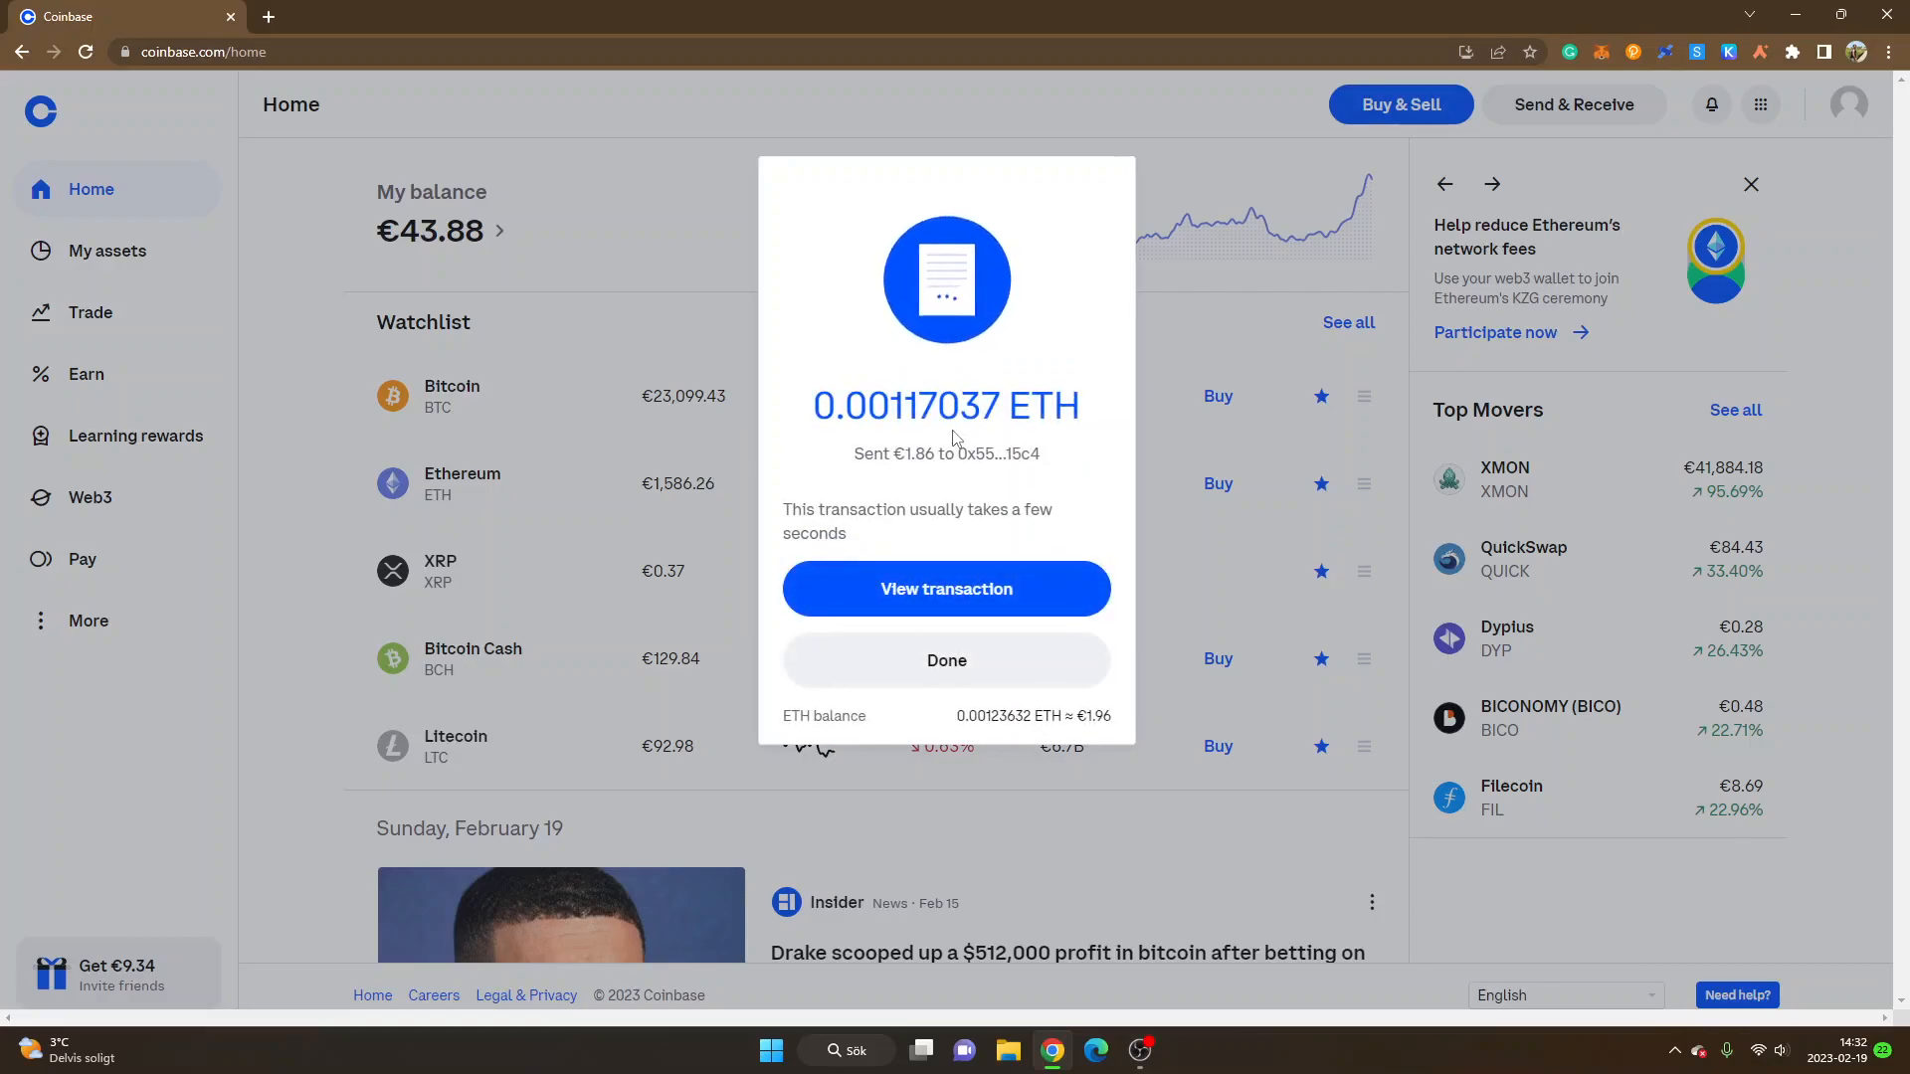
mouse_move(800, 432)
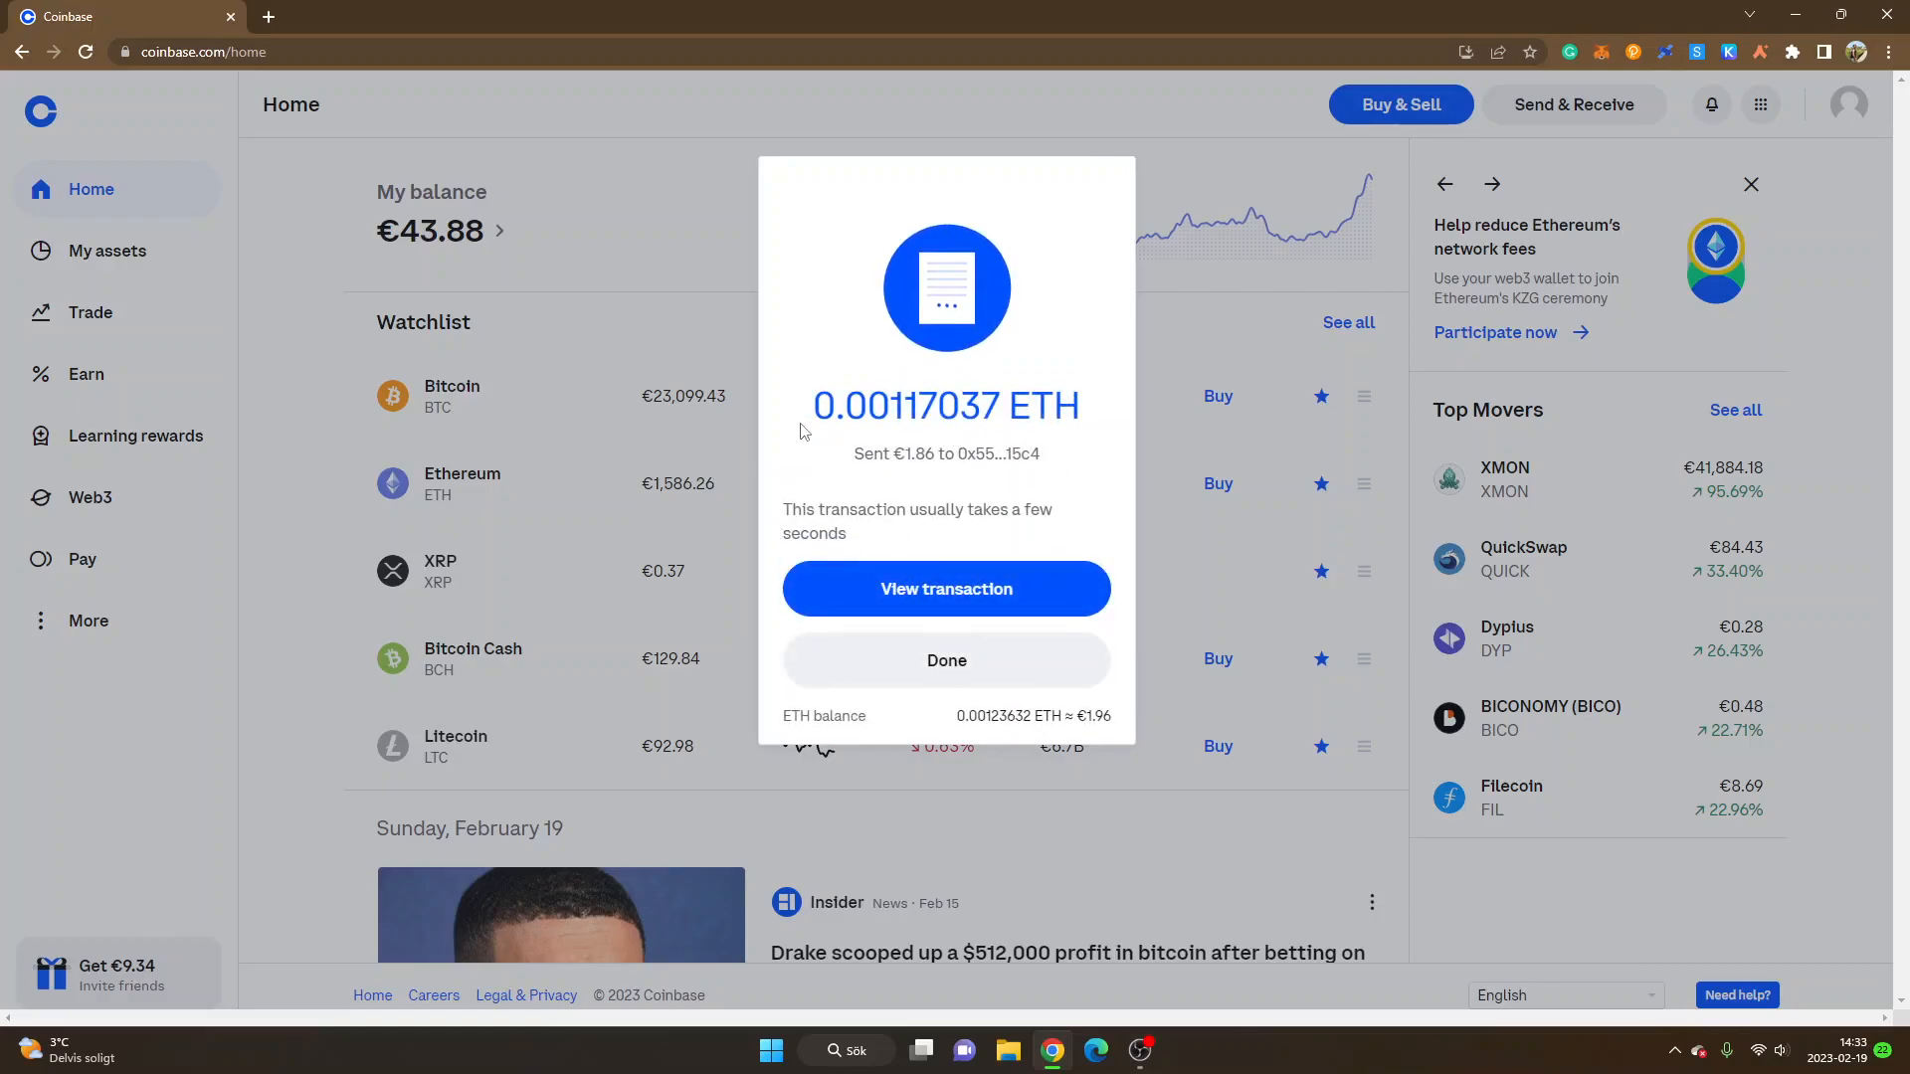
mouse_move(913, 459)
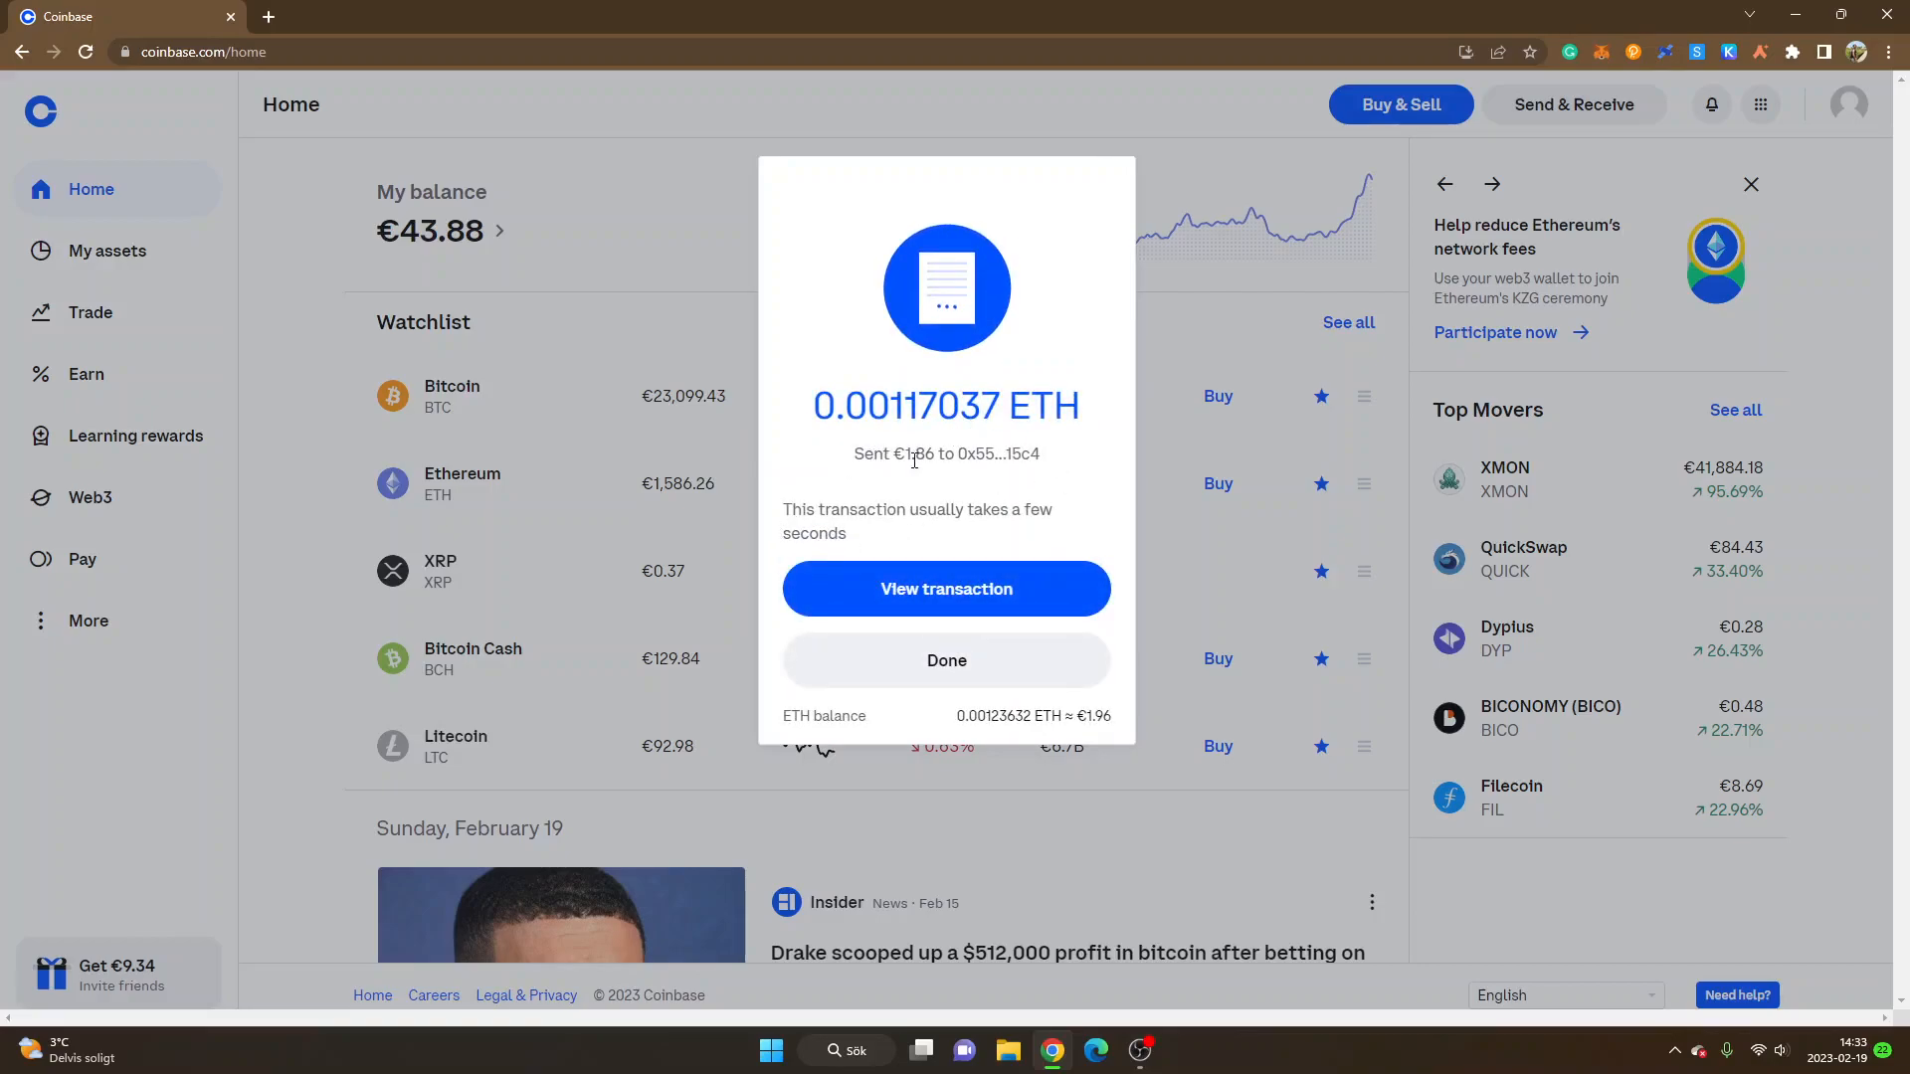
mouse_move(1077, 454)
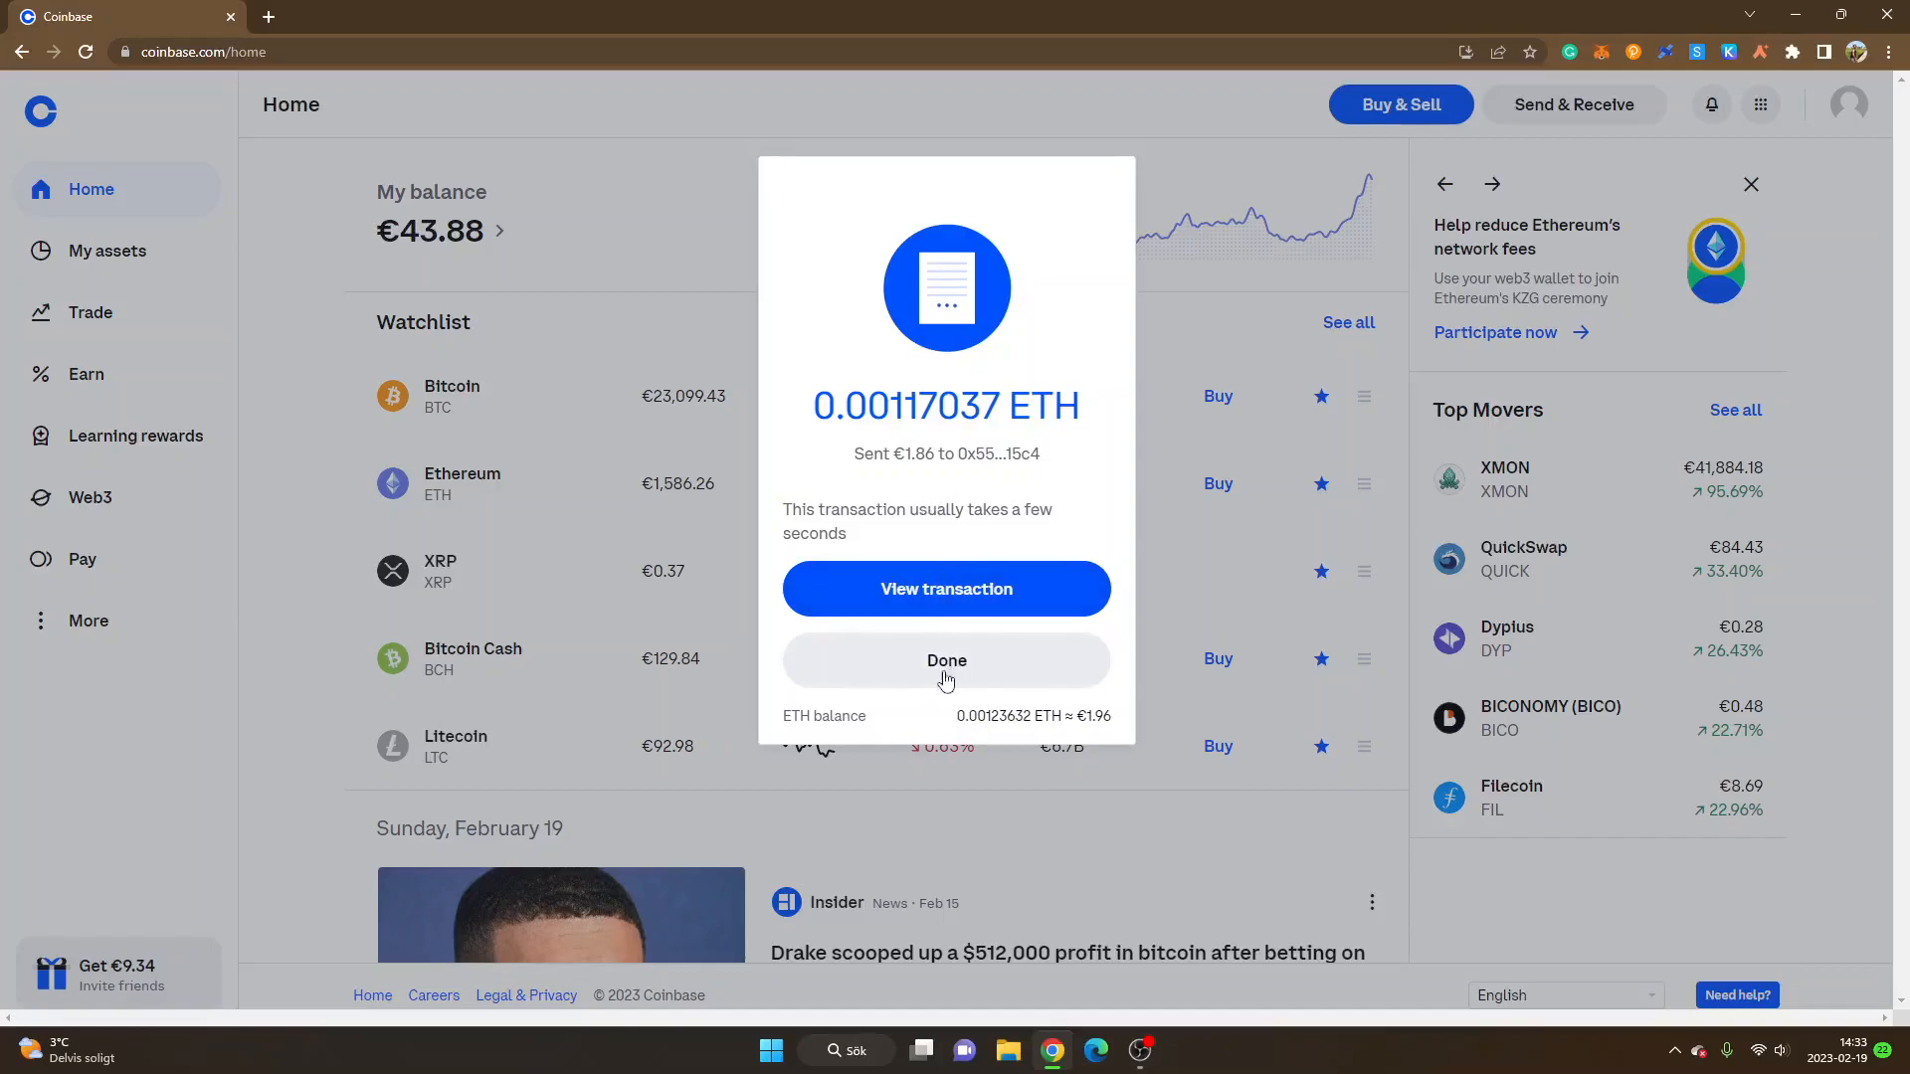
mouse_move(971, 675)
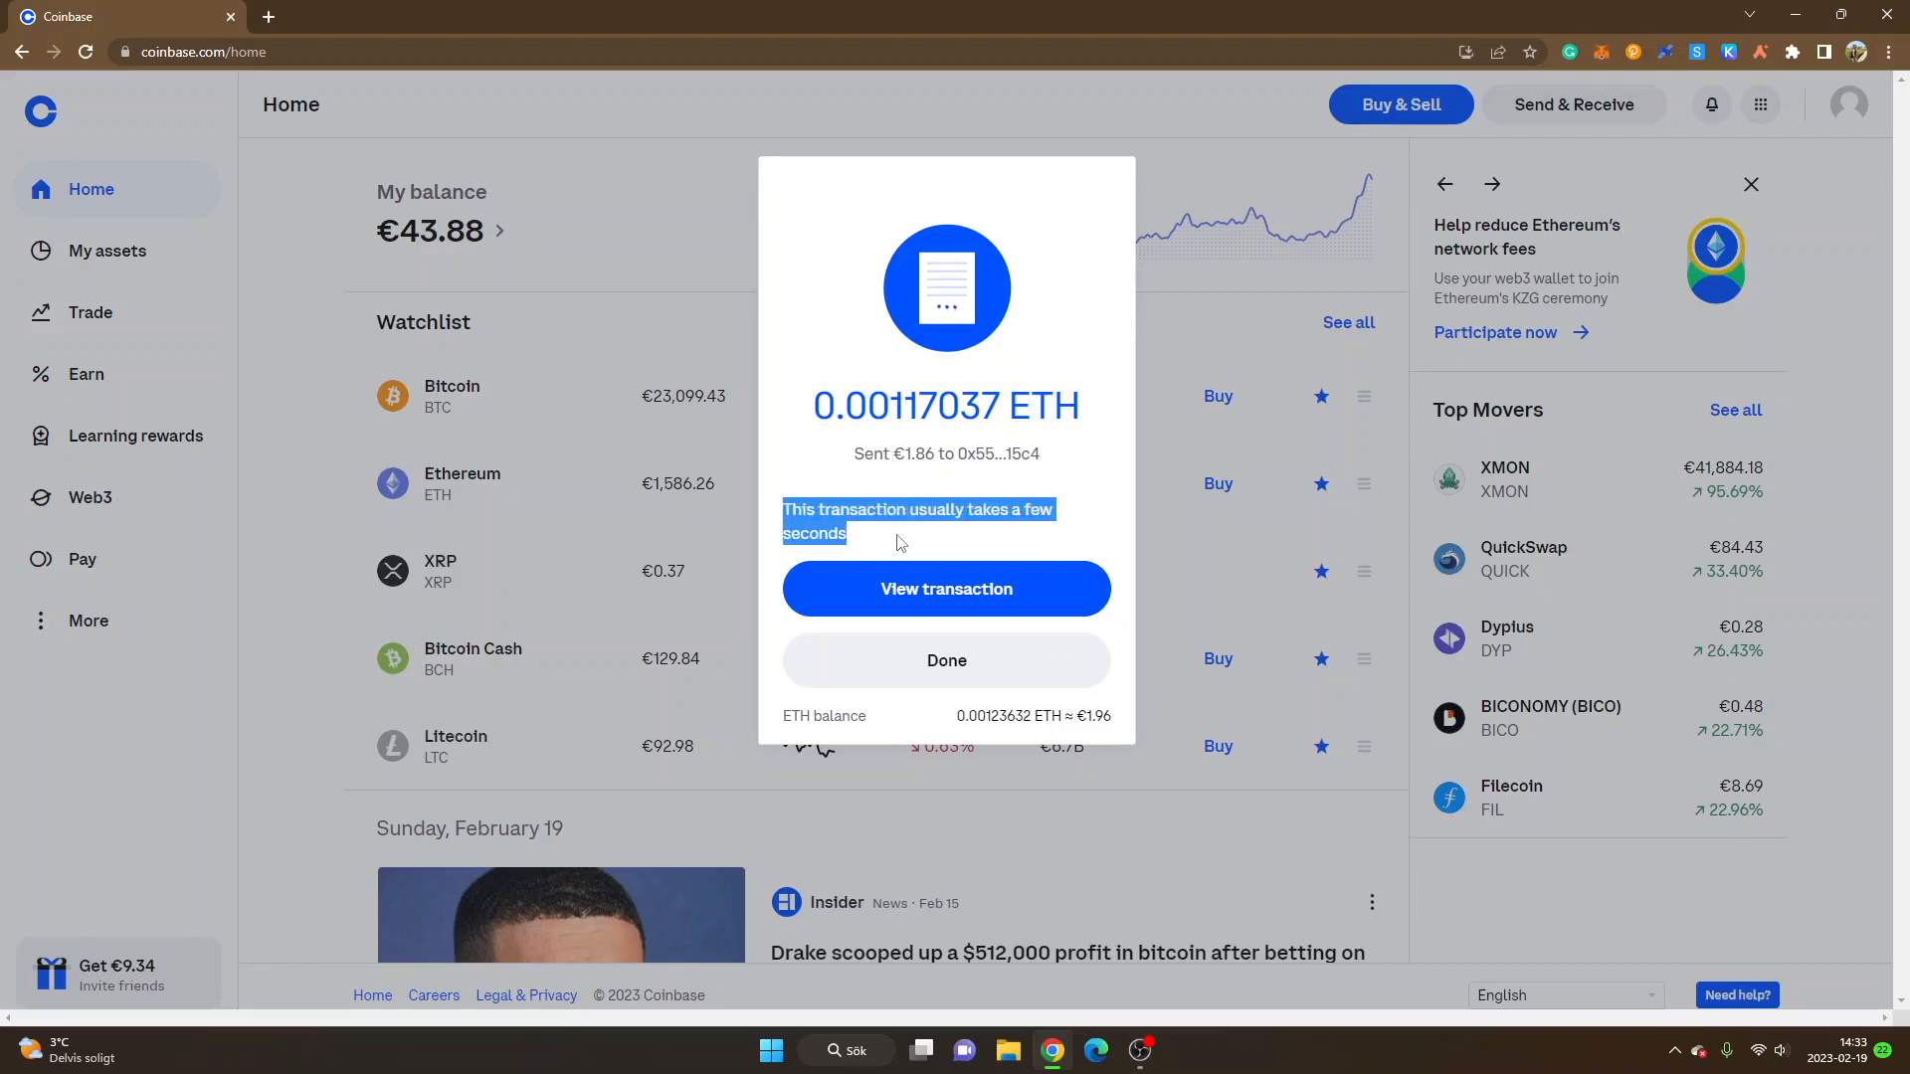
click(1100, 451)
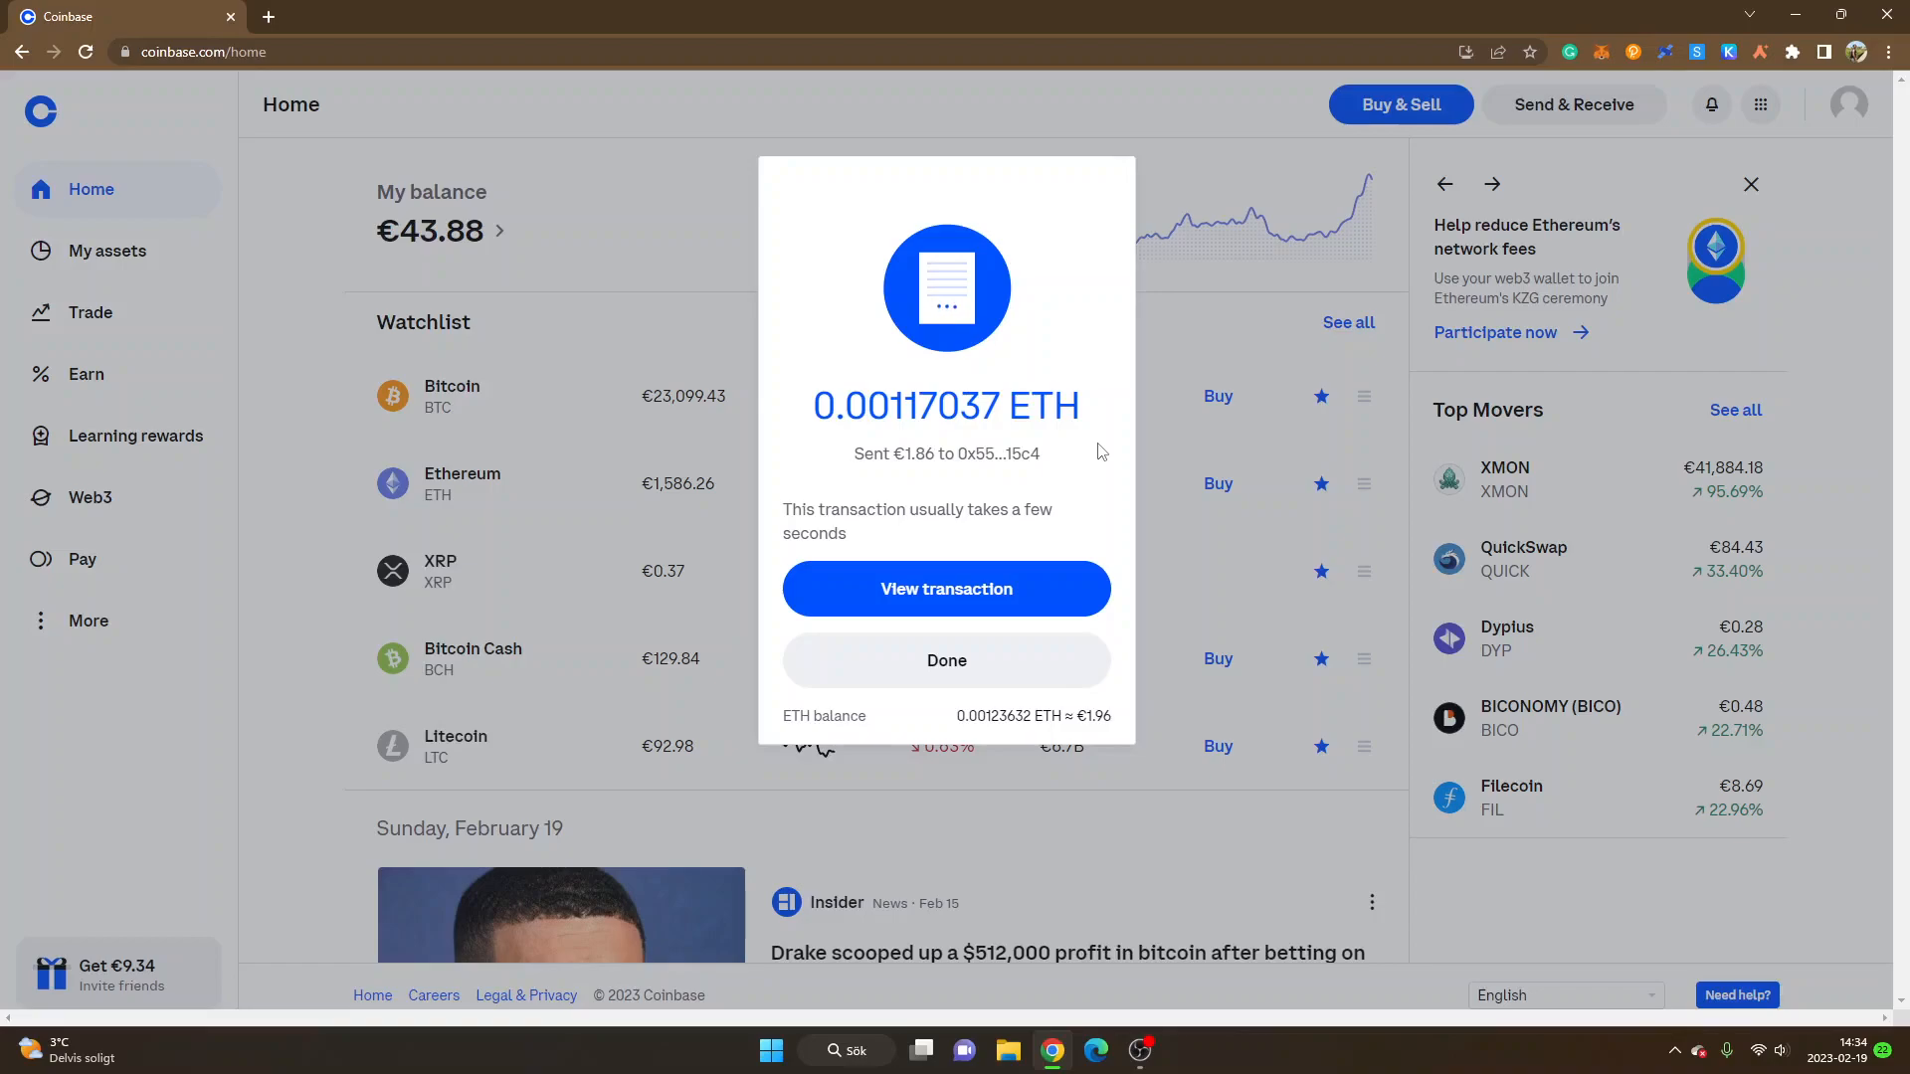
mouse_move(1123, 533)
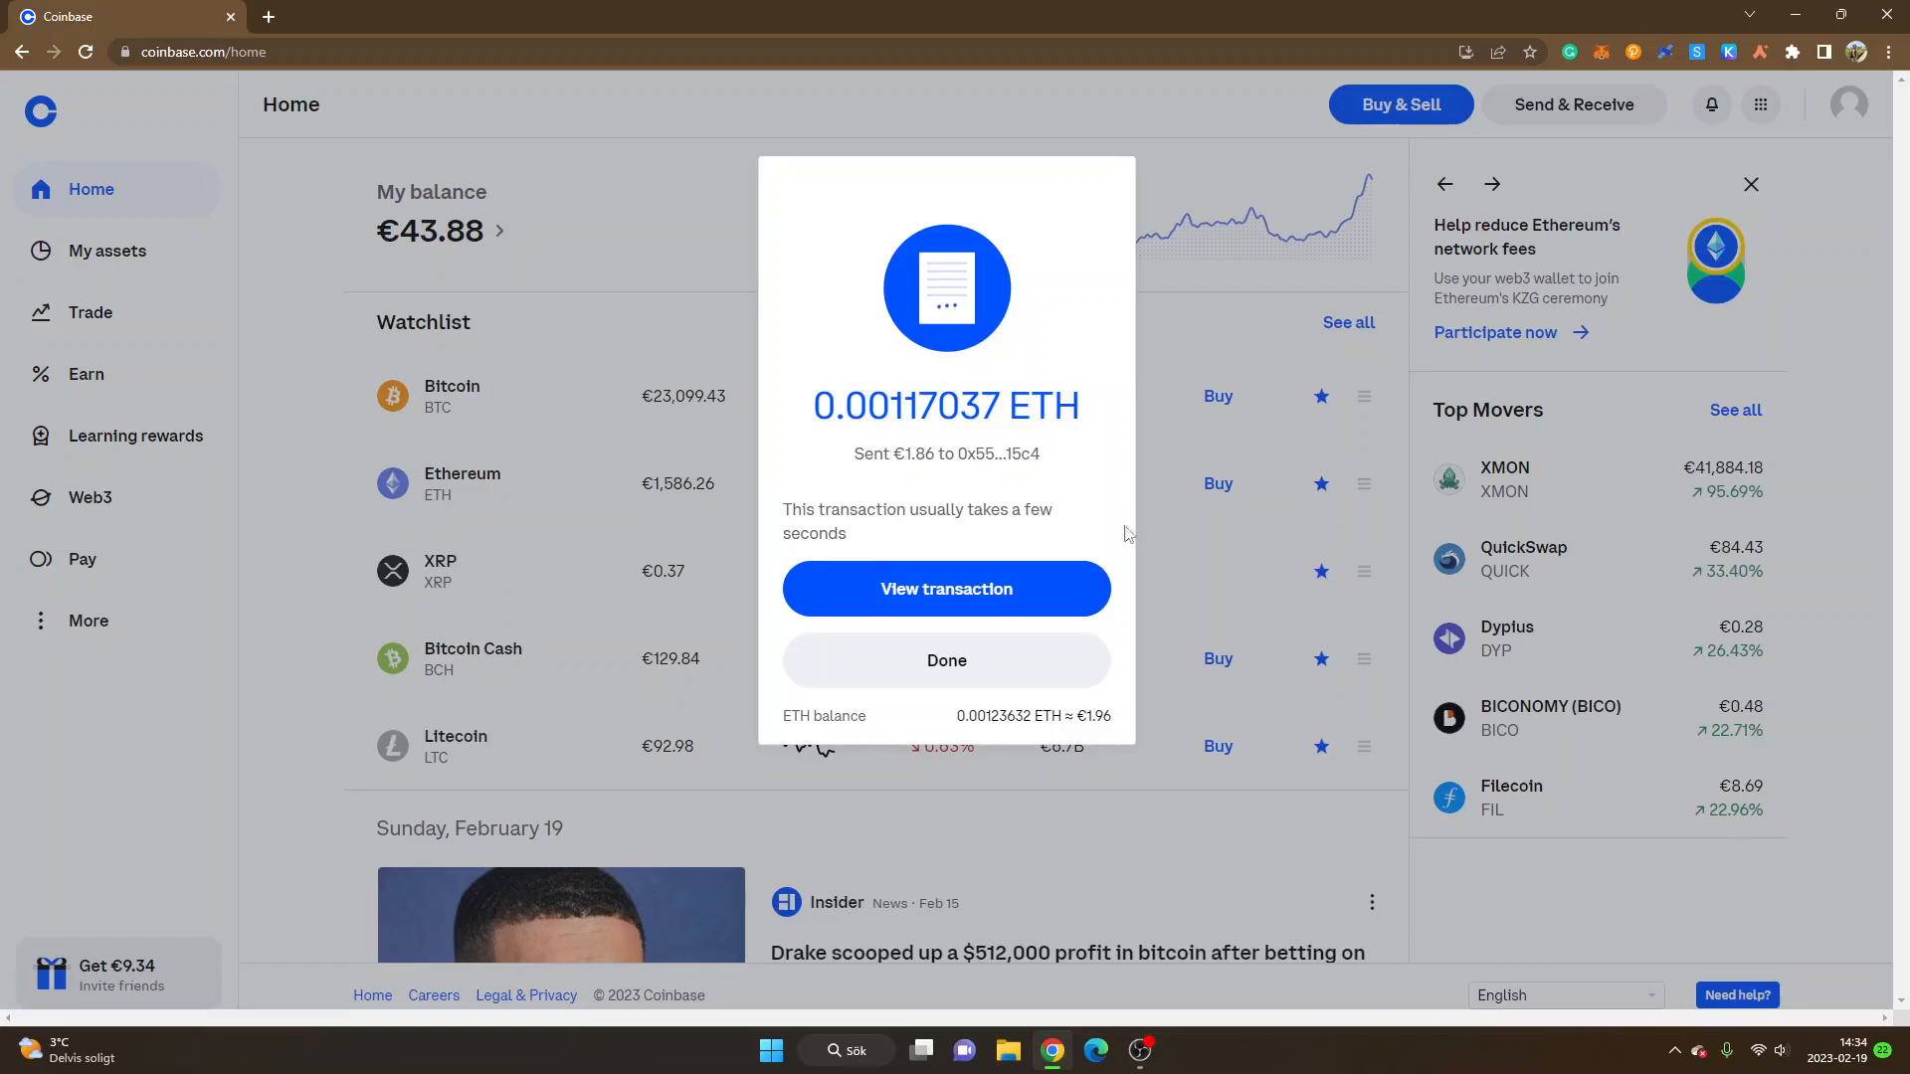